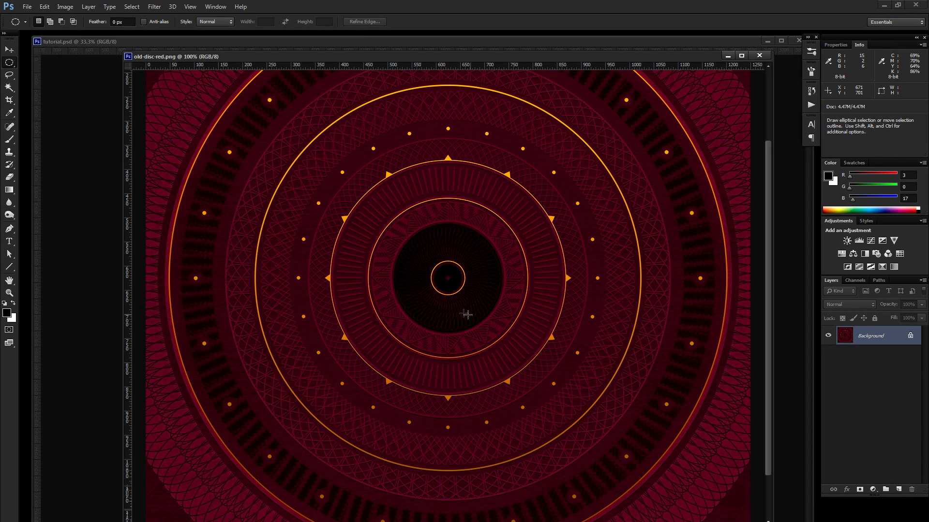
mouse_move(369, 309)
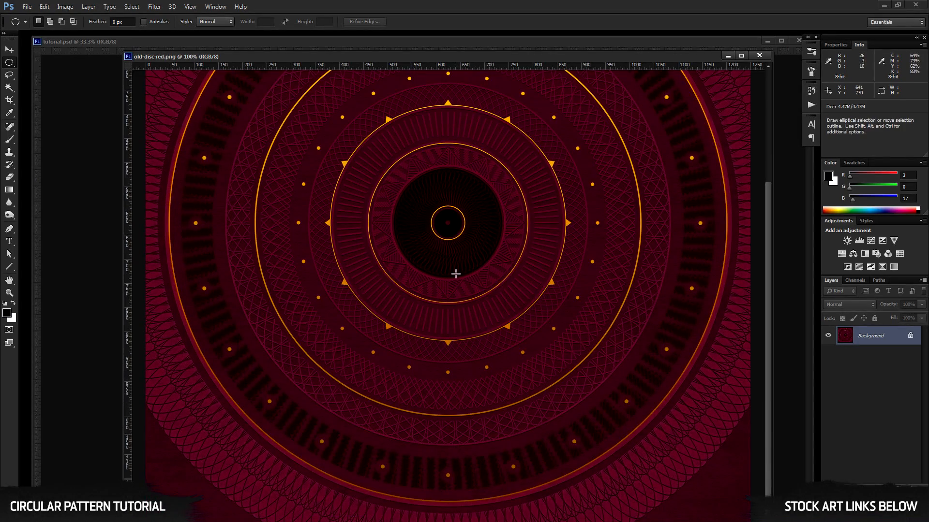
mouse_move(426, 220)
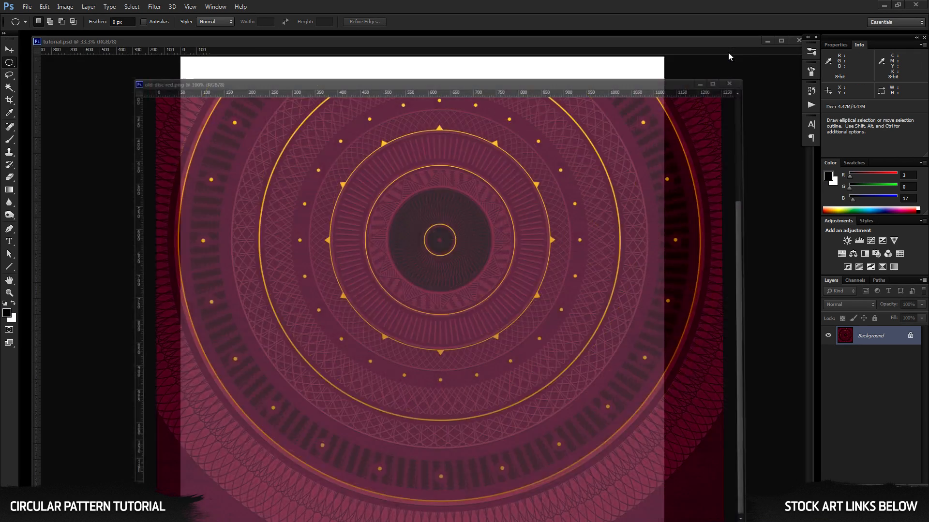
Step: Set painting cursors to Normal Brush Tip with crosshair and other cursors to Precise, then confirm
left_click(729, 83)
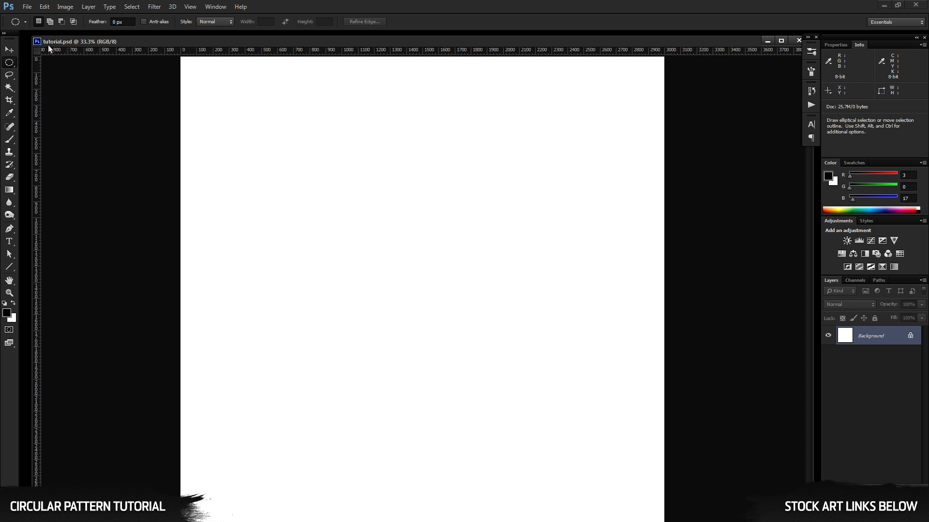
left_click(43, 7)
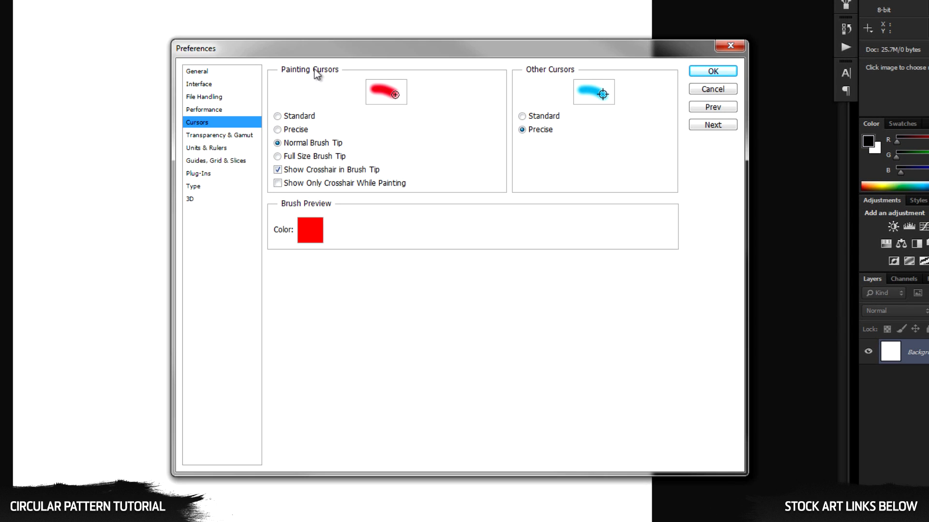
mouse_move(302, 153)
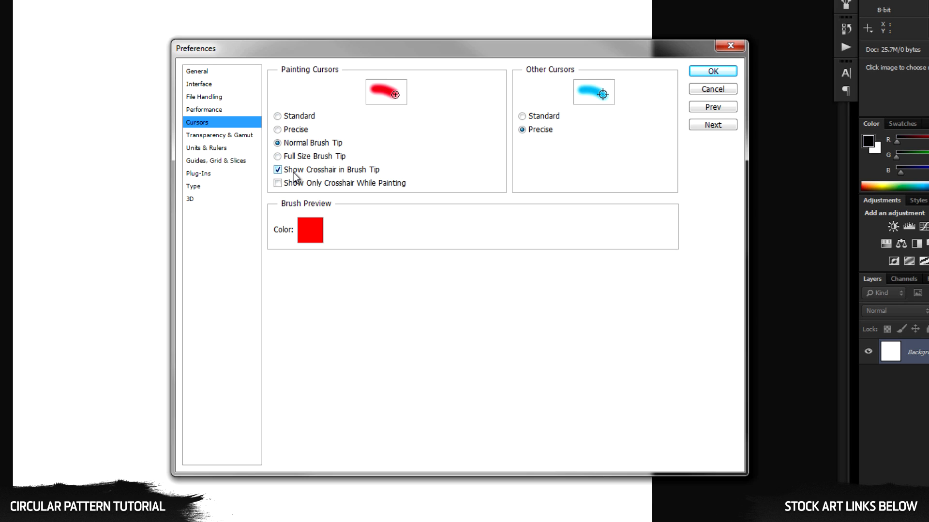
mouse_move(345, 177)
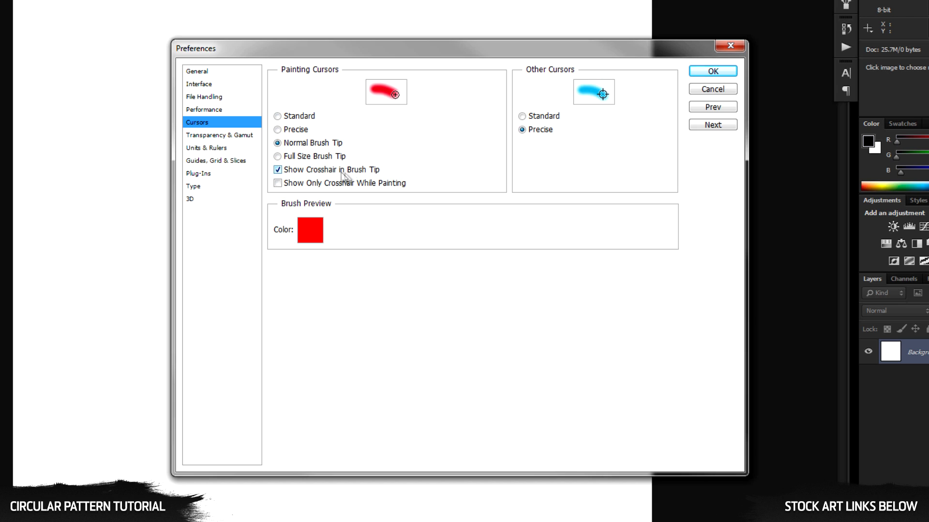
mouse_move(555, 149)
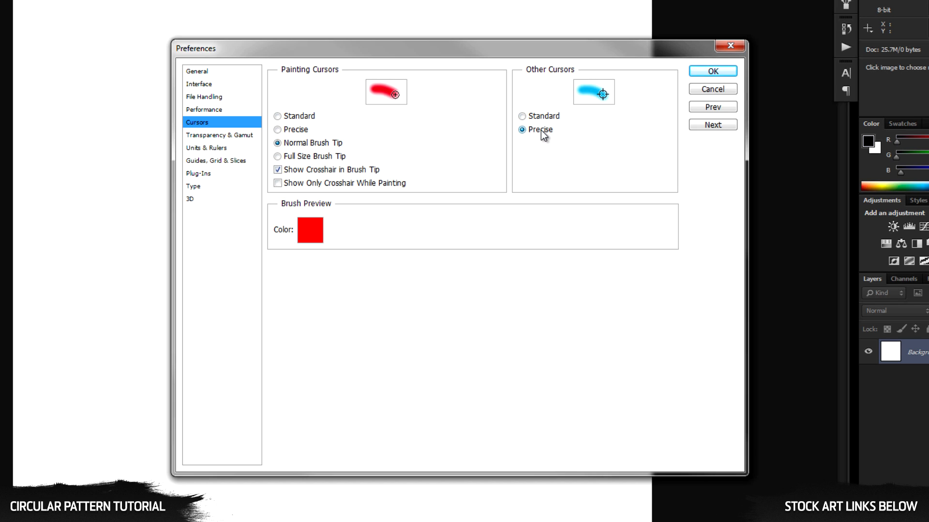
mouse_move(542, 141)
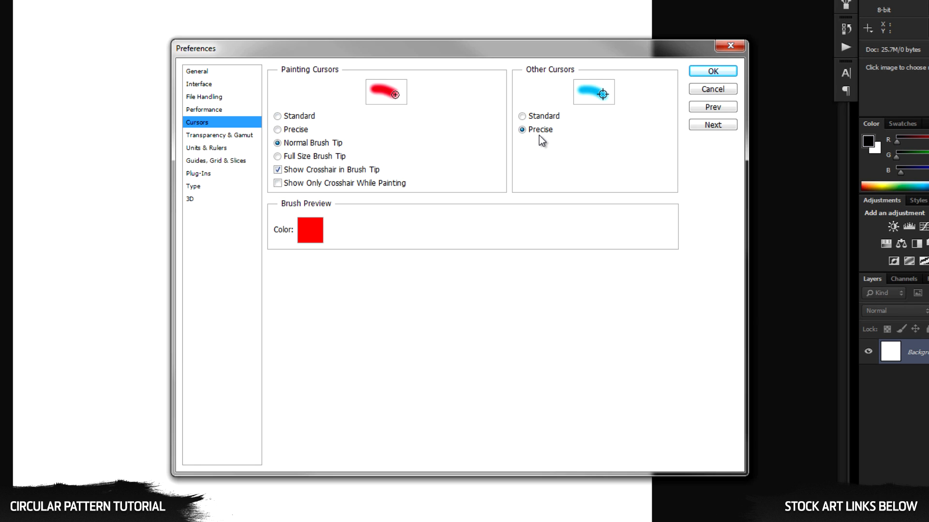
mouse_move(538, 143)
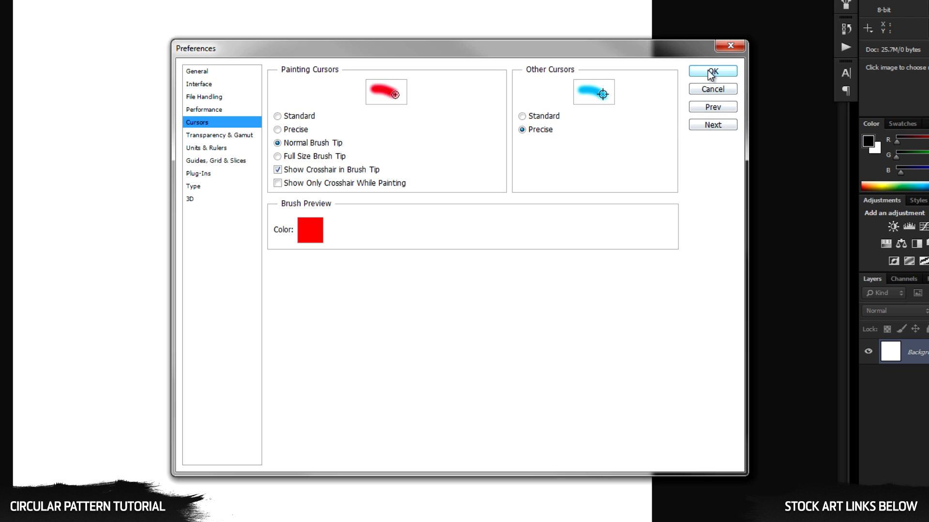
mouse_move(705, 75)
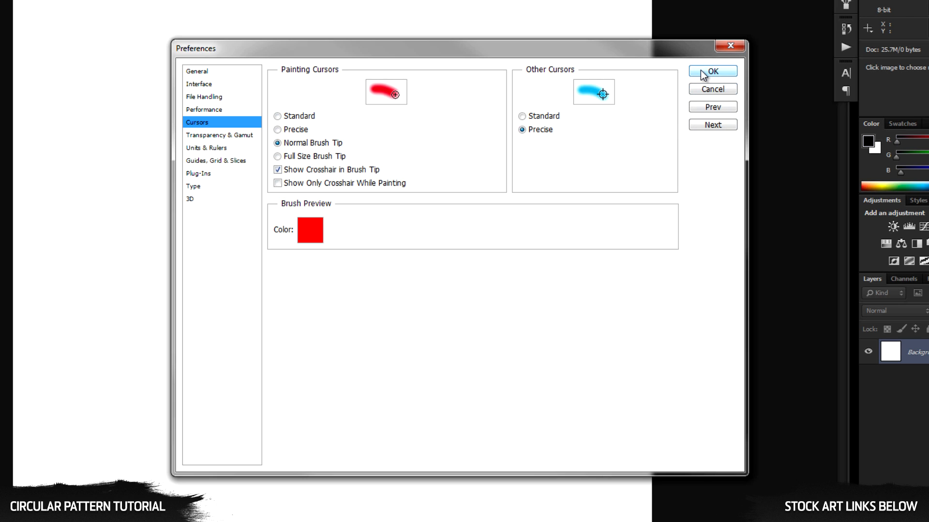
left_click(712, 71)
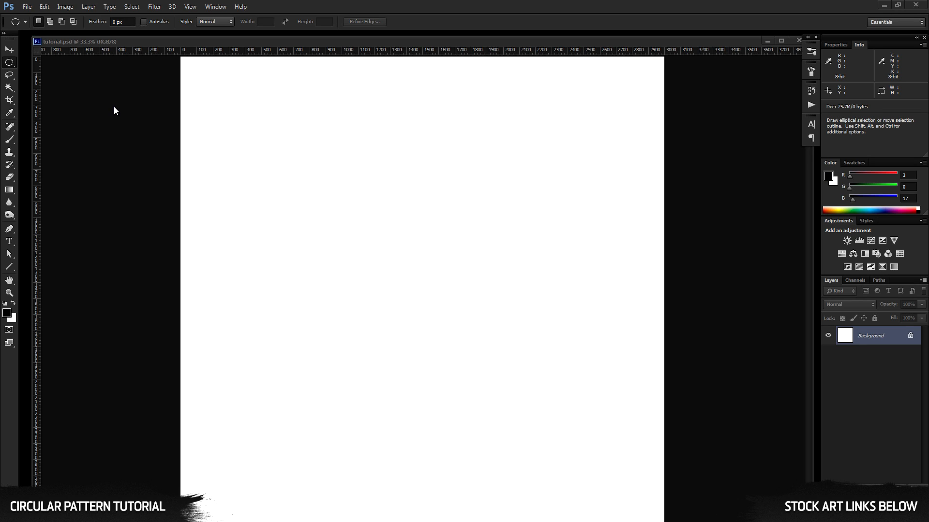
mouse_move(408, 89)
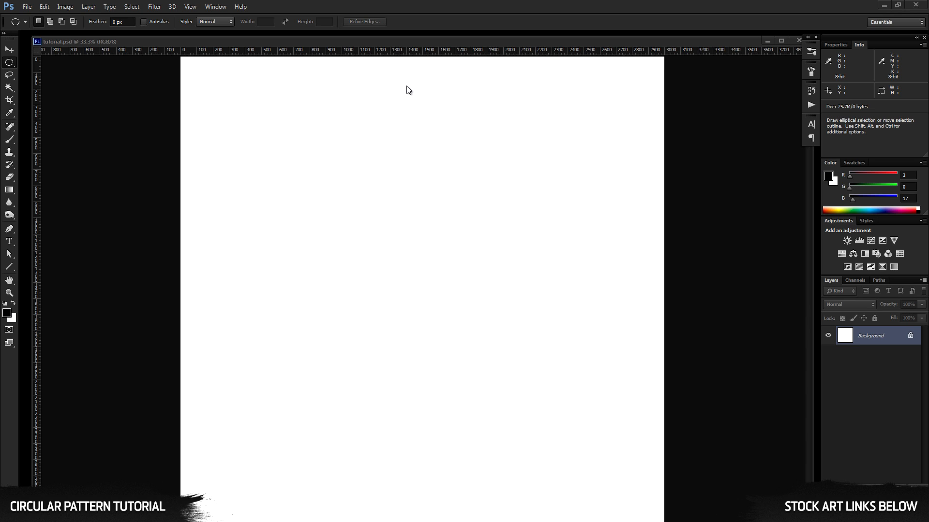
mouse_move(184, 34)
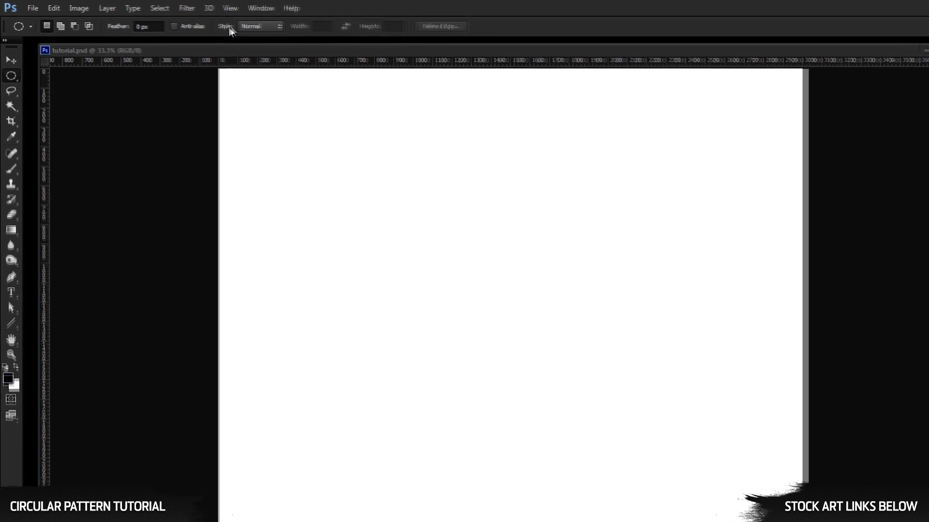
Step: Add a horizontal guide at 50% of the canvas height
left_click(244, 9)
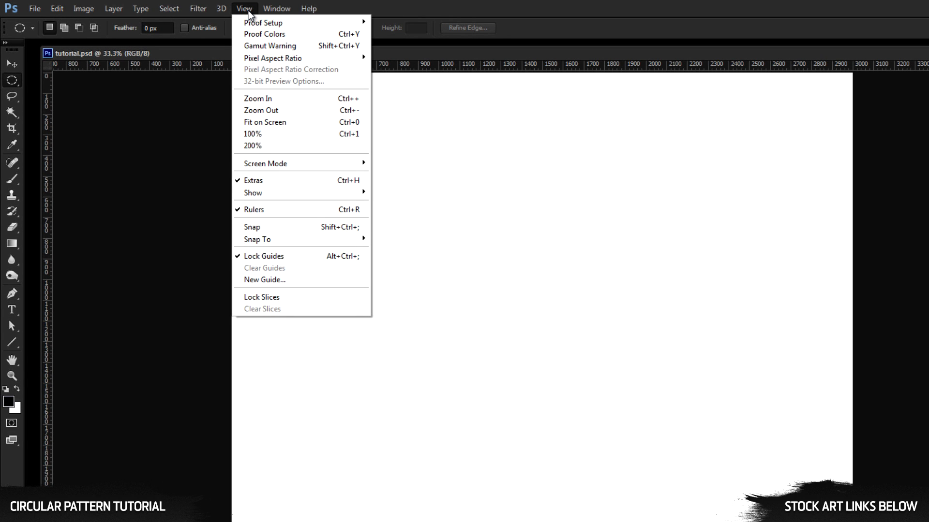
left_click(264, 279)
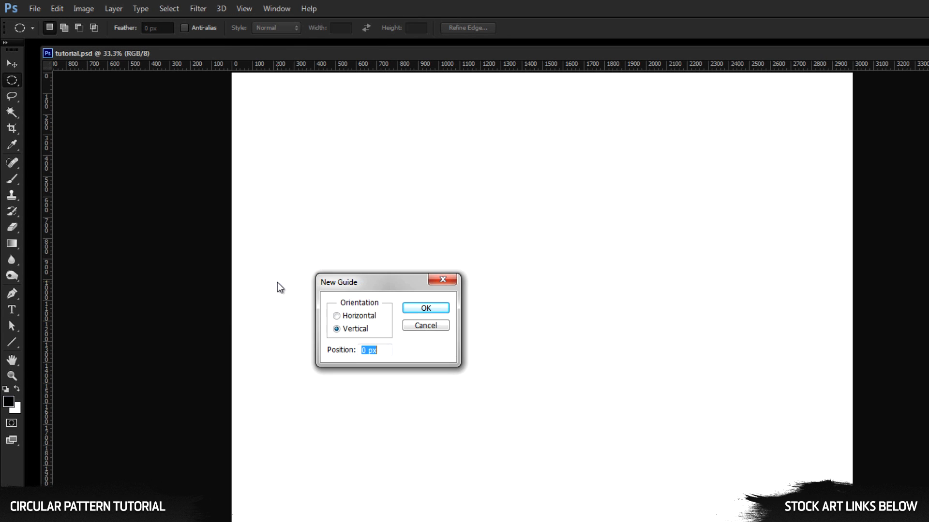
left_click(337, 315)
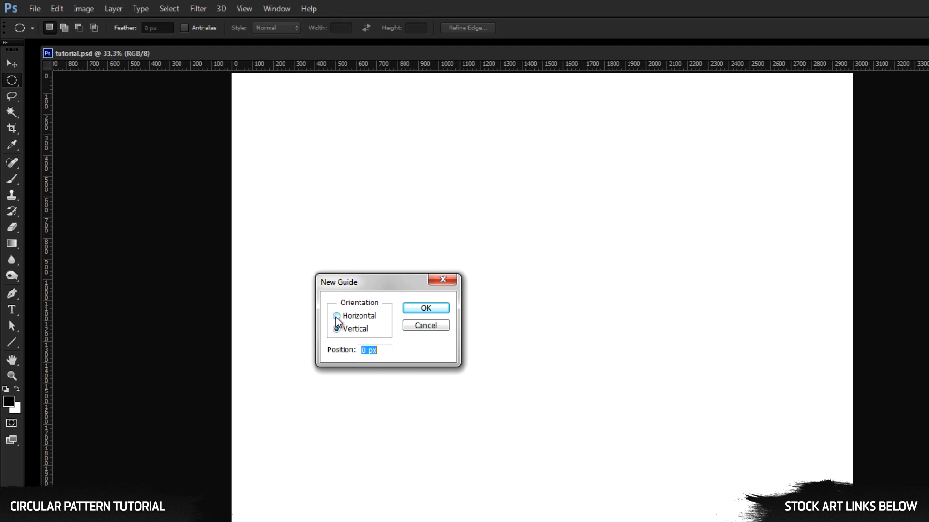
left_click(337, 315)
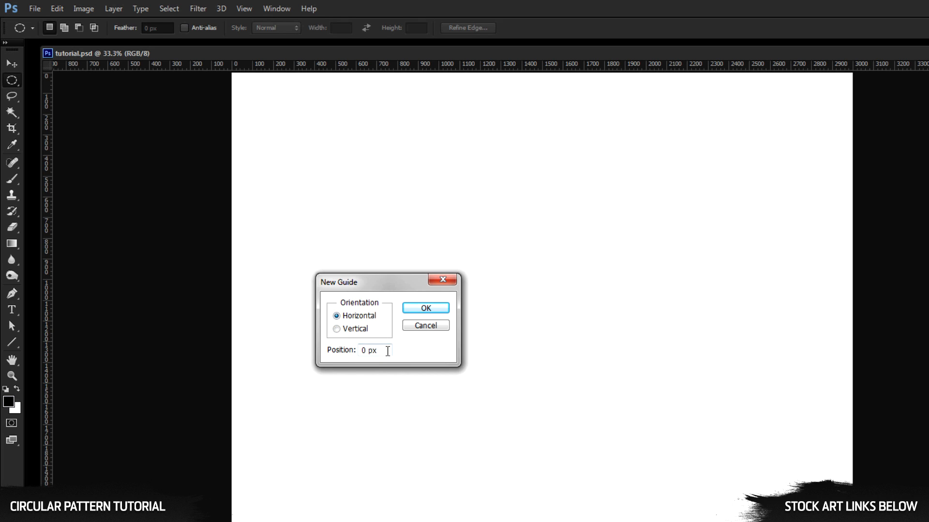
type("50")
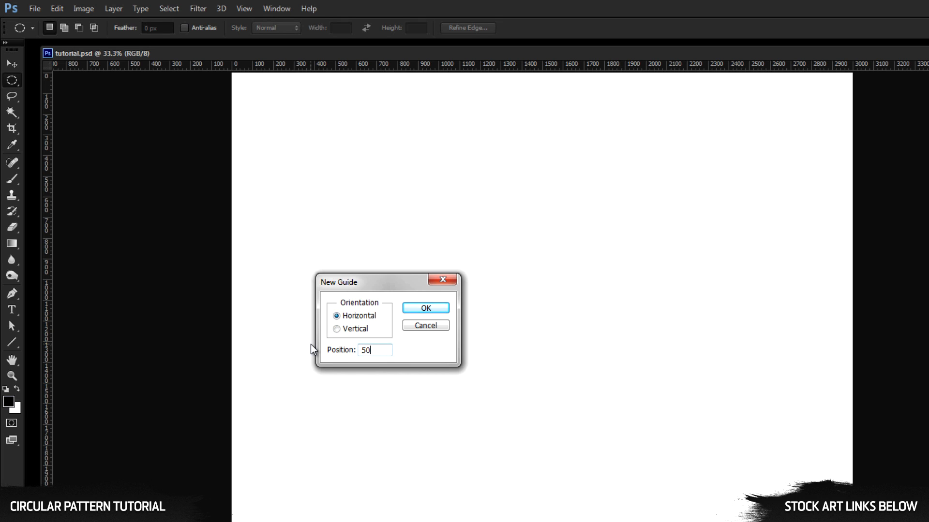
type("%")
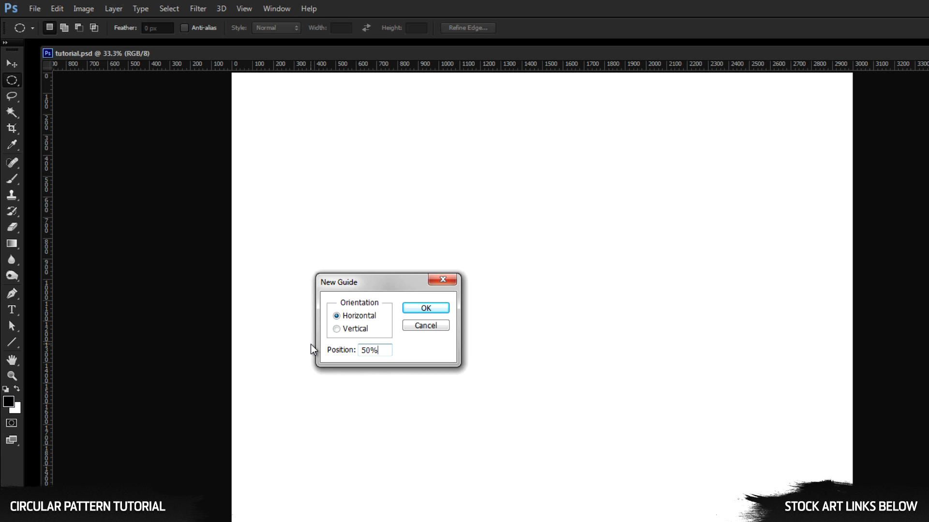
left_click(426, 308)
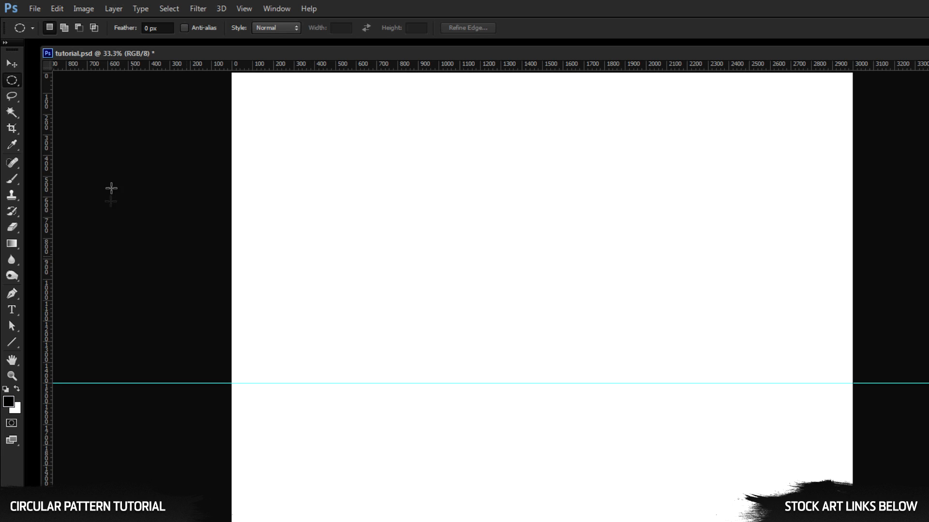
Step: Add a vertical guide at 50% of the canvas width, crossing the first at centre
left_click(244, 9)
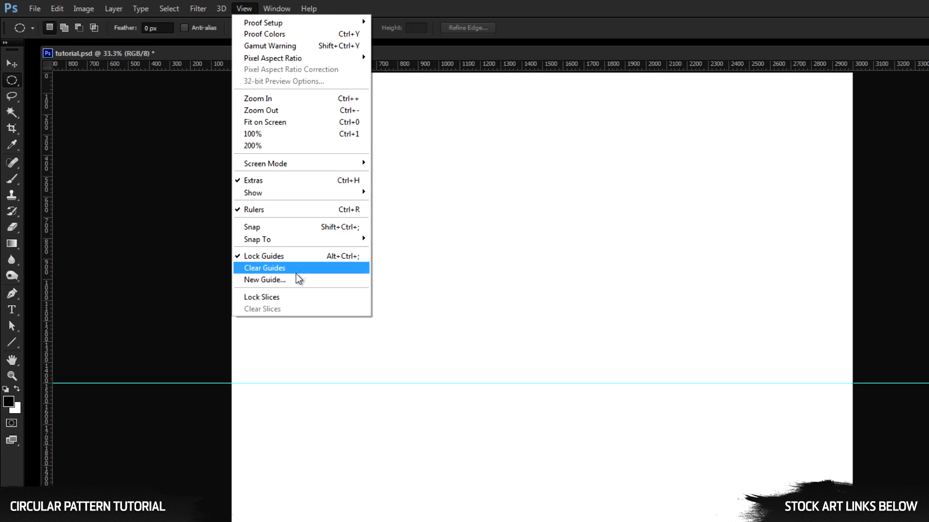
left_click(264, 280)
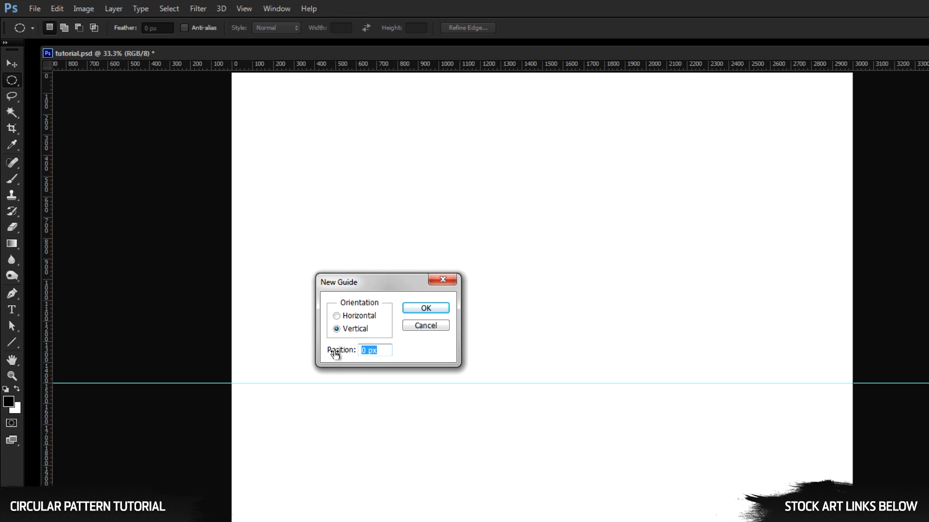
type("50%")
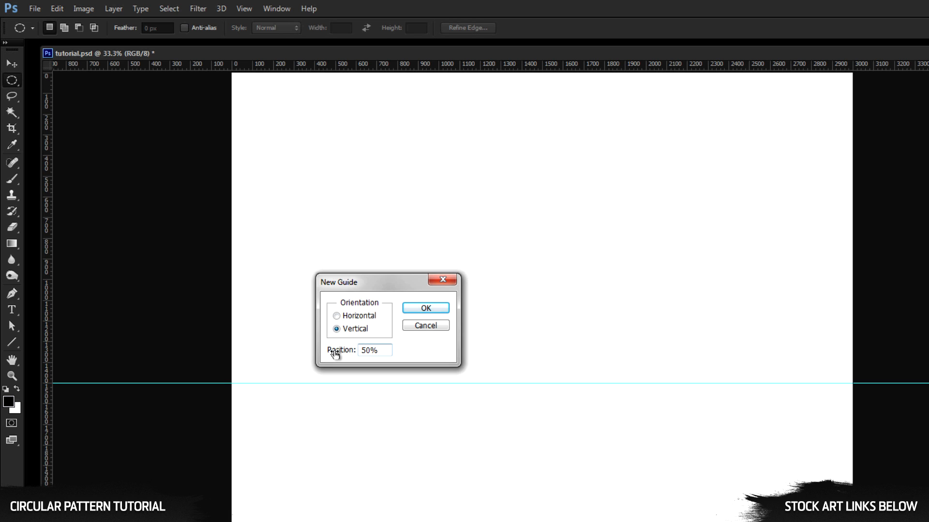
left_click(424, 307)
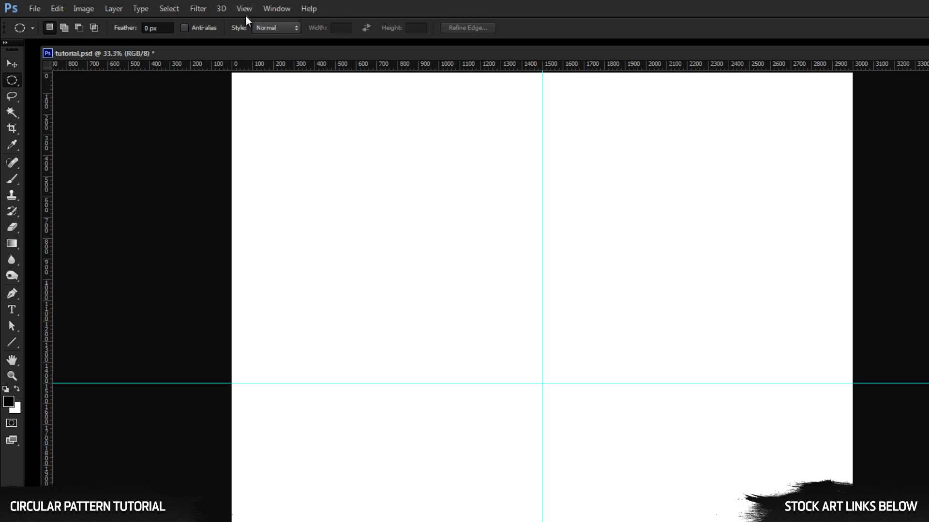
left_click(244, 9)
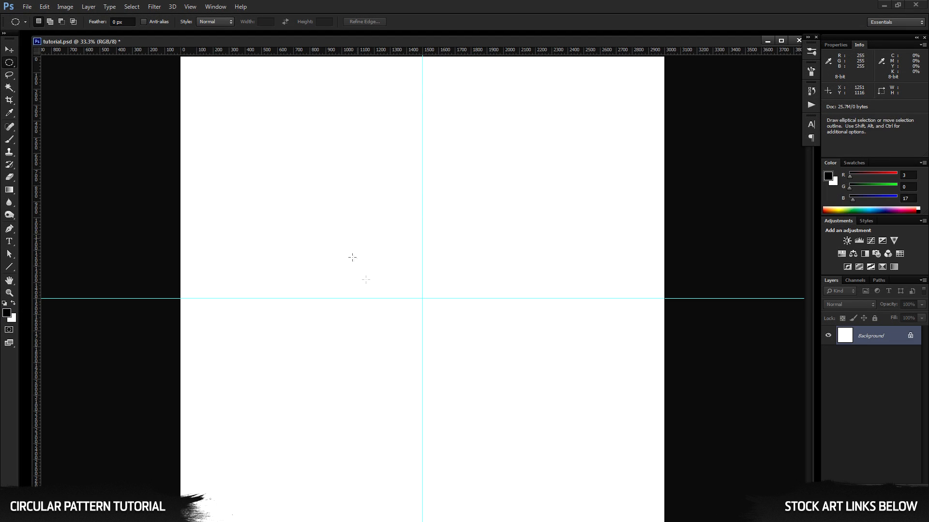
mouse_move(477, 36)
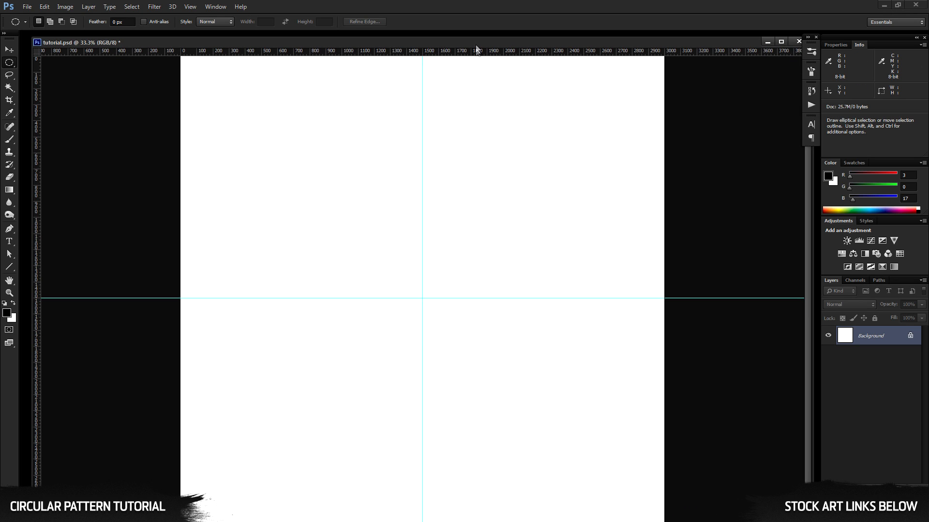
mouse_move(408, 308)
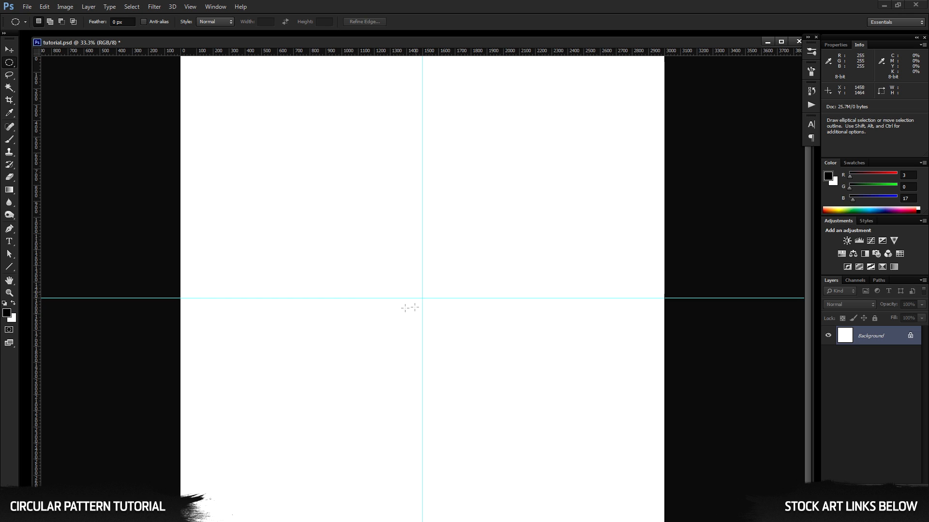
mouse_move(424, 299)
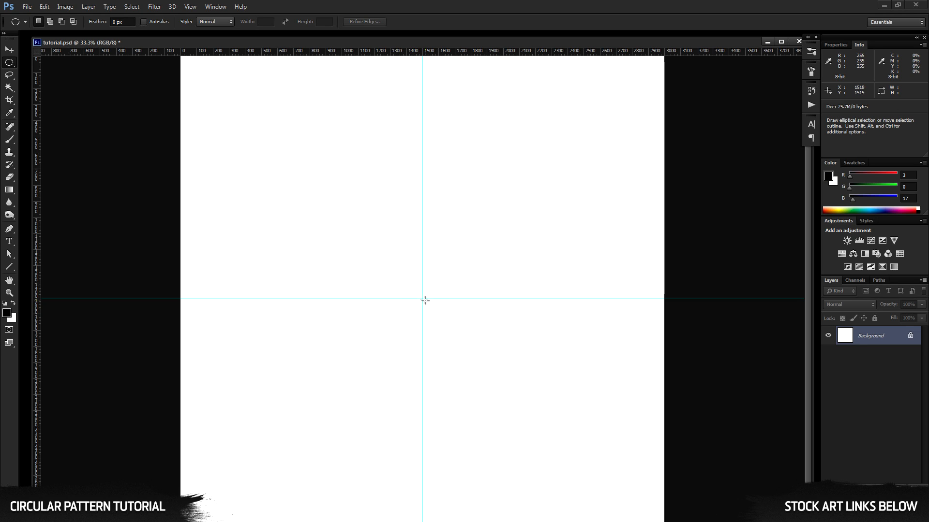
mouse_move(367, 291)
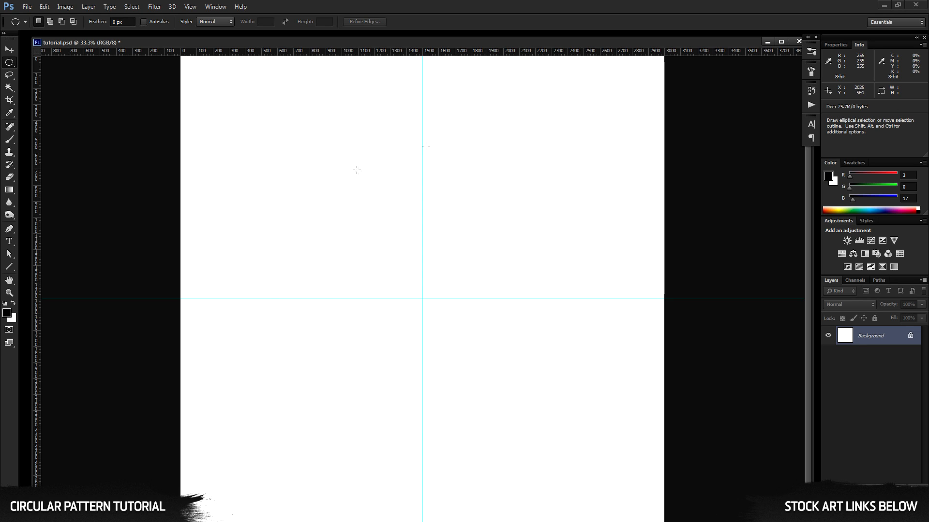
mouse_move(16, 307)
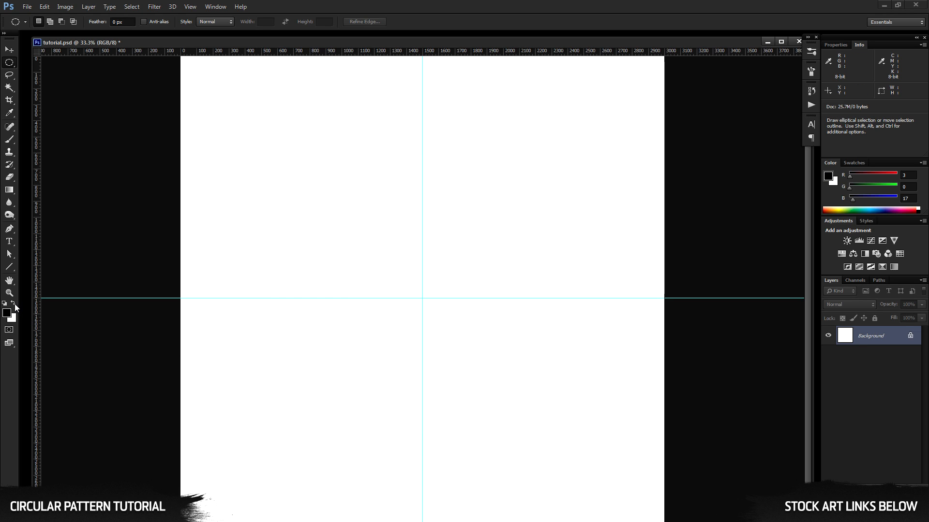
Step: Set the background colour to near-black #030011 and fill the whole canvas with it
left_click(12, 319)
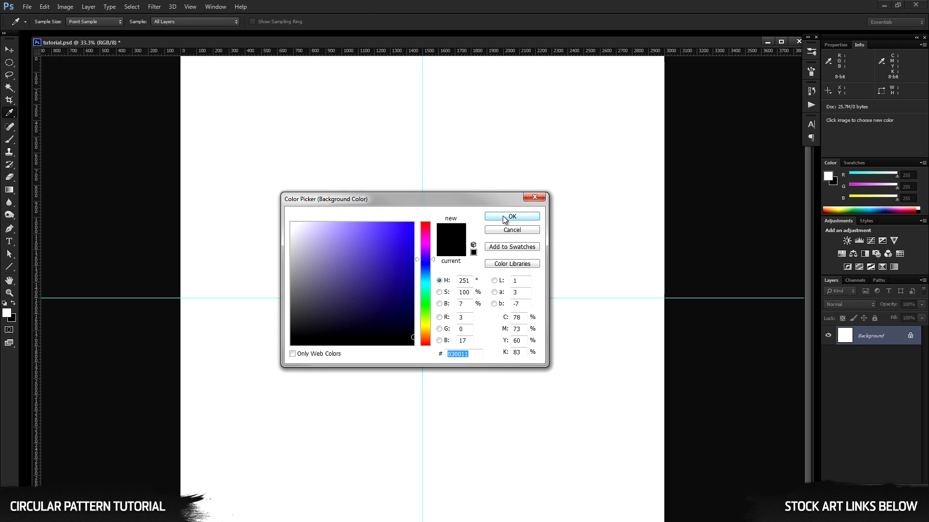
left_click(512, 216)
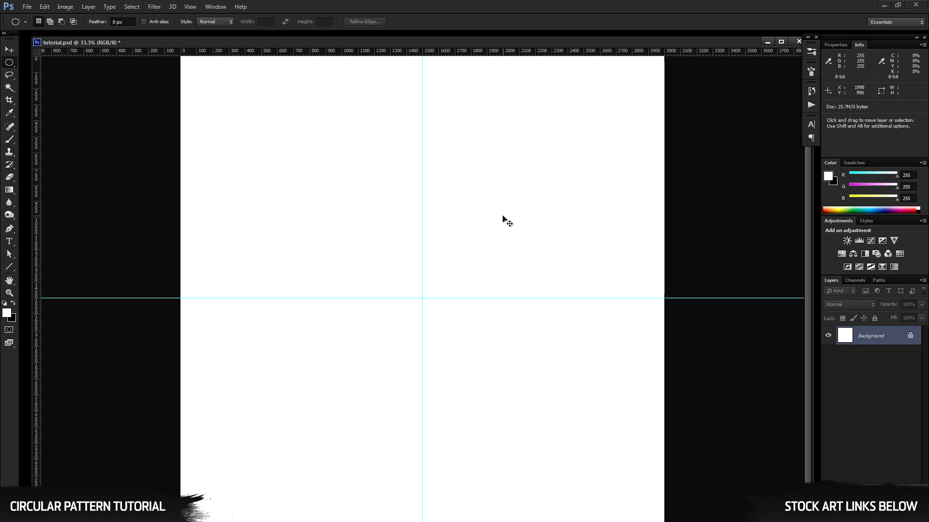
key("ctrl+delete")
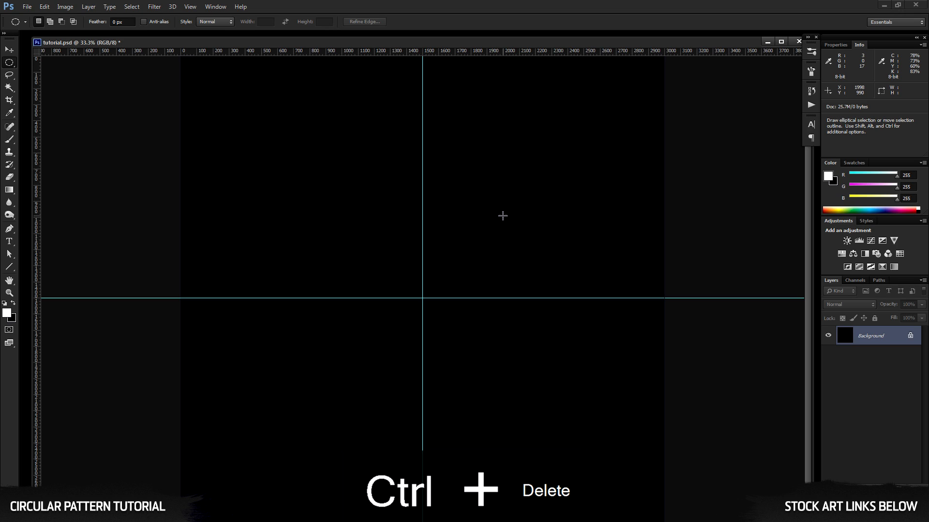
key("ctrl+delete")
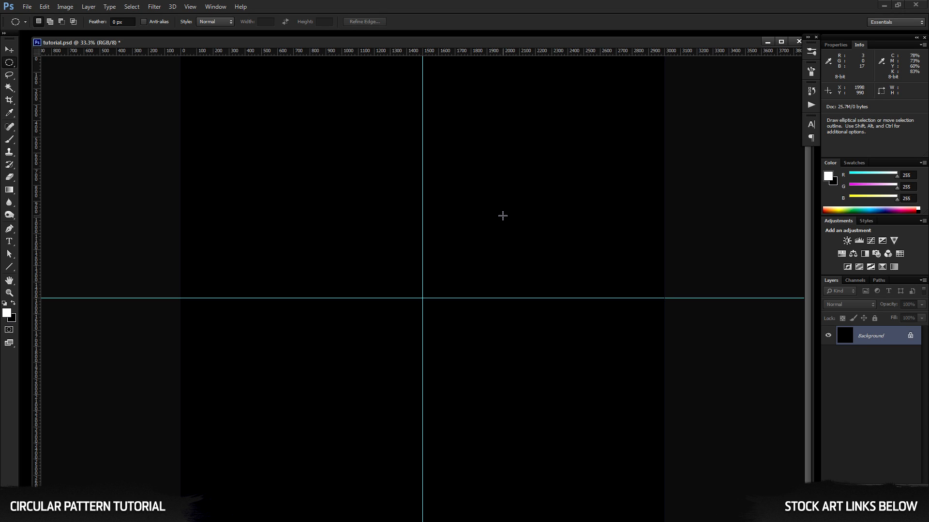
mouse_move(456, 305)
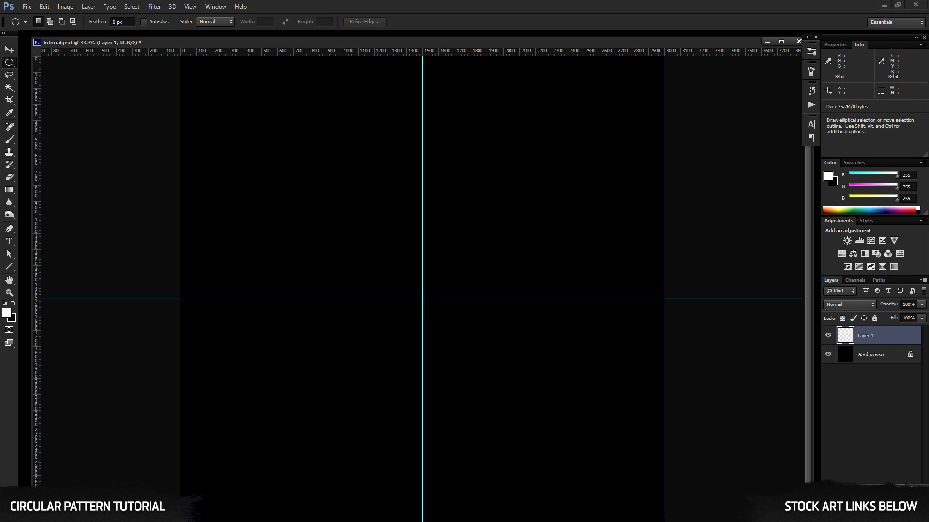
mouse_move(459, 310)
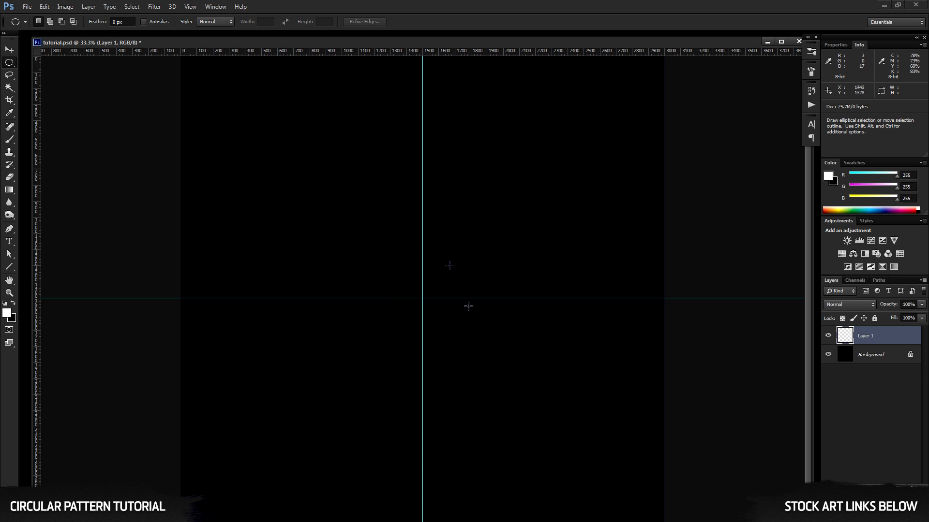
mouse_move(14, 312)
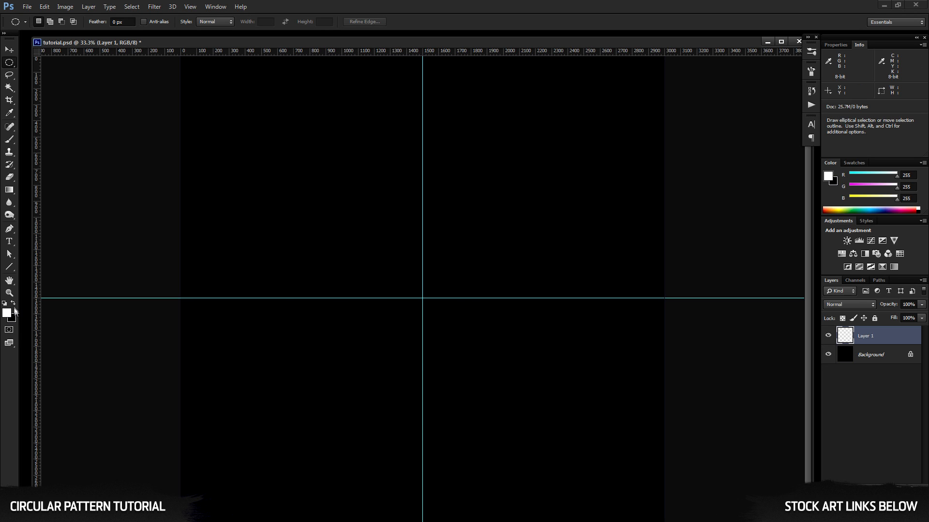
Step: Choose a medium blue (#2267a8) as the painting colour in the Color Picker
left_click(8, 312)
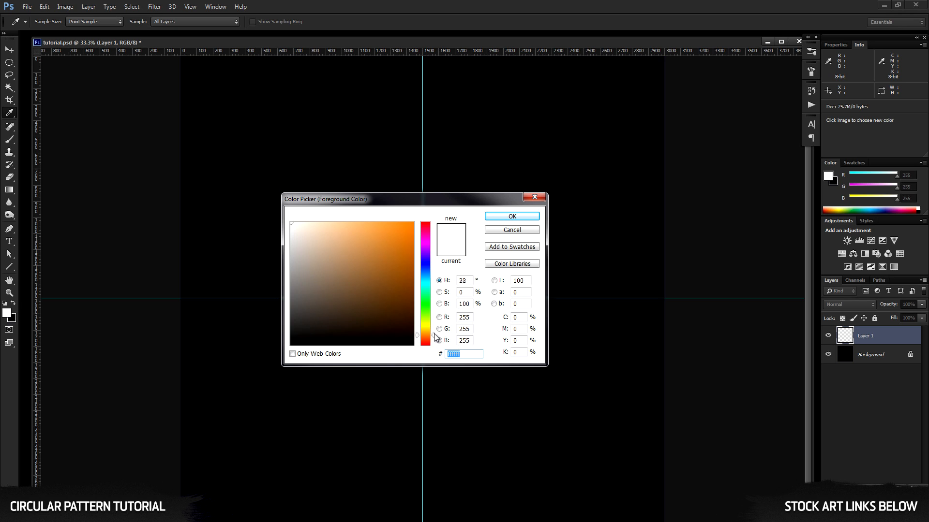
left_click(425, 278)
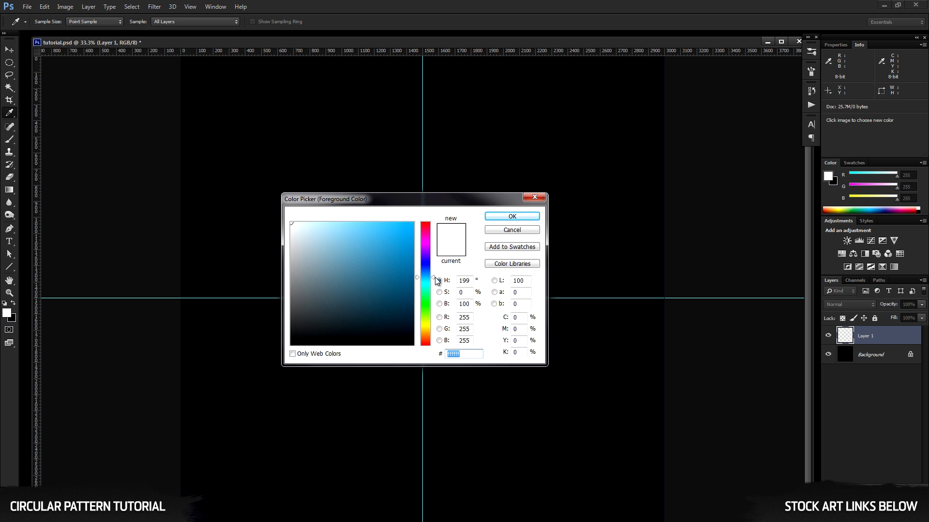
left_click(390, 274)
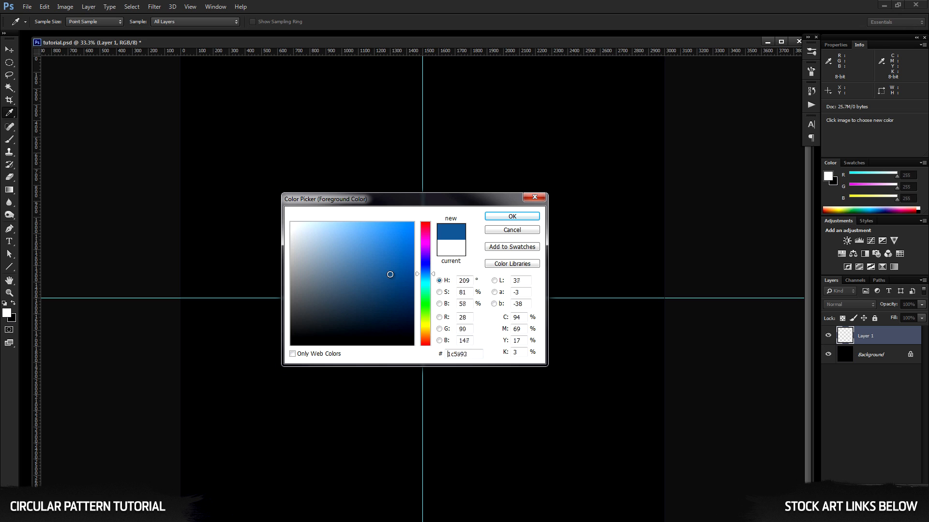
left_click(388, 263)
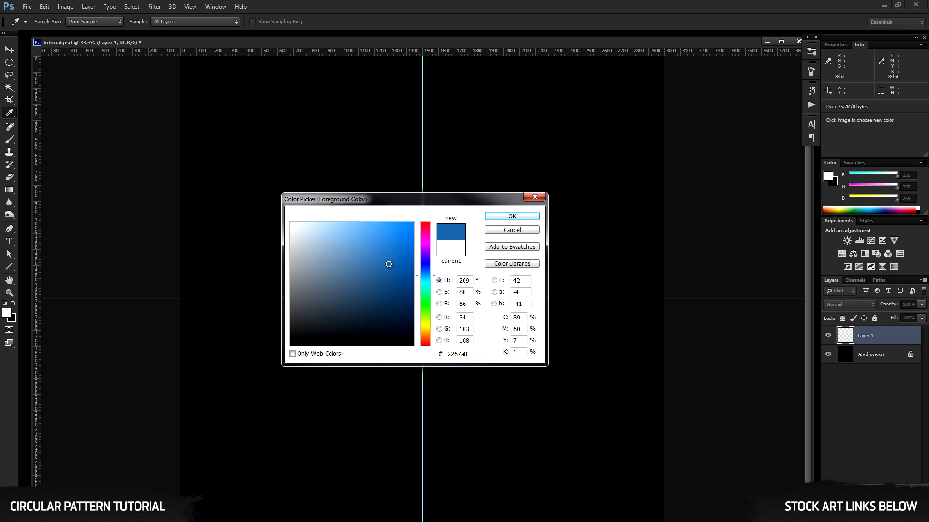
left_click(510, 215)
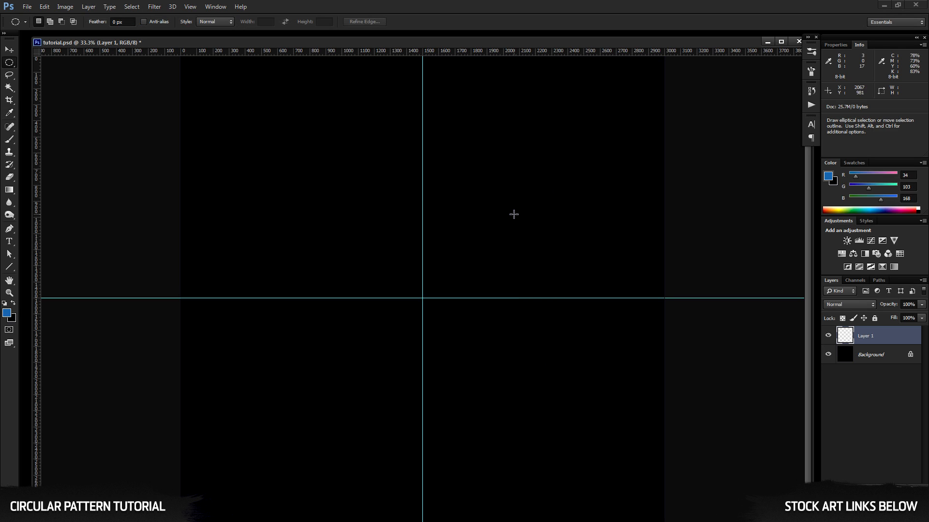
mouse_move(12, 305)
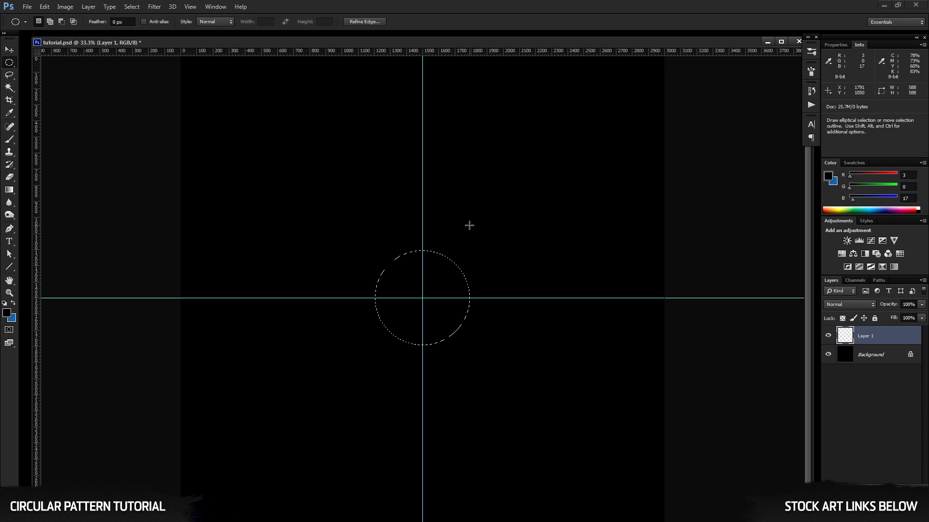
Step: Fill the centred circular selection with blue and deselect it
key("ctrl+Delete")
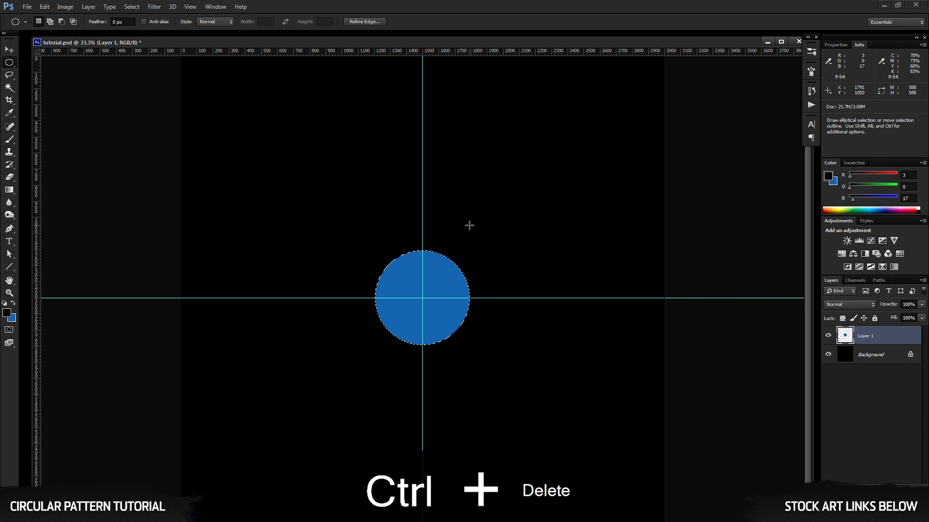
key("ctrl+d")
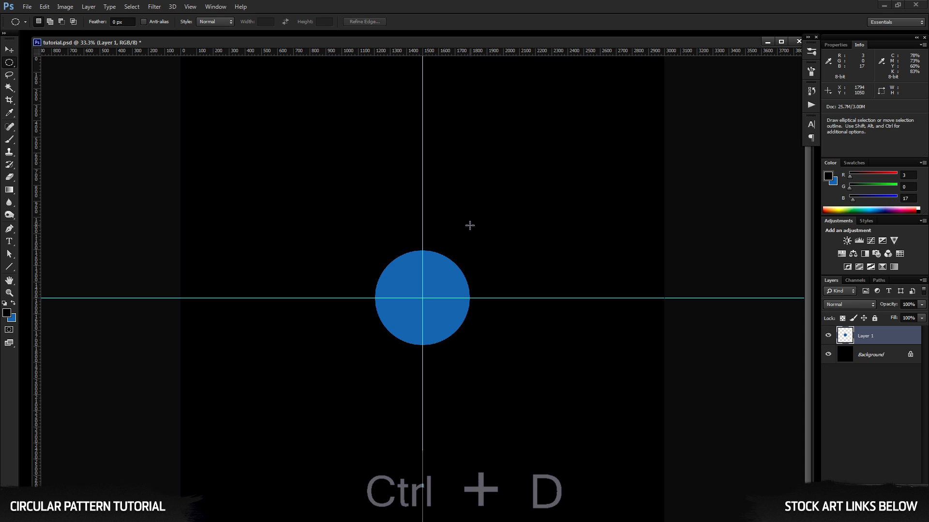
Step: Add a Stroke layer style to the circle, sampling its blue #2267a8 as the stroke colour
left_click(10, 294)
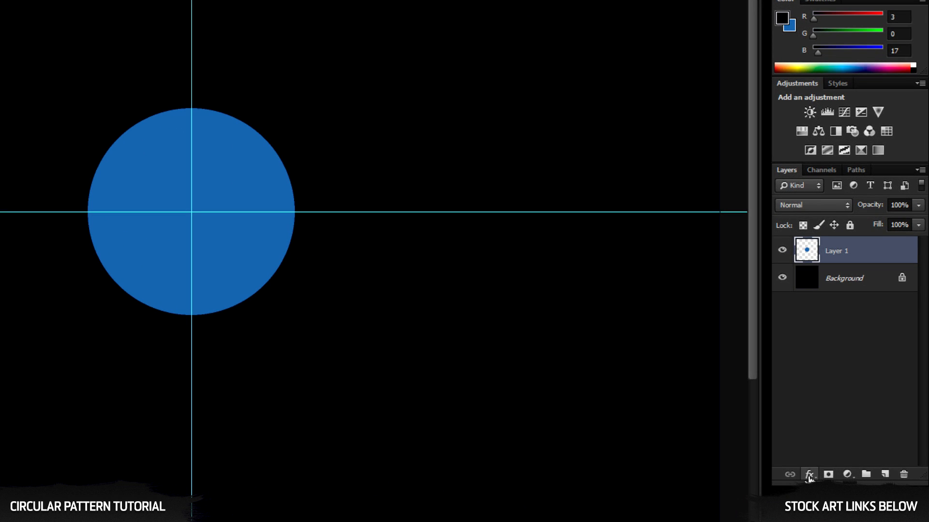
left_click(809, 474)
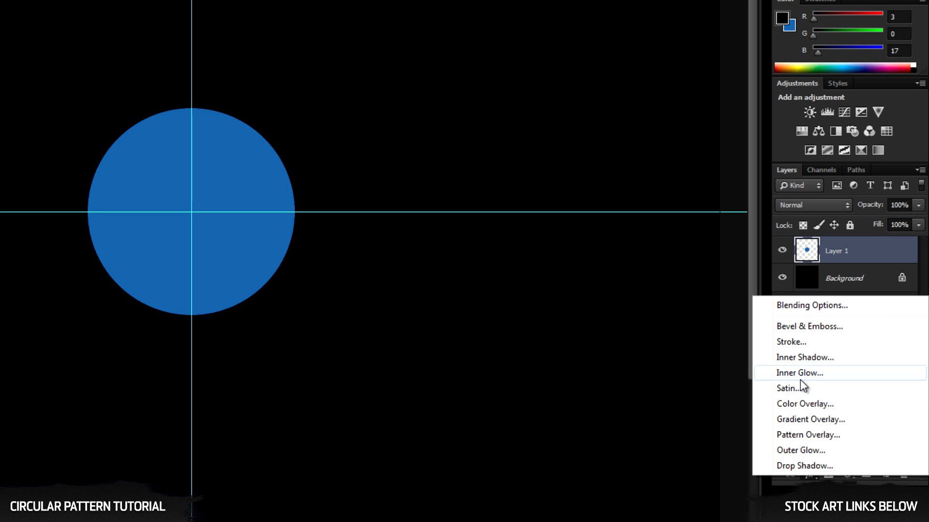
mouse_move(800, 342)
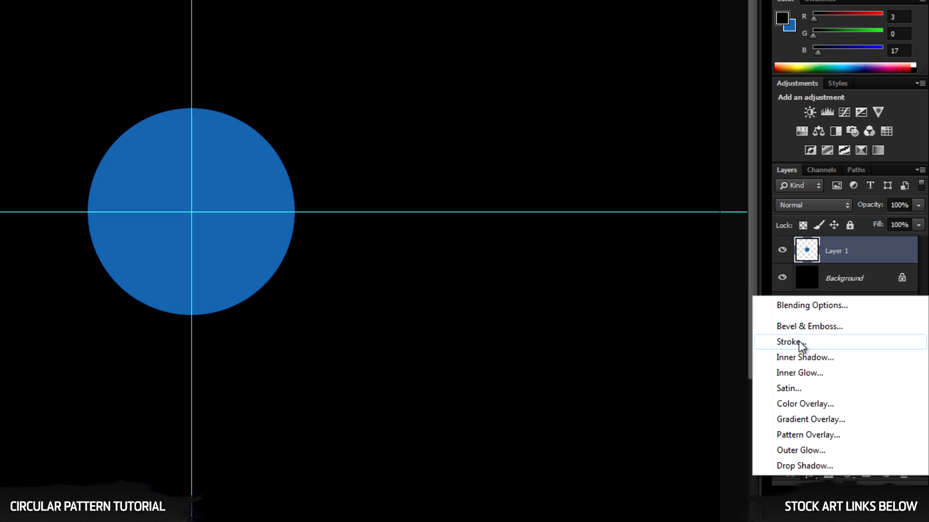
left_click(790, 341)
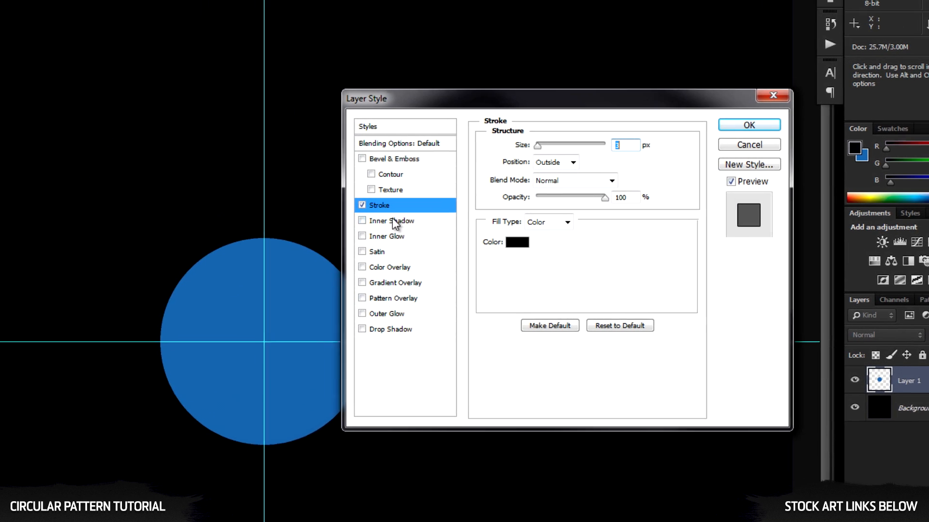
left_click(517, 242)
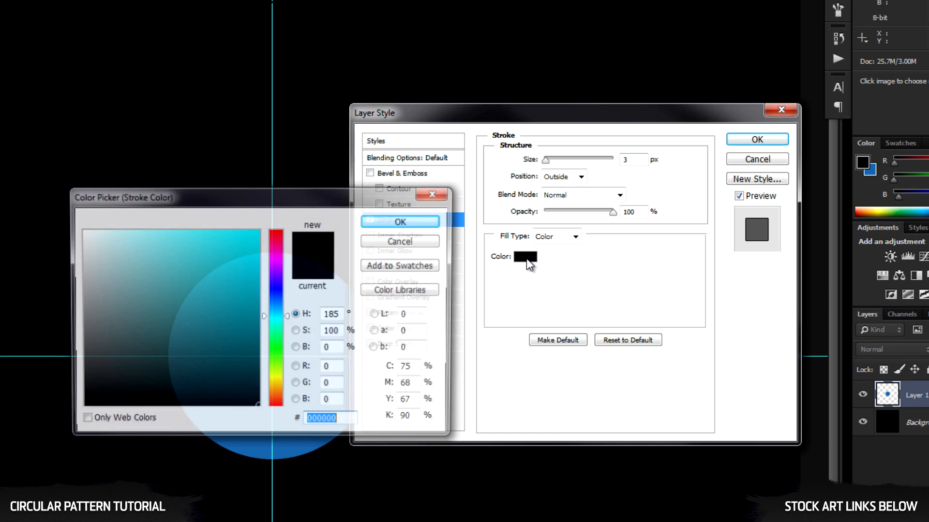
left_click(223, 291)
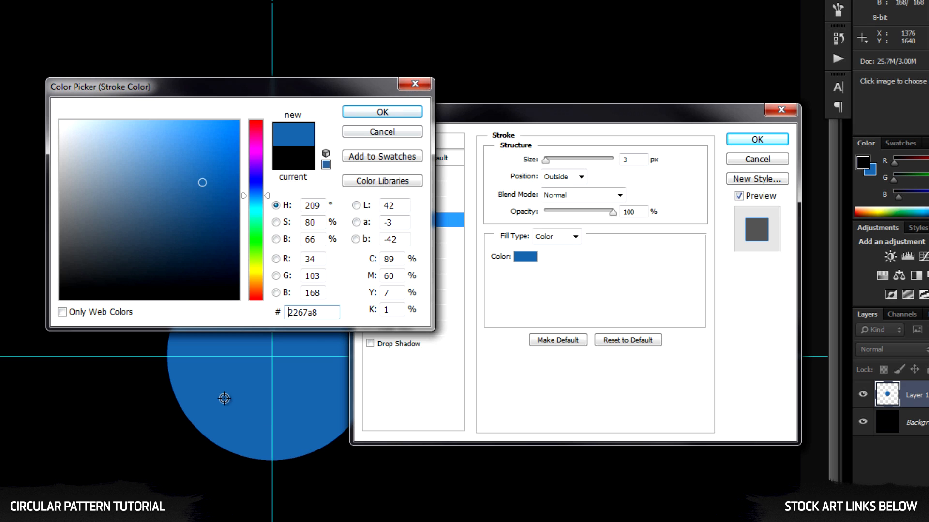
left_click(382, 112)
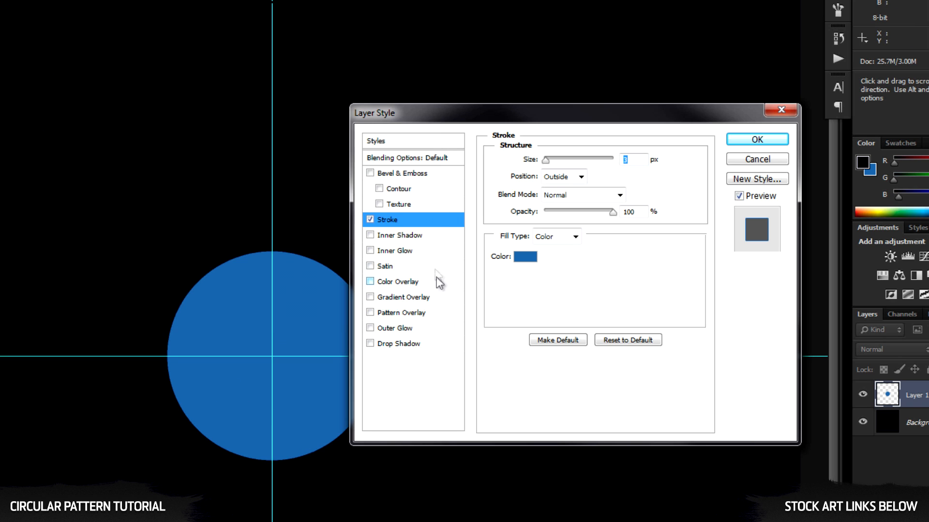
mouse_move(400, 159)
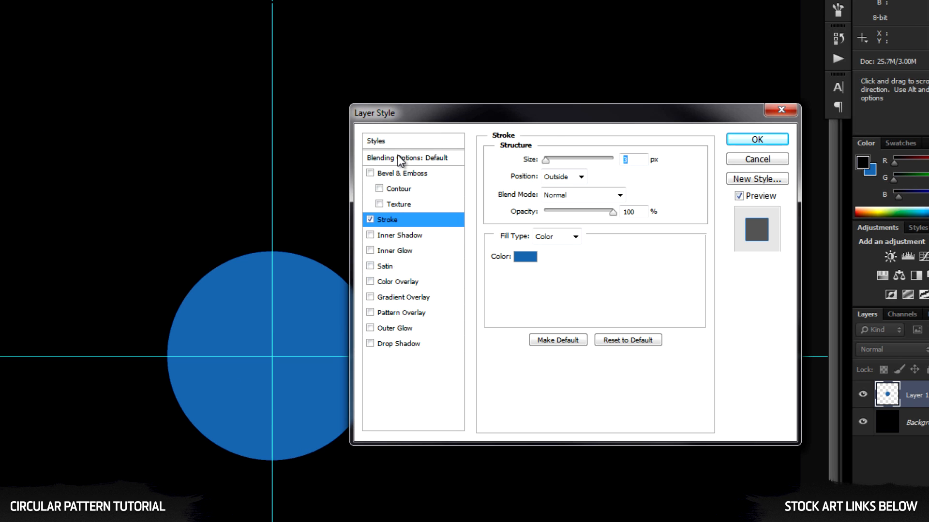
Step: Set Fill Opacity to 0 and a 32 px inside stroke, turning the circle into a hollow ring
left_click(405, 158)
type("0")
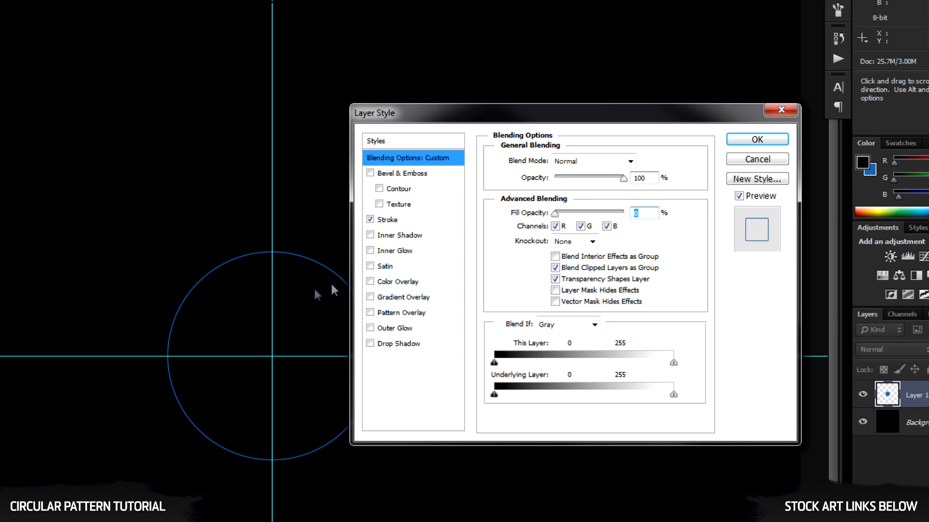
left_click(387, 220)
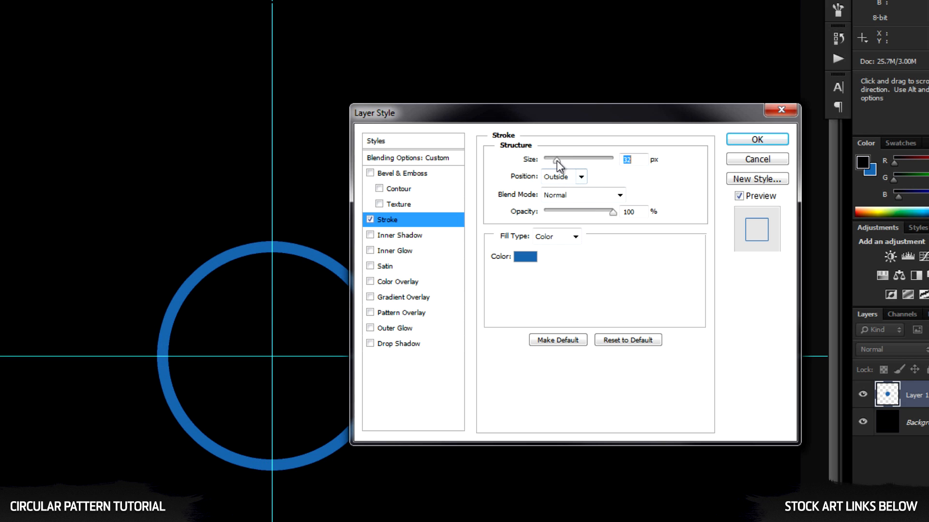
left_click(581, 176)
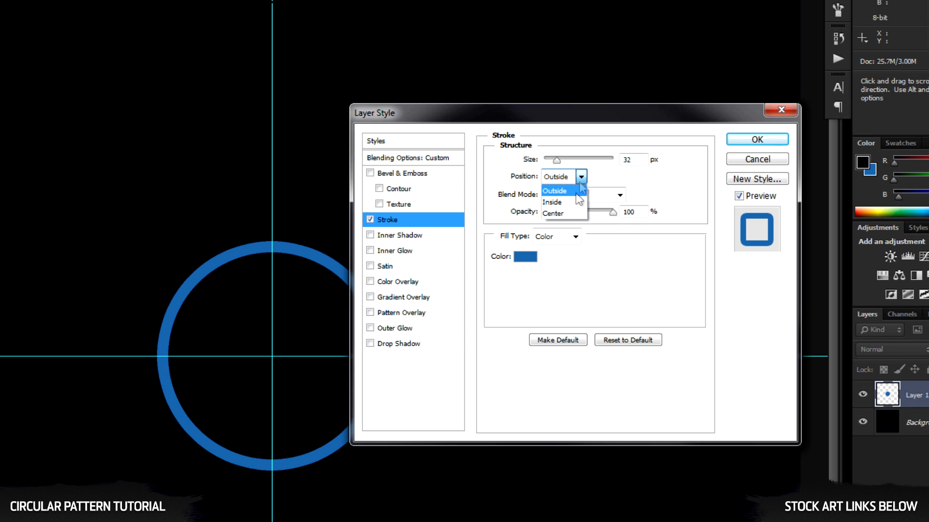
left_click(551, 202)
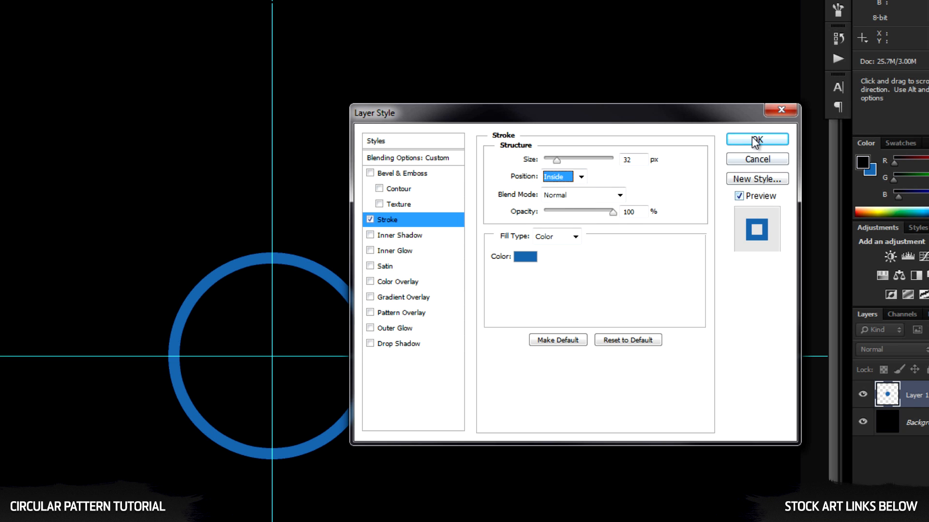
left_click(757, 139)
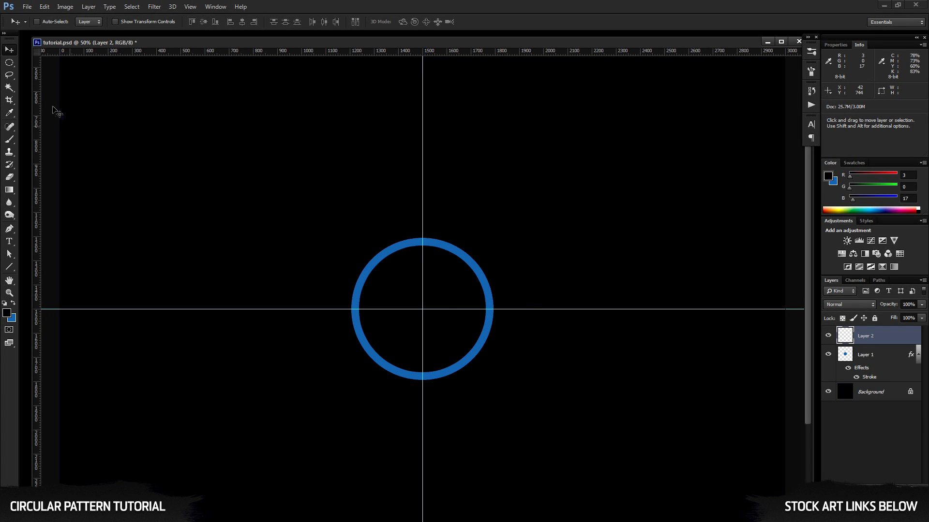
Step: Select a smaller circle inside the ring with the Elliptical Marquee, fill it blue and deselect
left_click(10, 63)
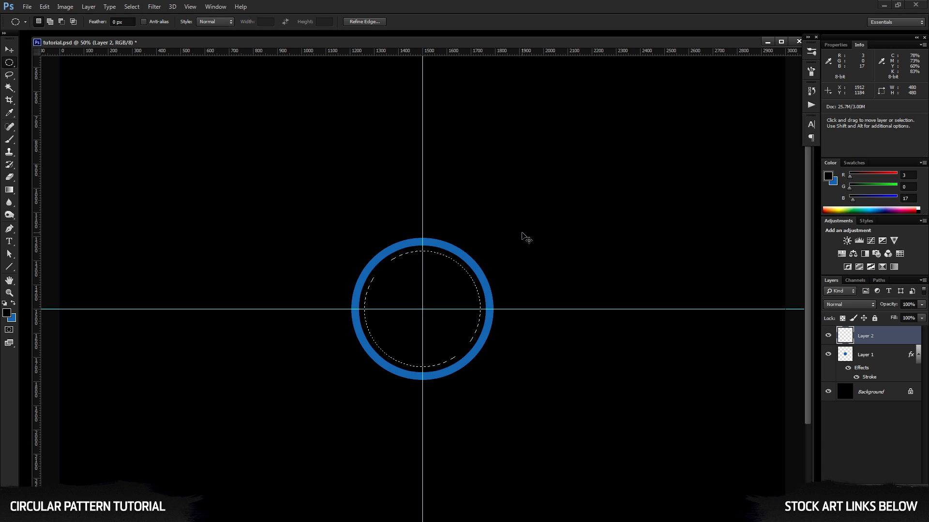
key("ctrl+delete")
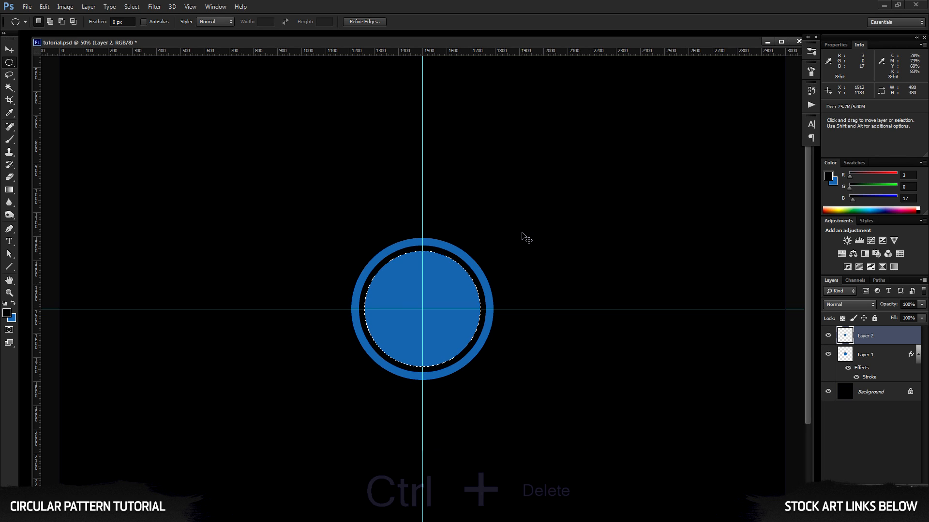
key("ctrl+d")
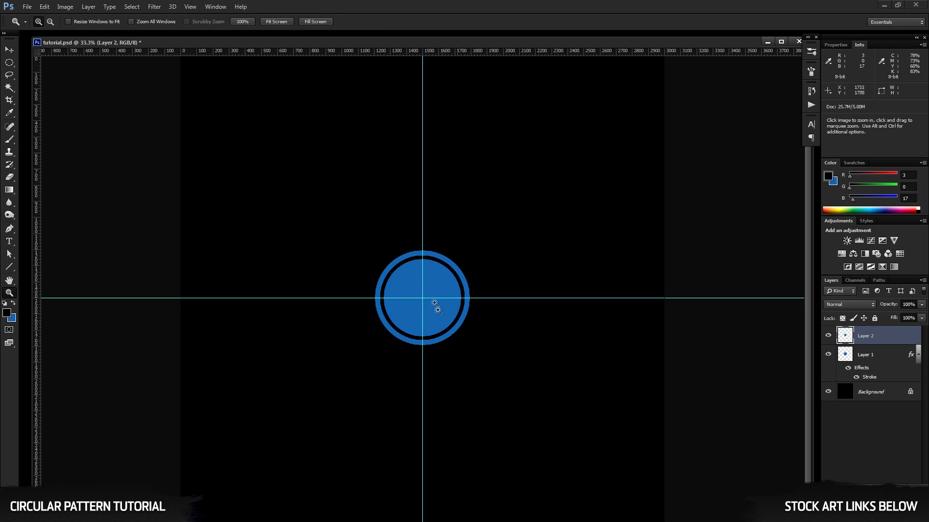
left_click(437, 308)
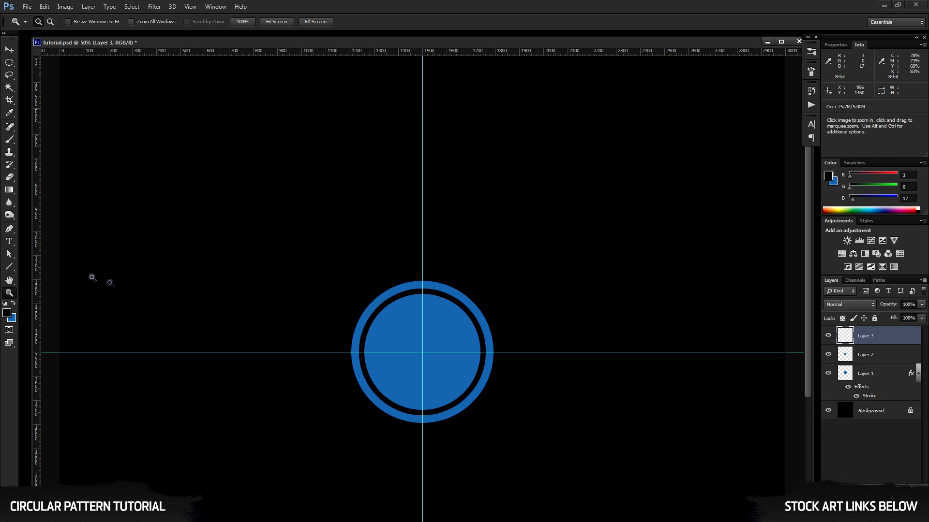
Step: Switch to the Brush tool for a 6 px hard-edged brush on the new layer
left_click(9, 140)
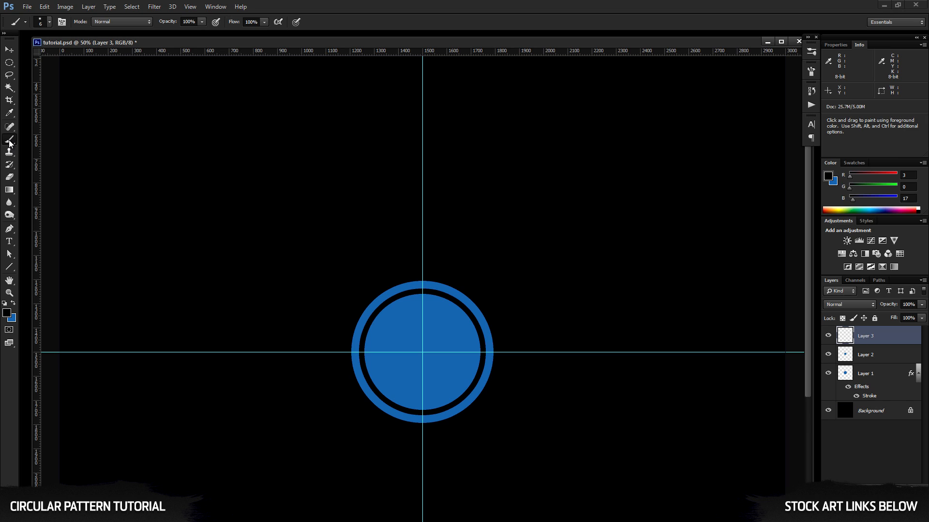
mouse_move(45, 196)
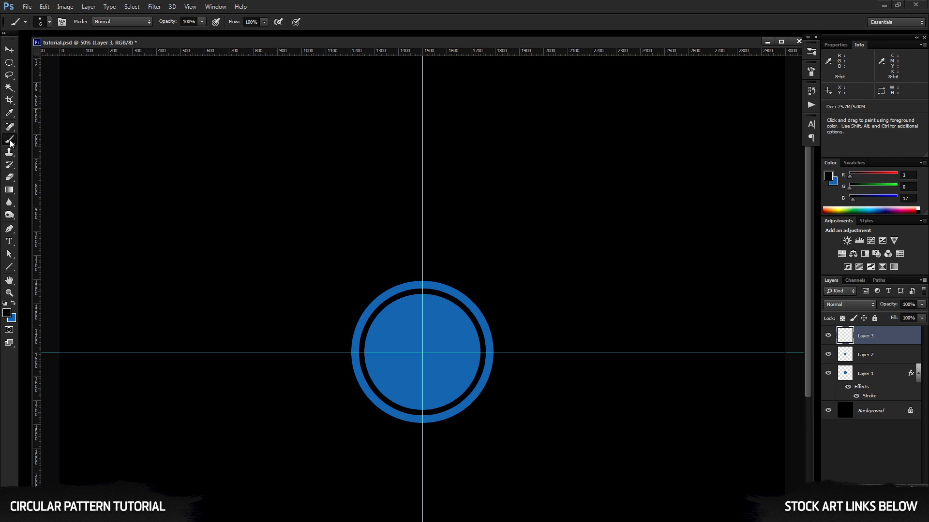
mouse_move(340, 197)
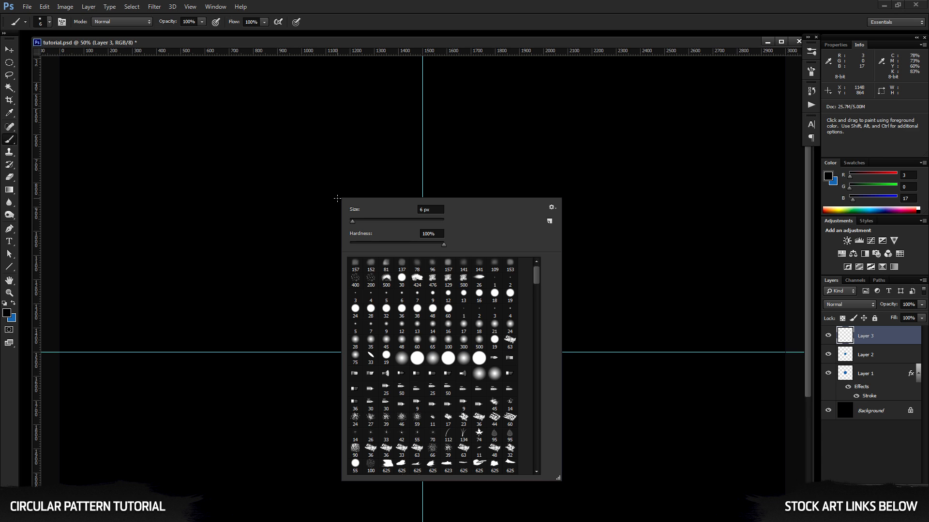
mouse_move(378, 250)
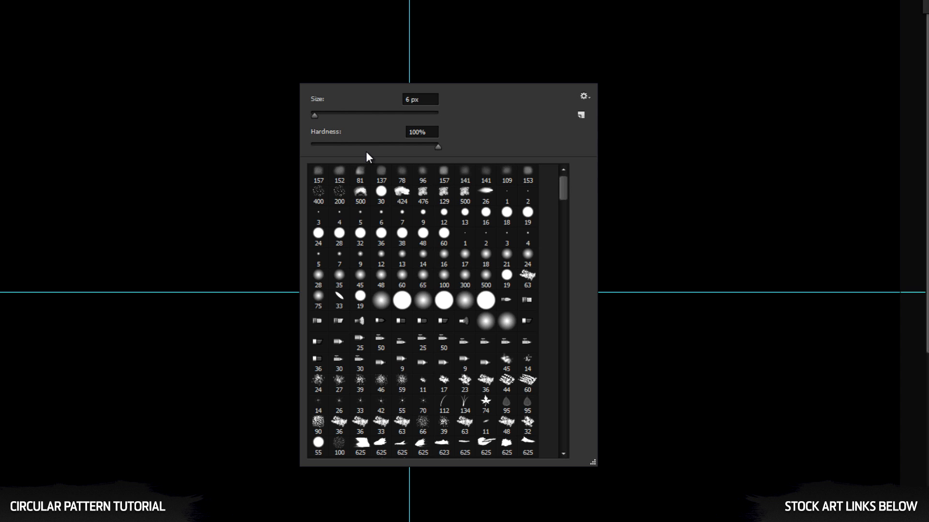
mouse_move(367, 157)
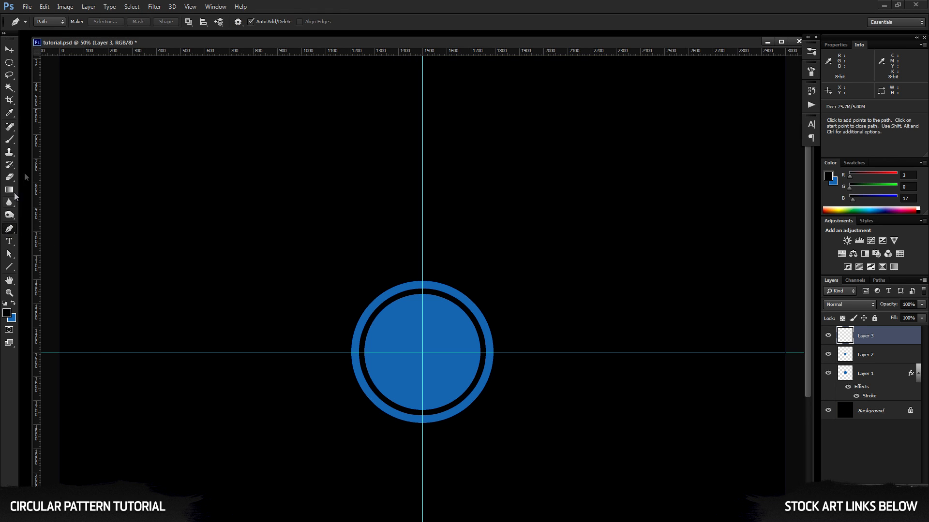
Step: Switch to the Pen tool to draw a looping curved path ending at the canvas centre
left_click(62, 22)
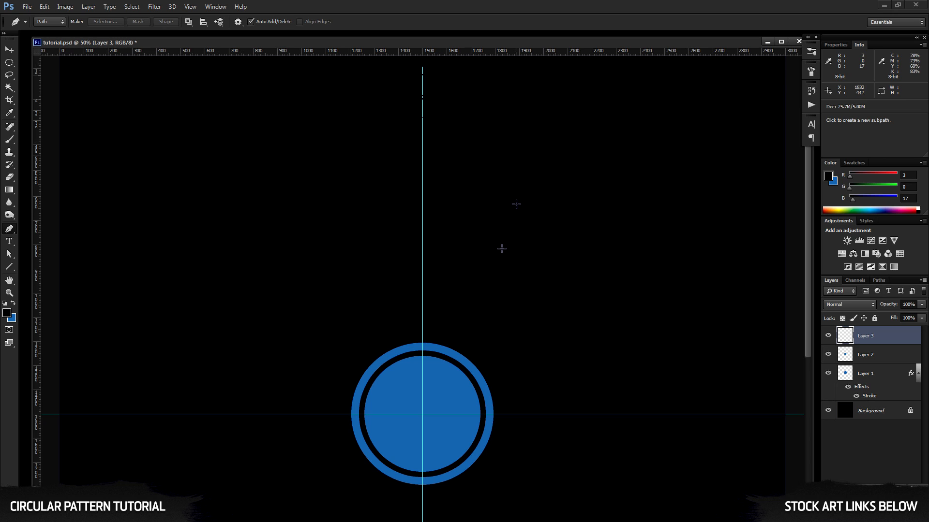
mouse_move(445, 270)
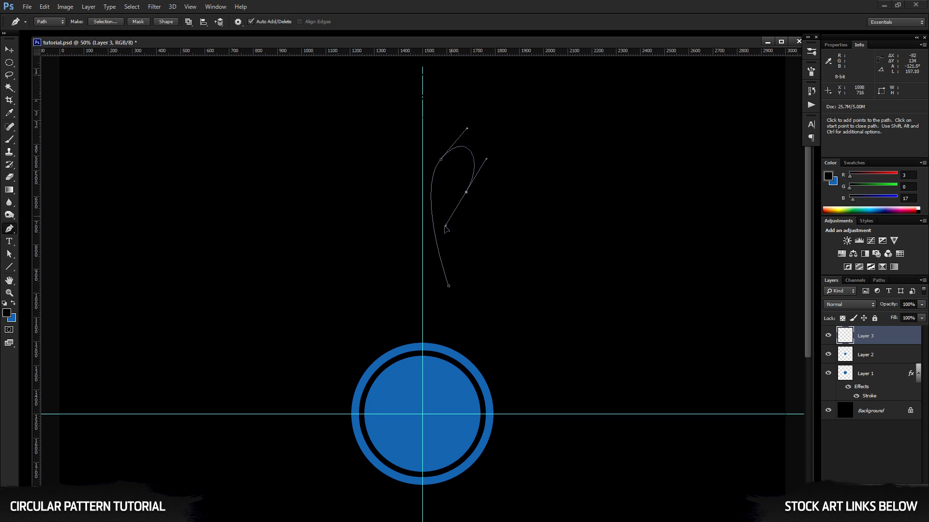
mouse_move(432, 387)
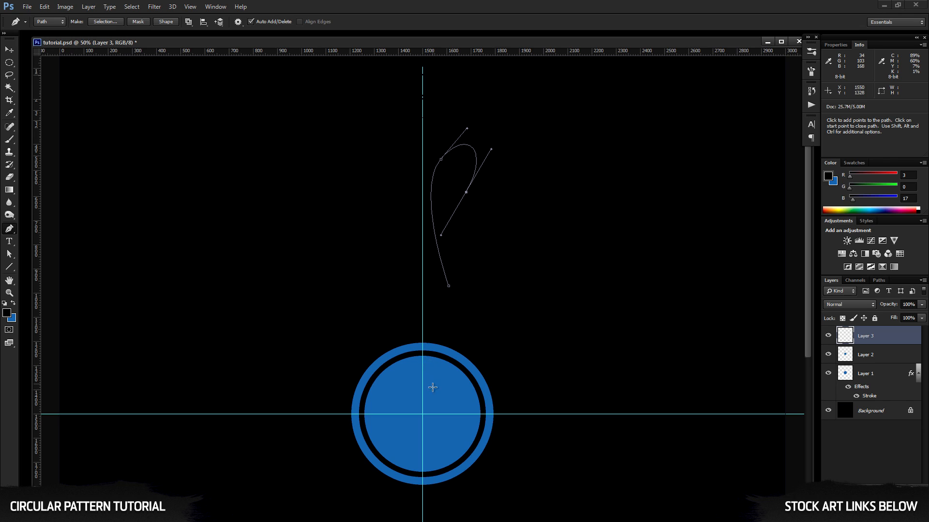
mouse_move(422, 415)
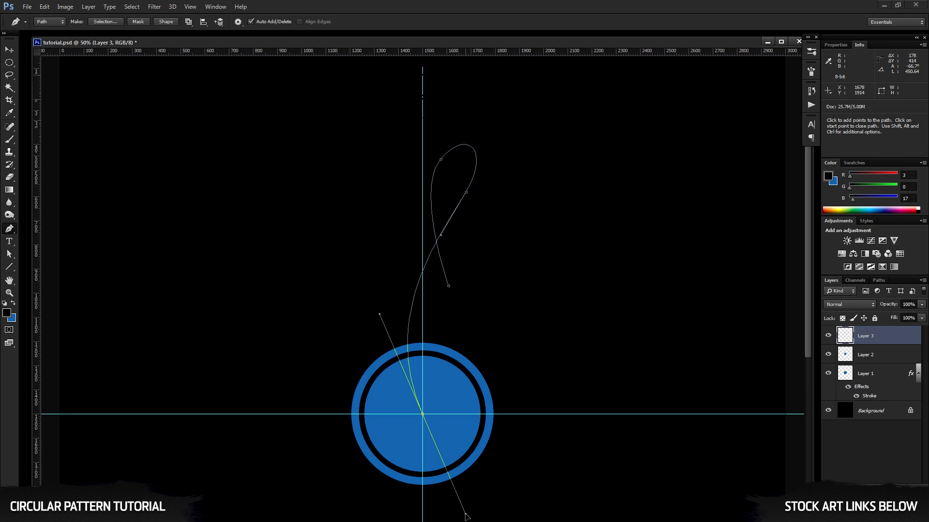
mouse_move(154, 343)
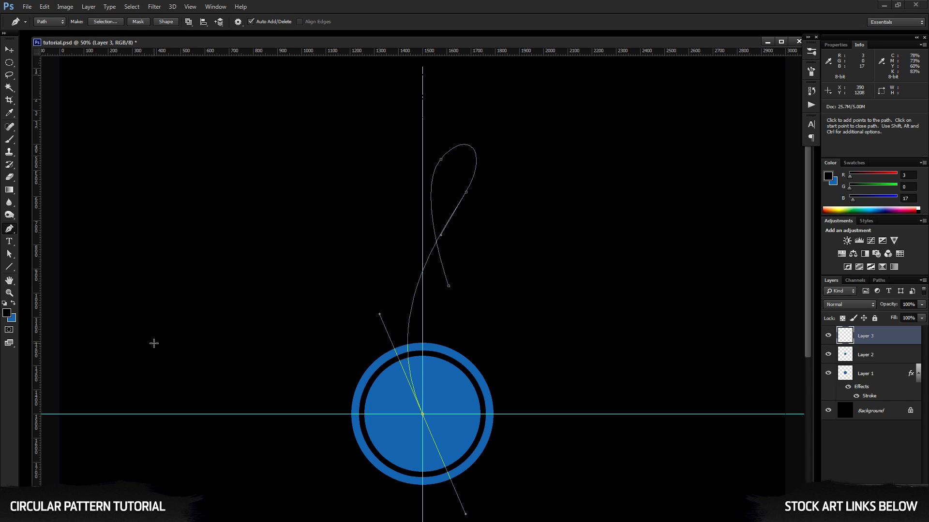
mouse_move(449, 164)
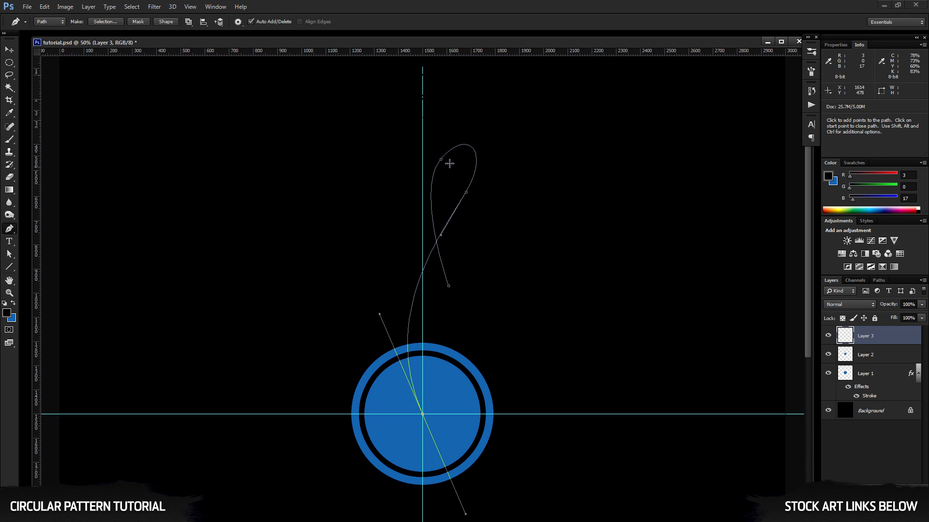
mouse_move(41, 339)
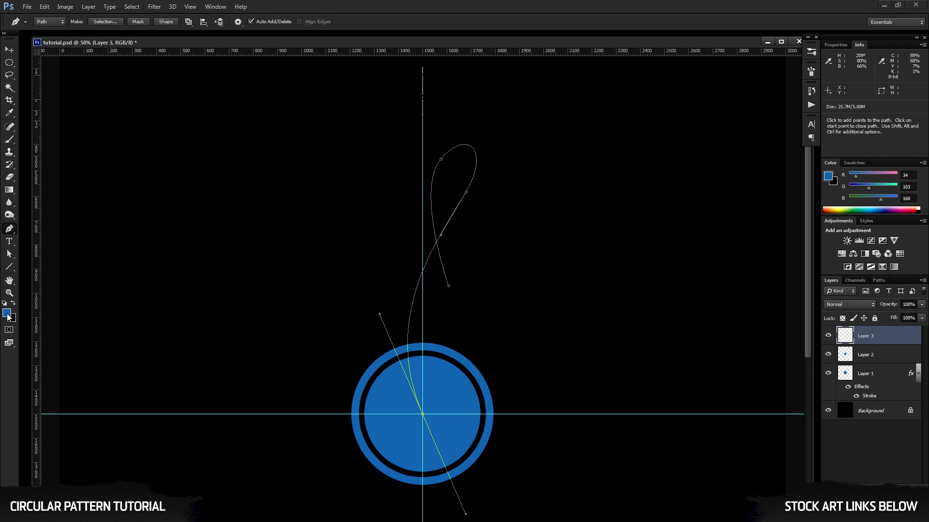
mouse_move(9, 314)
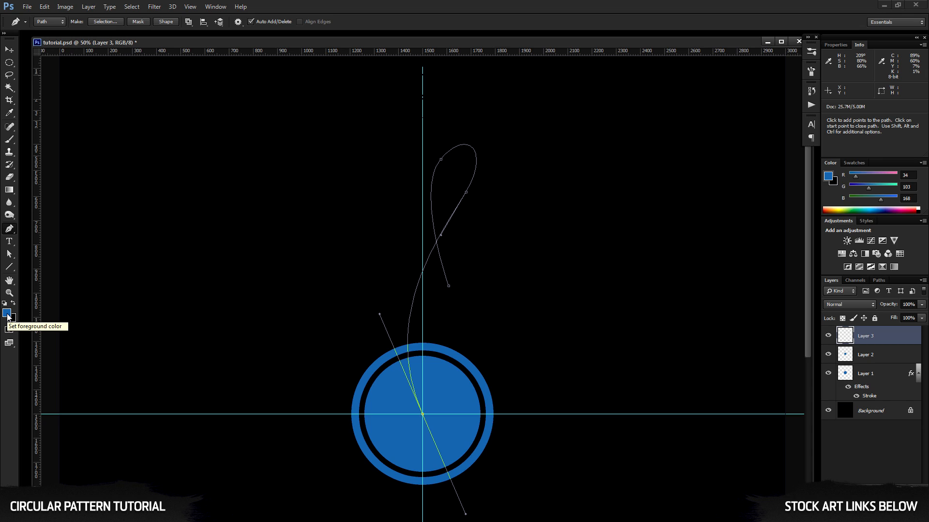
mouse_move(453, 205)
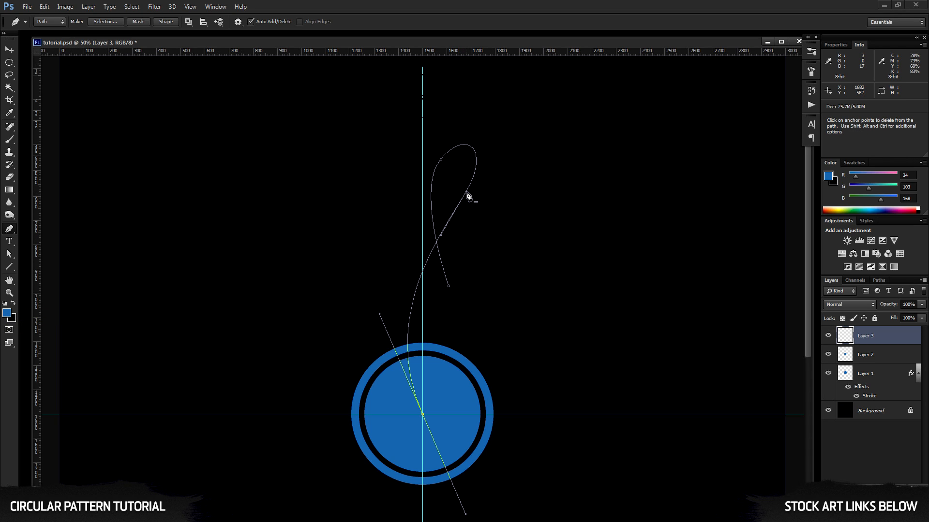
Step: Stroke the looping path with the brush so it becomes a thin blue line
right_click(467, 196)
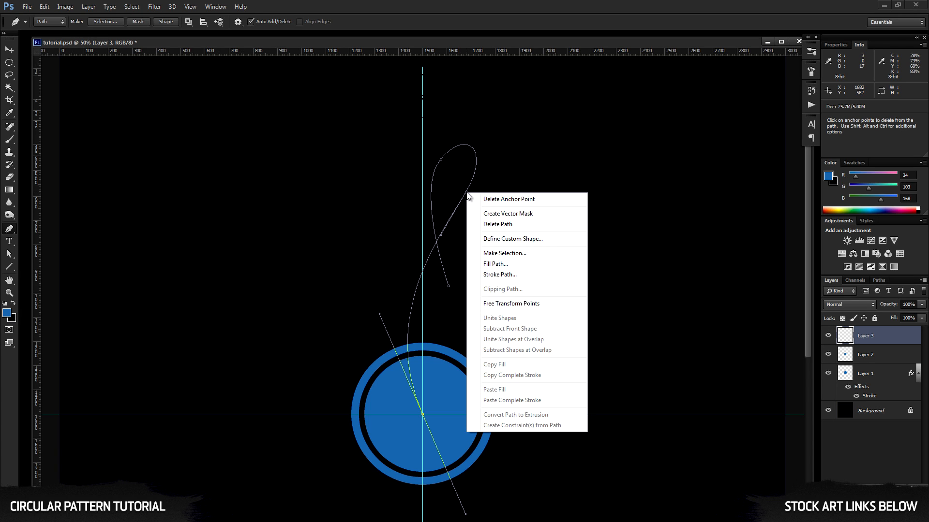
mouse_move(508, 274)
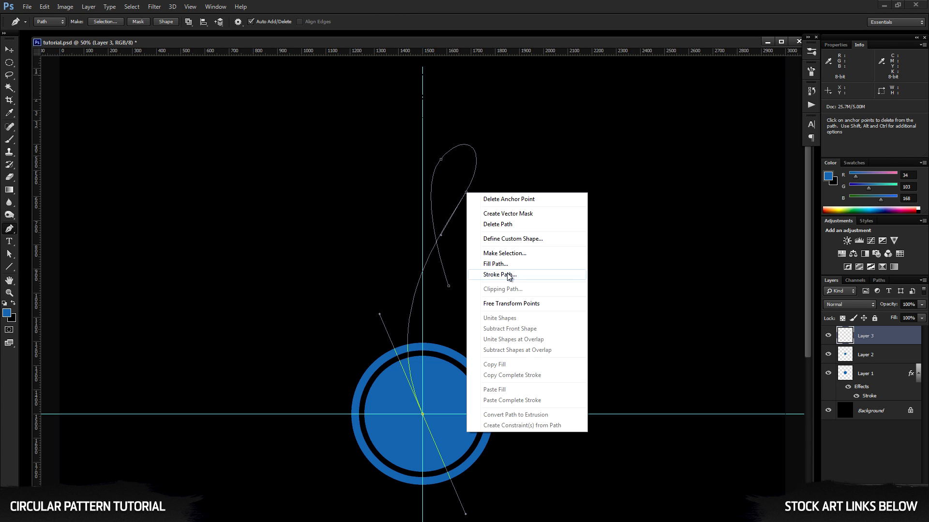
left_click(500, 273)
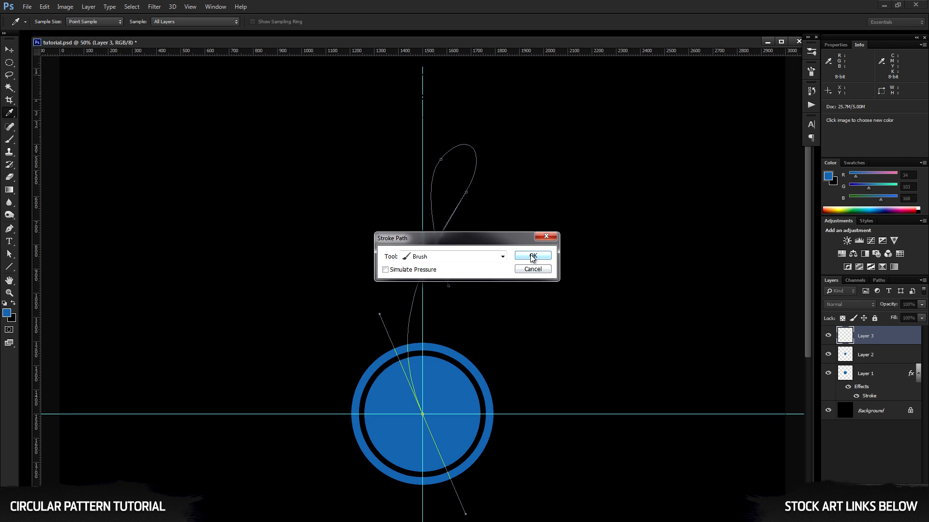
left_click(531, 255)
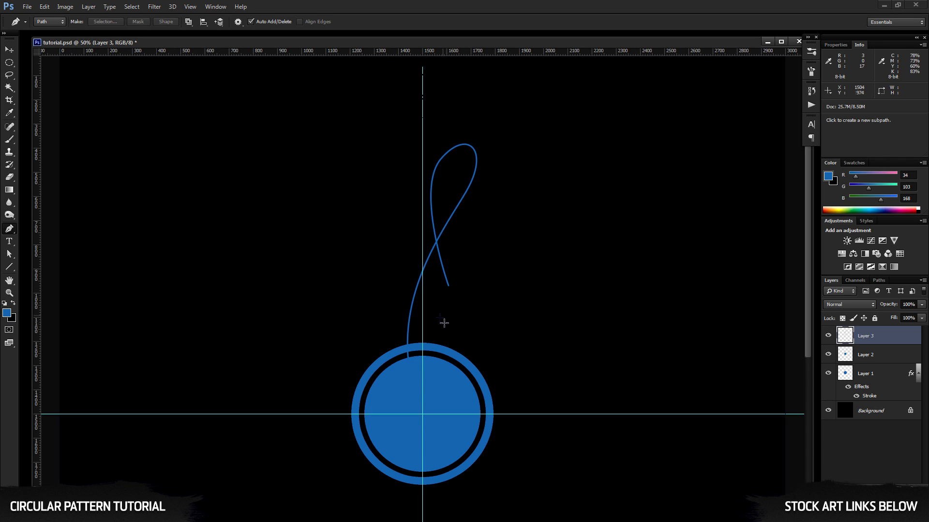
mouse_move(112, 184)
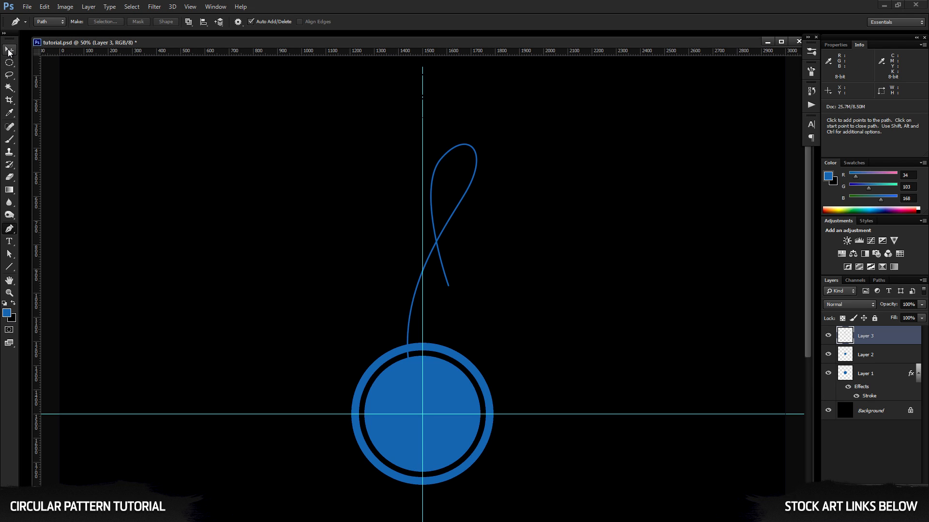
left_click(9, 50)
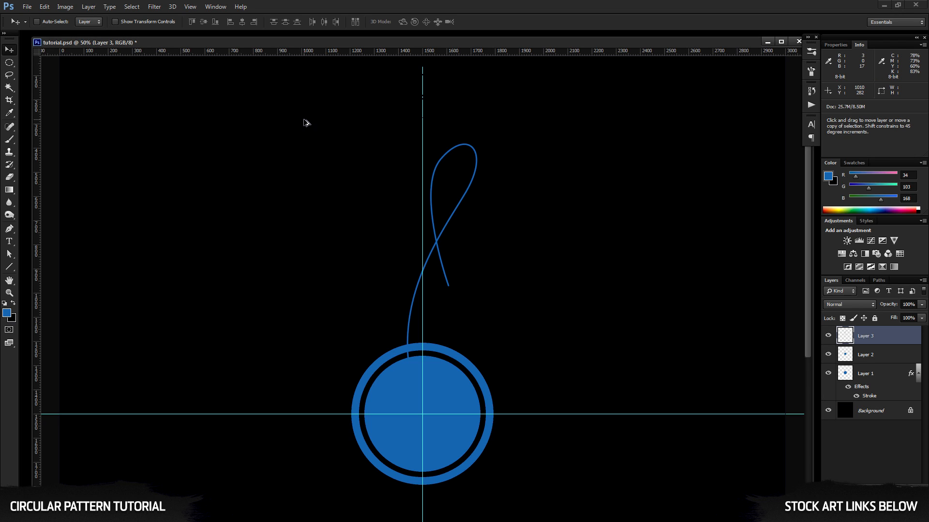
Step: Start a duplicate-and-transform (Ctrl+Alt+T) of the blue loop to rotate it about the centre
key("ctrl+alt+t")
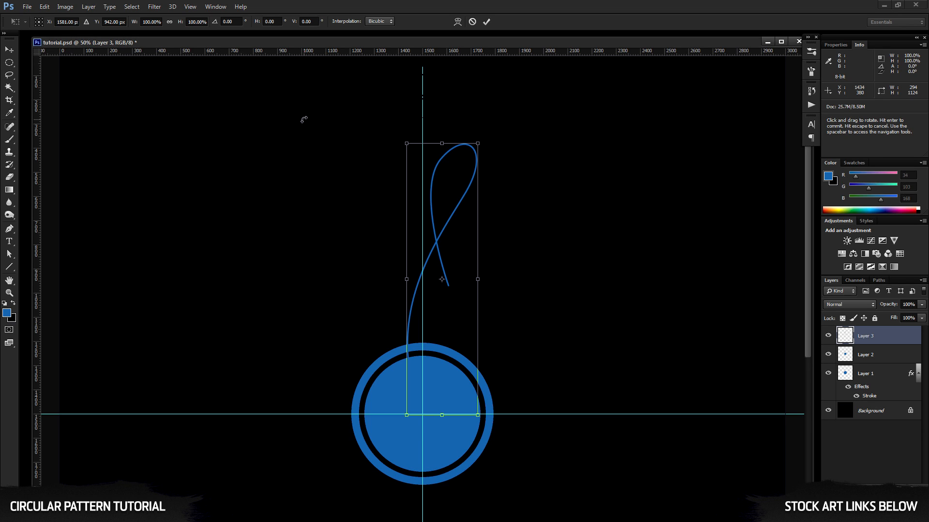
mouse_move(440, 329)
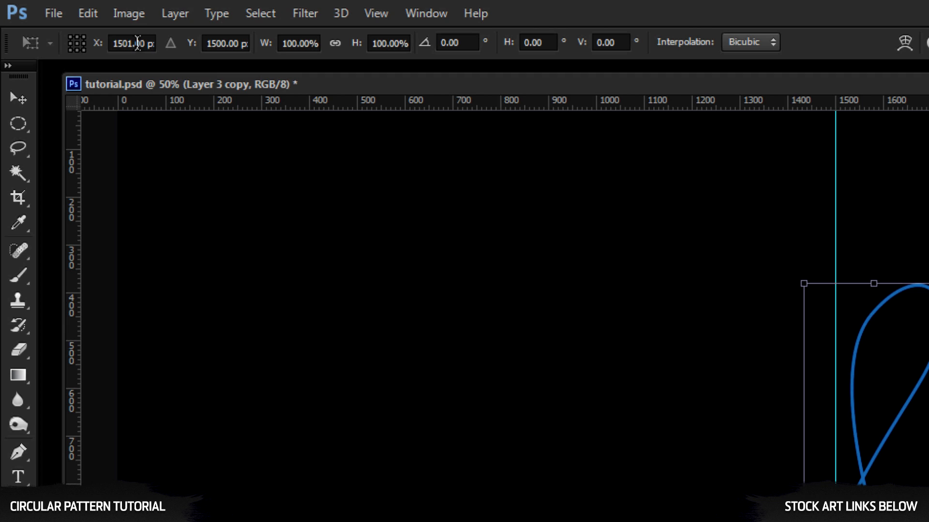
mouse_move(358, 42)
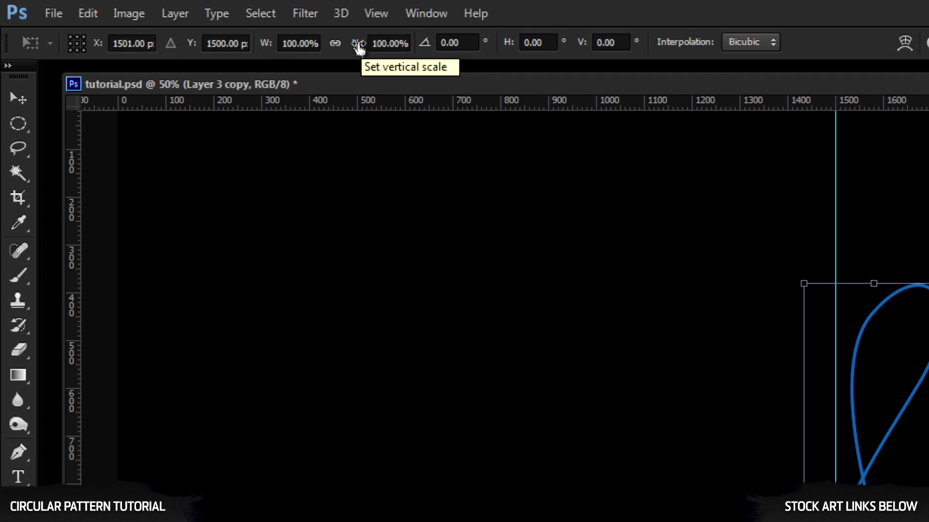
mouse_move(299, 42)
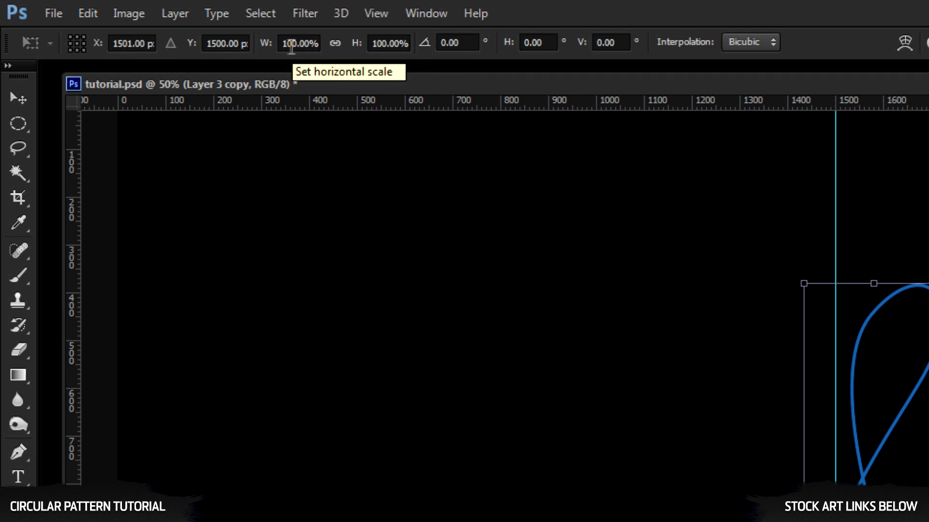
mouse_move(459, 41)
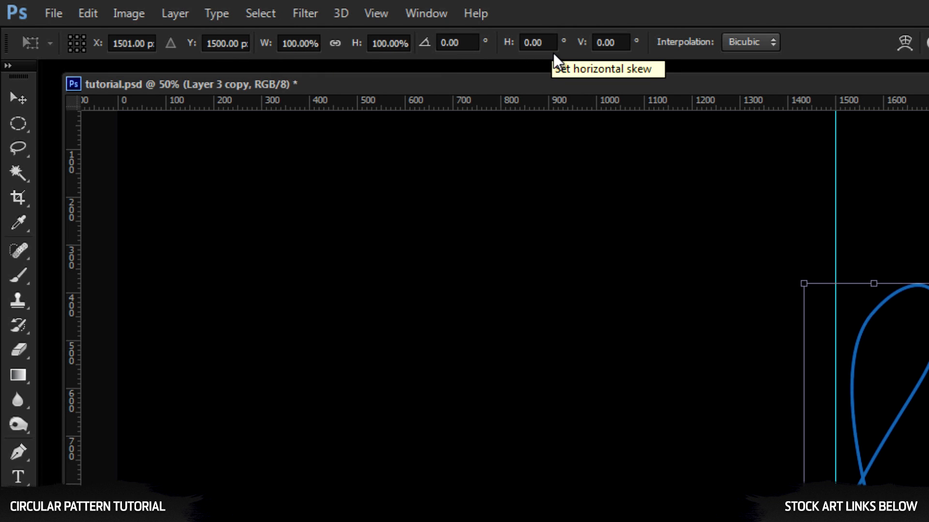
mouse_move(456, 42)
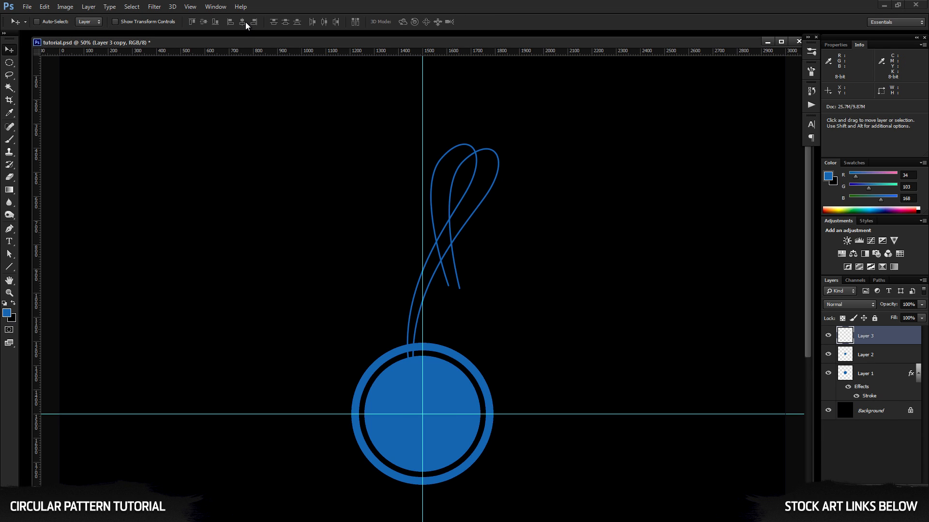
mouse_move(242, 22)
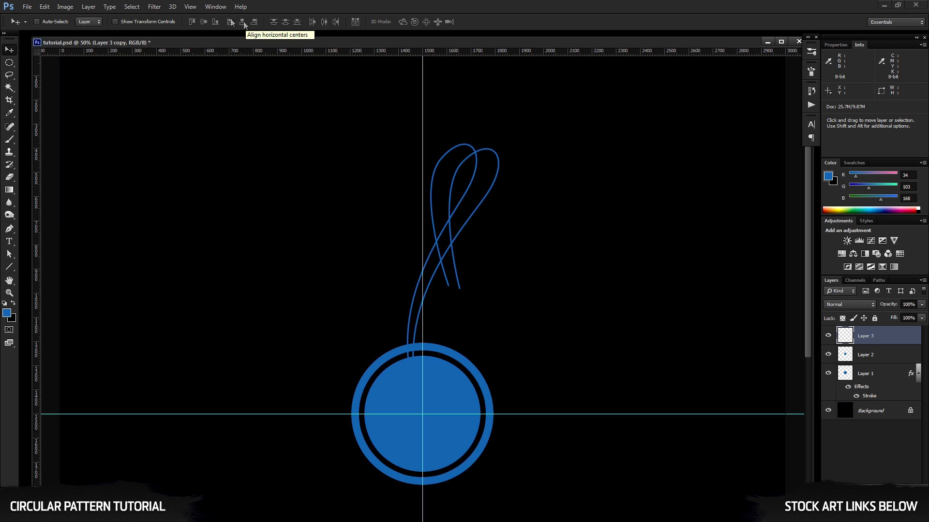
Step: Zoom out so the whole spirograph design fits in view
left_click(10, 294)
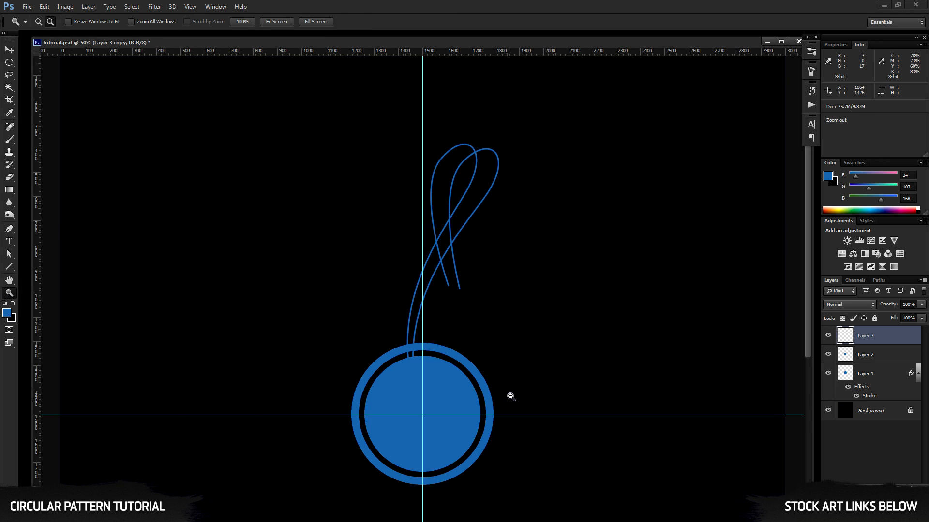
left_click(10, 50)
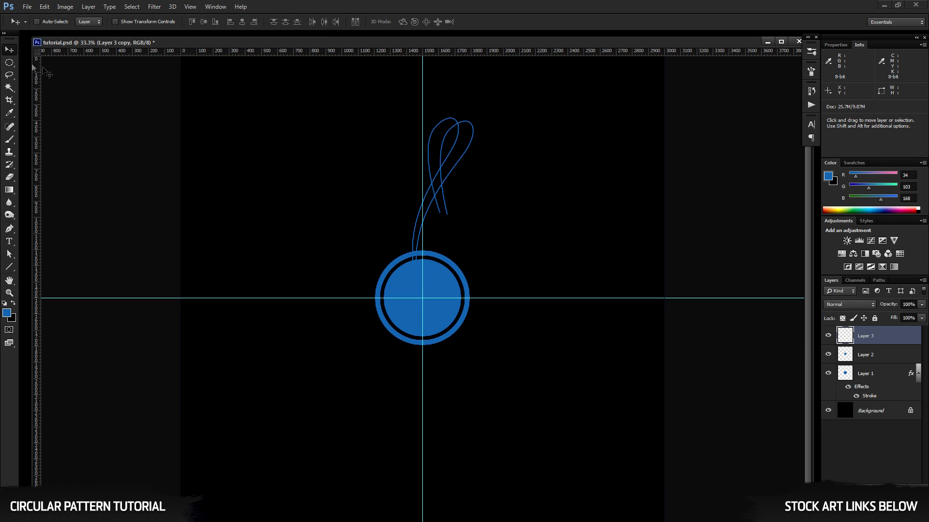
mouse_move(97, 99)
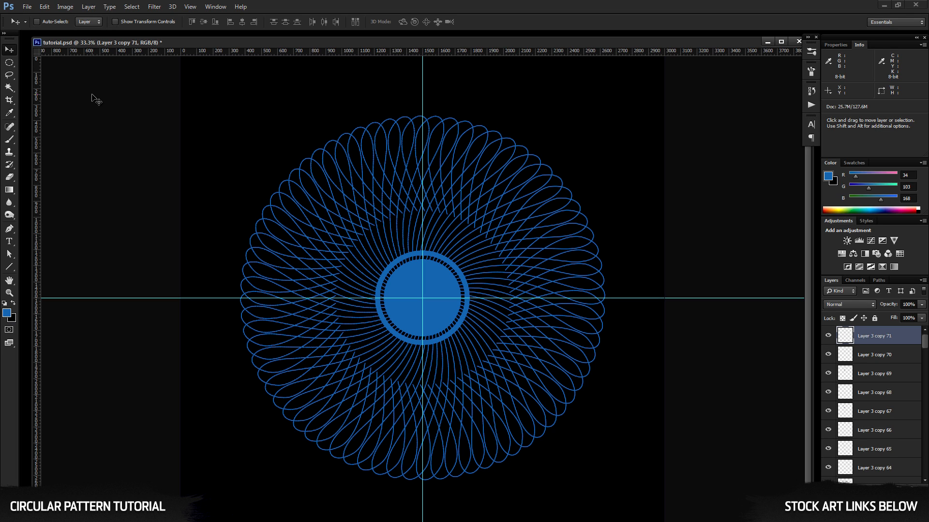
mouse_move(106, 98)
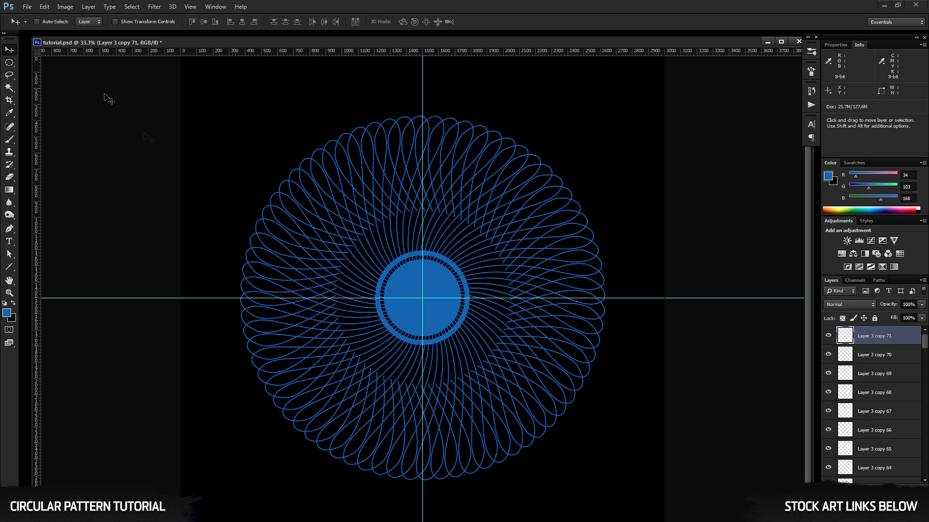
mouse_move(926, 345)
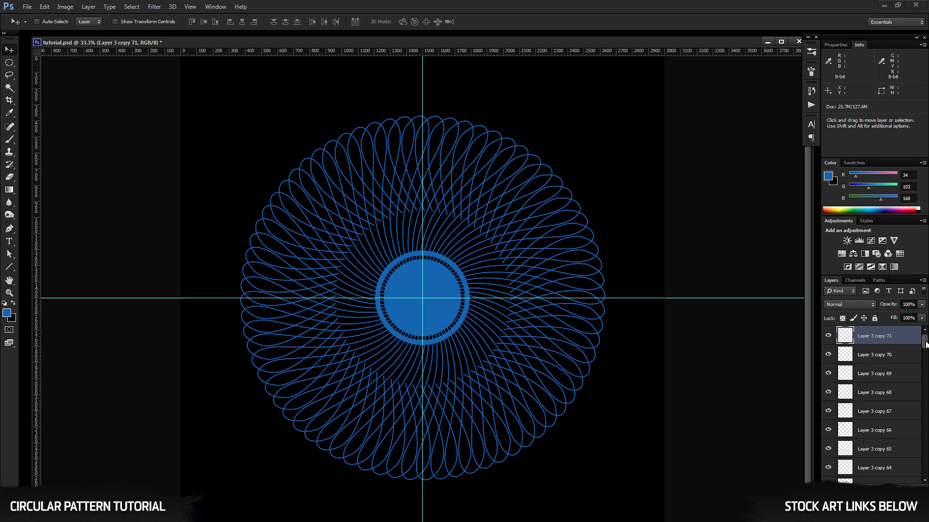
Step: Merge all loop curve layers into one with Ctrl+E and toggle the guides off
scroll("down", 3)
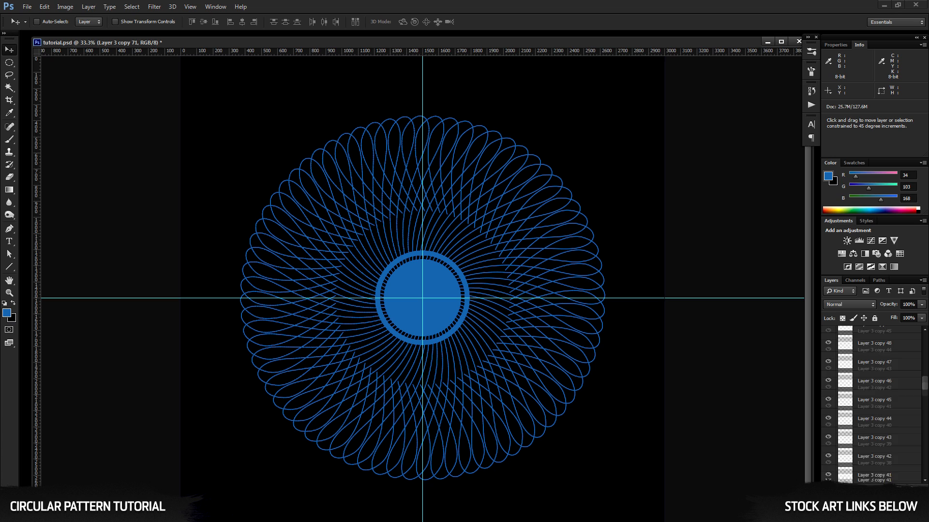
scroll("down", 3)
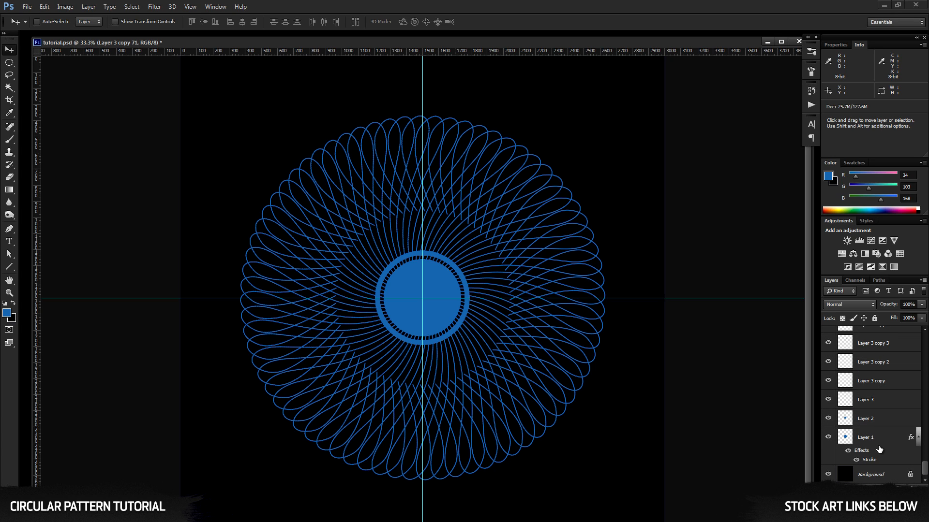
mouse_move(874, 401)
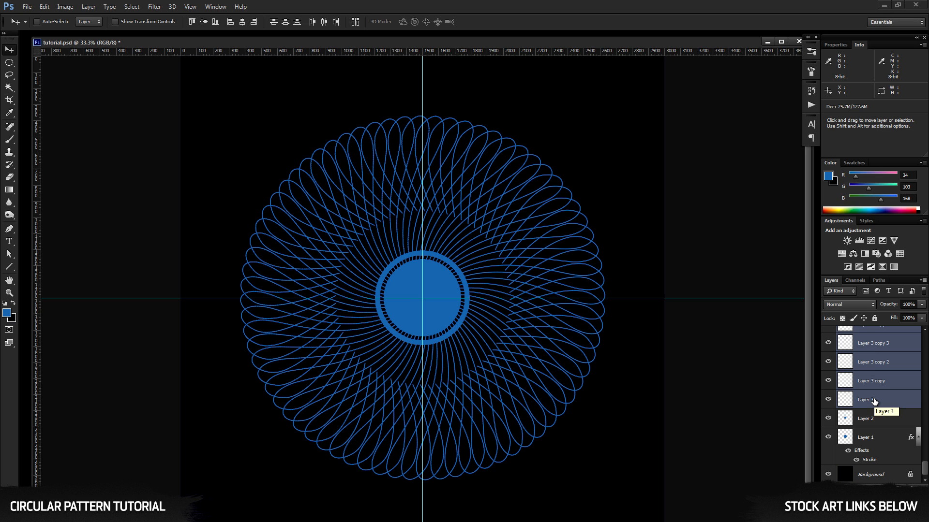
key("ctrl+e")
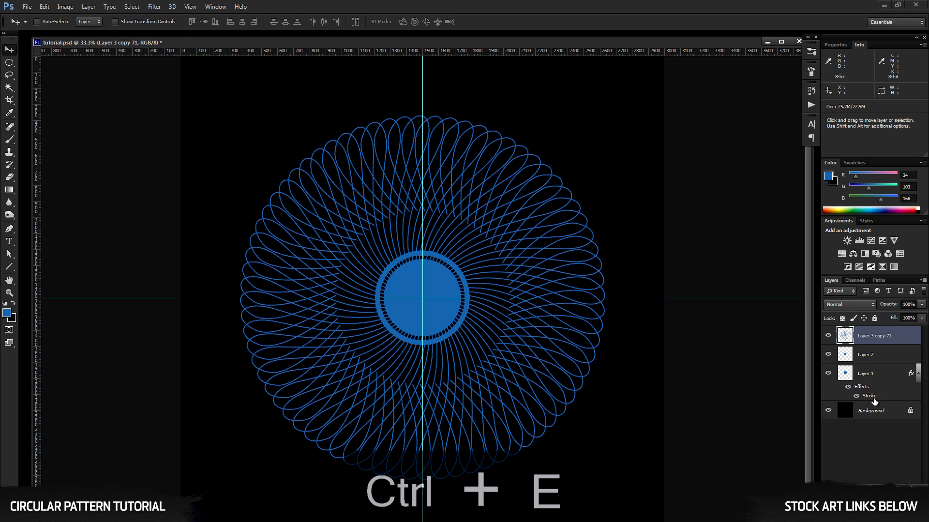
left_click(828, 335)
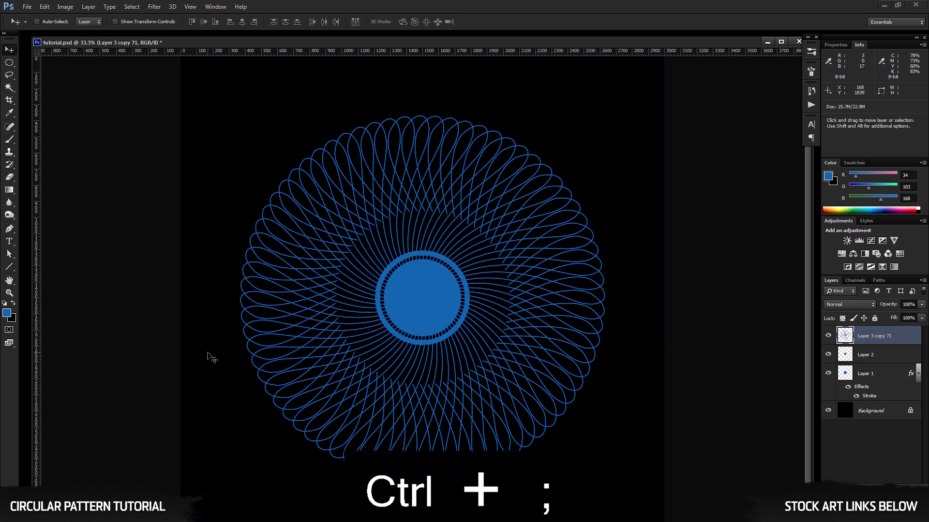
key("ctrl+semicolon")
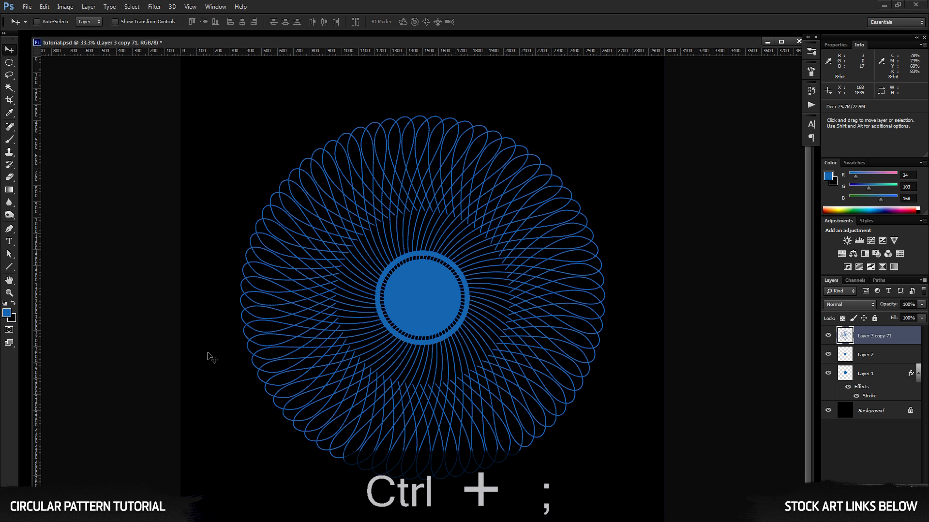
key("ctrl+semicolon")
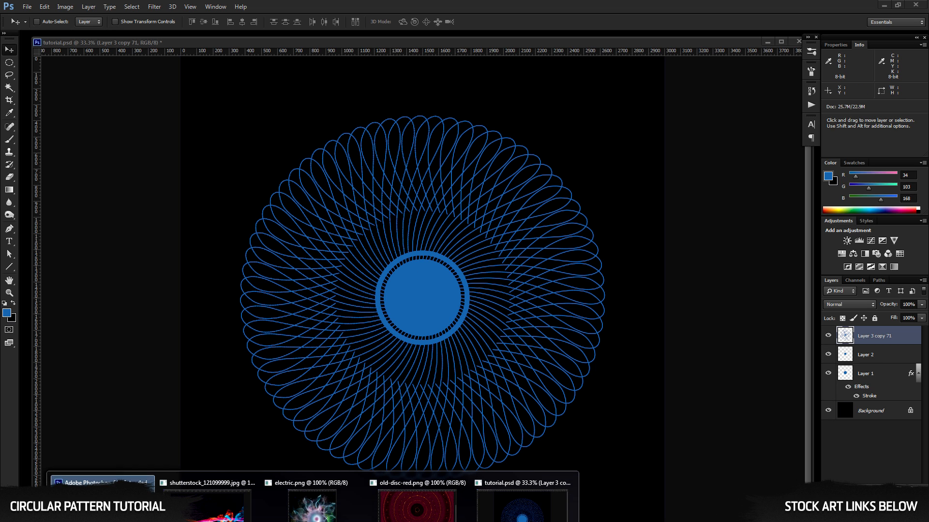
Step: Bring up the old-disc-red reference beside the tutorial and show the centre guides again
left_click(414, 483)
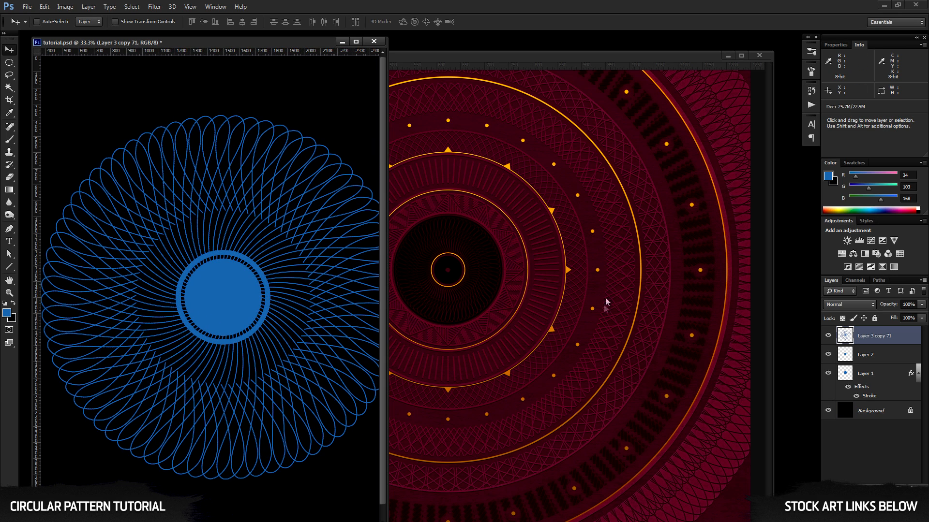
mouse_move(546, 143)
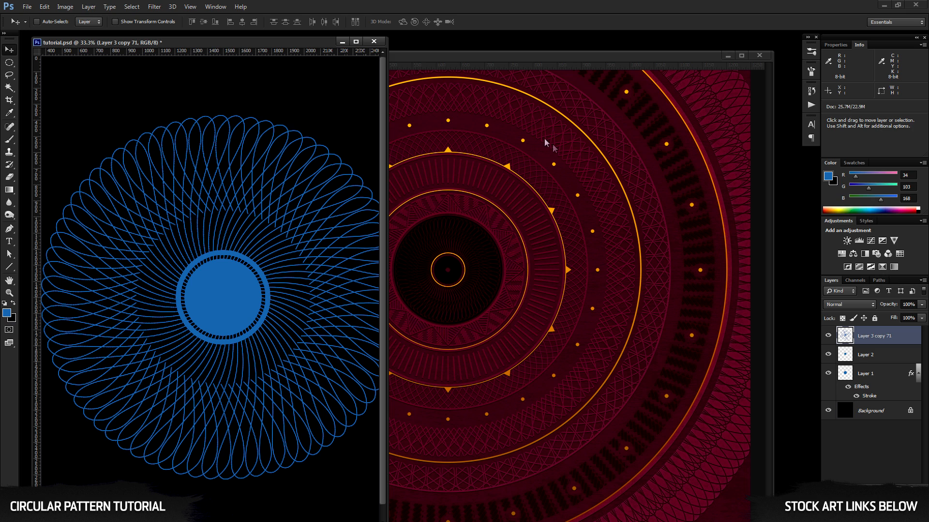
mouse_move(382, 125)
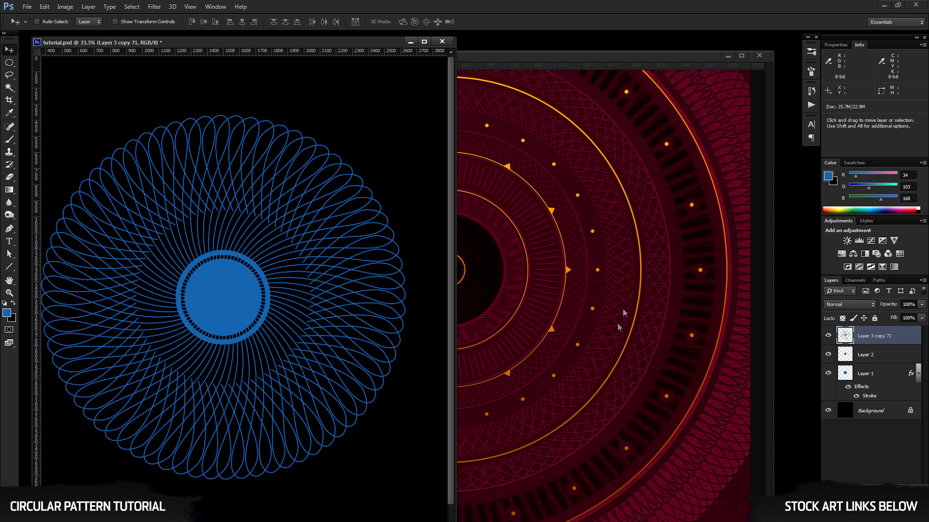
mouse_move(576, 170)
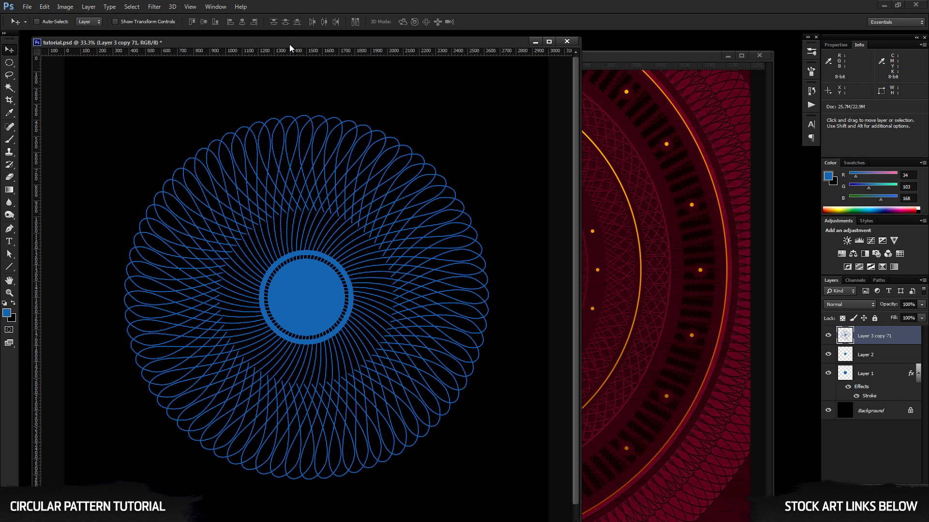
key("ctrl+;")
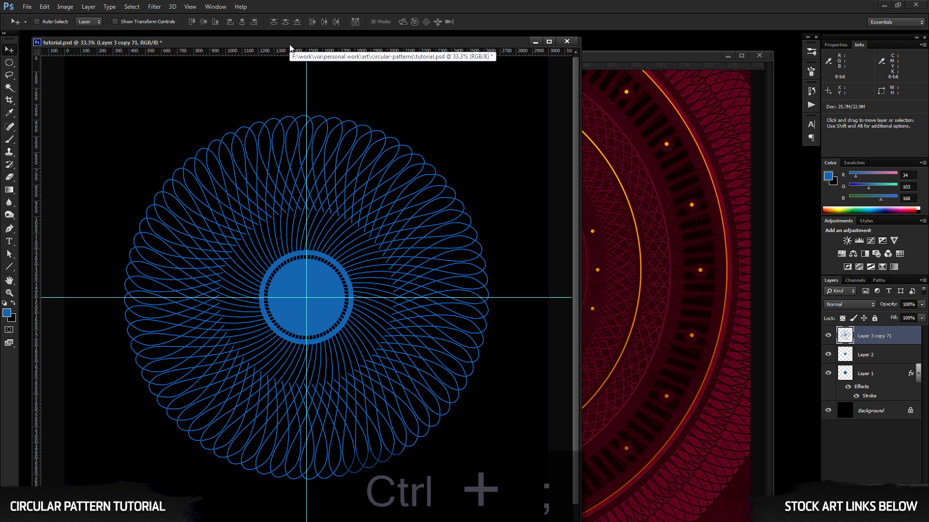
Step: Mask out the inner loops with an elliptical selection, then invert an outer circle to hide the loop tips
key("ctrl+;")
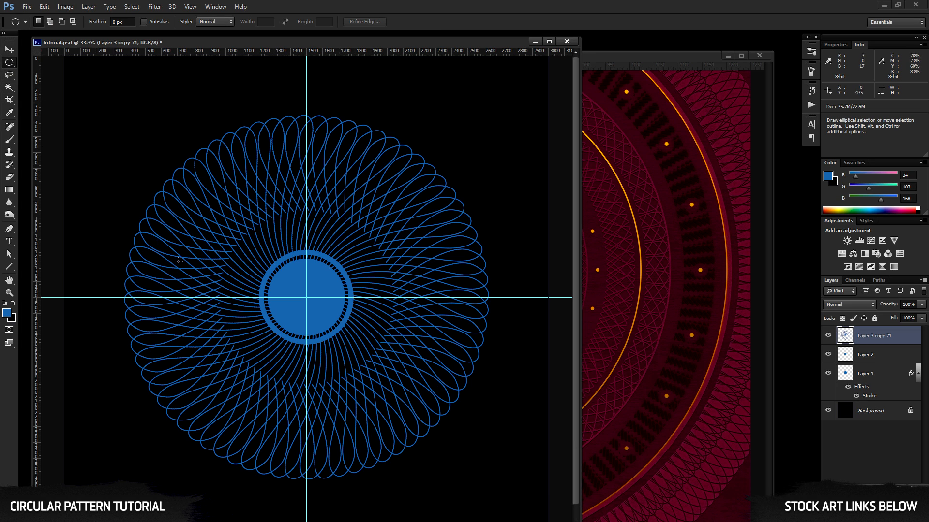
mouse_move(306, 298)
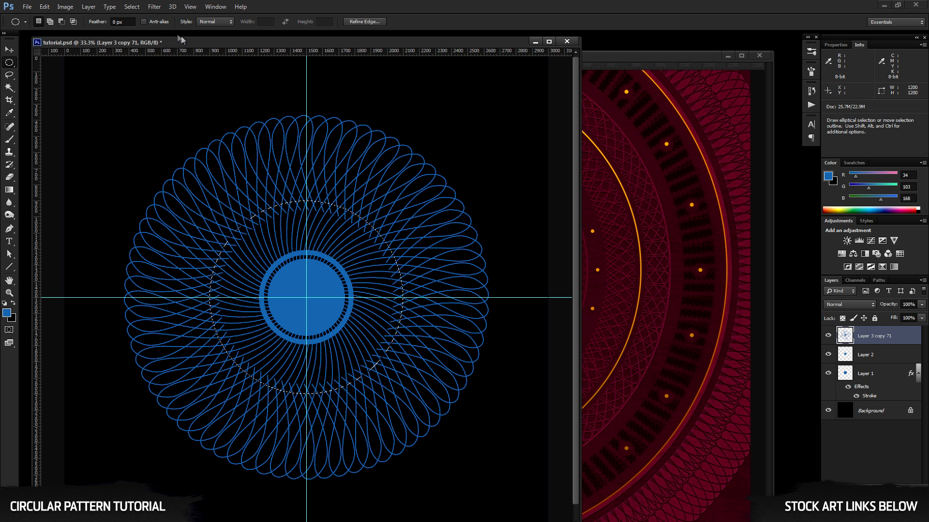
left_click(131, 6)
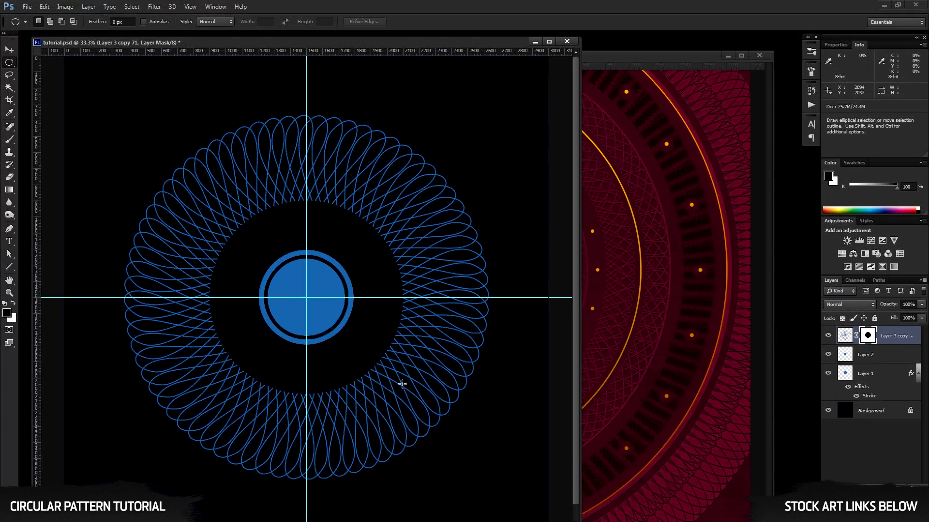
mouse_move(307, 298)
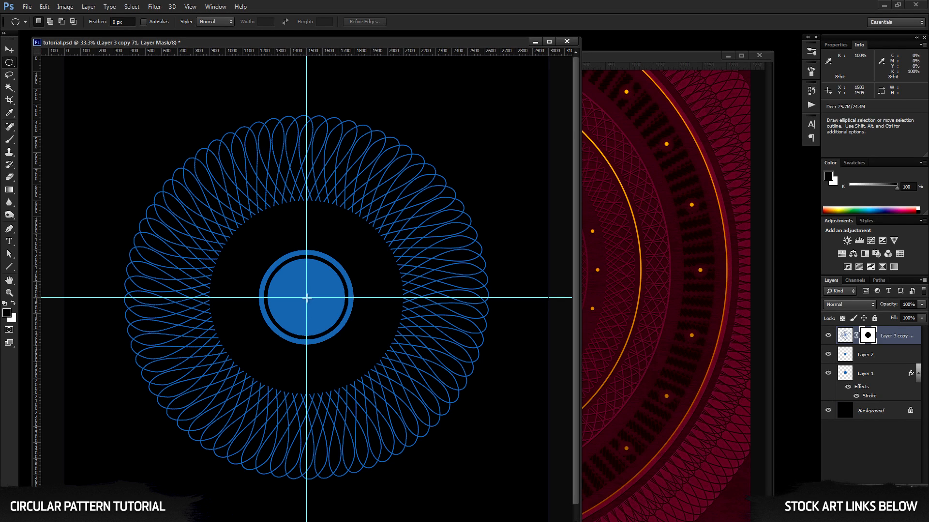
mouse_move(306, 297)
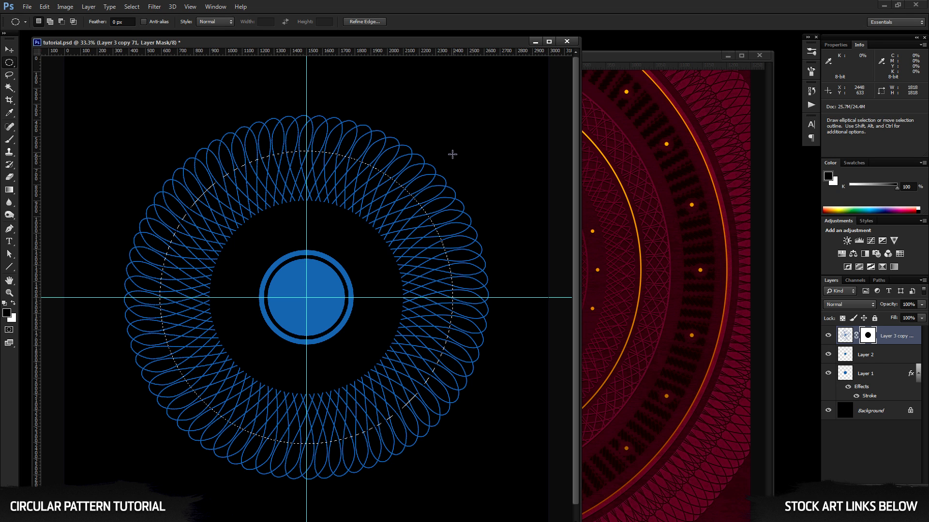
left_click(132, 7)
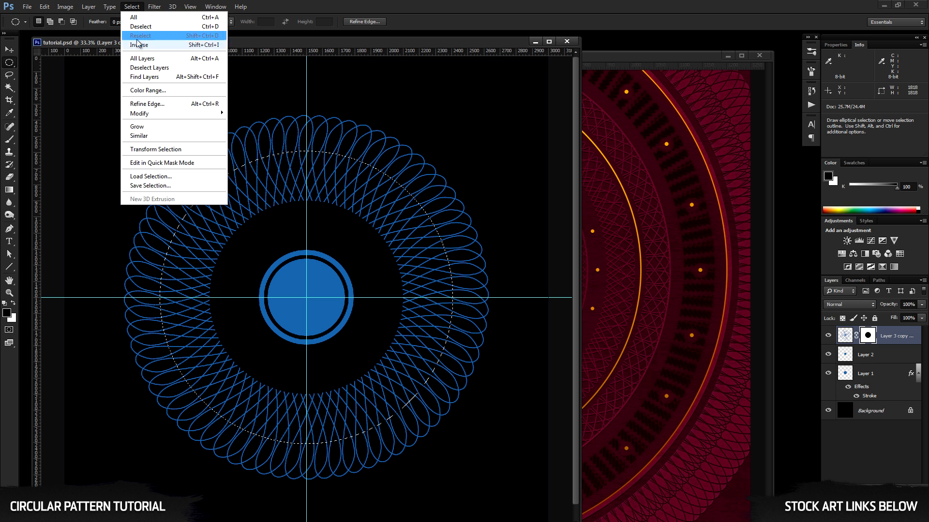
left_click(142, 26)
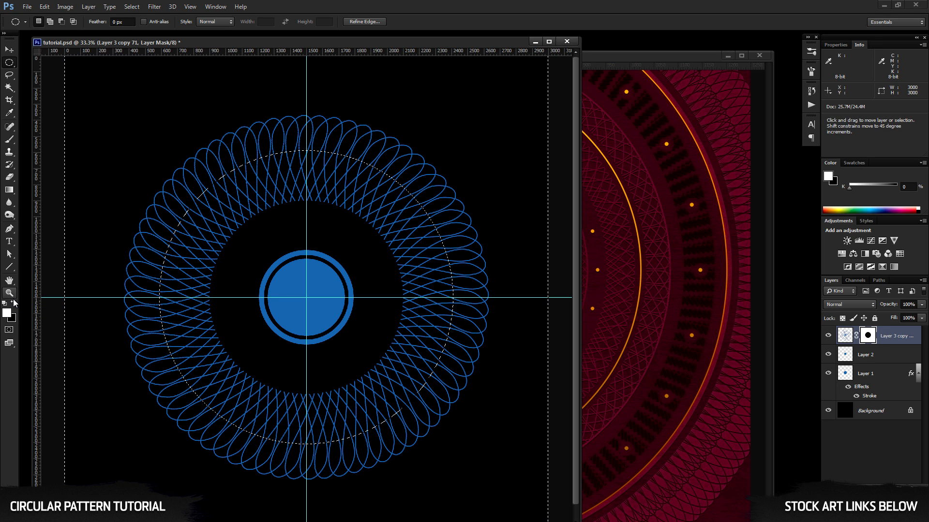
key("ctrl+d")
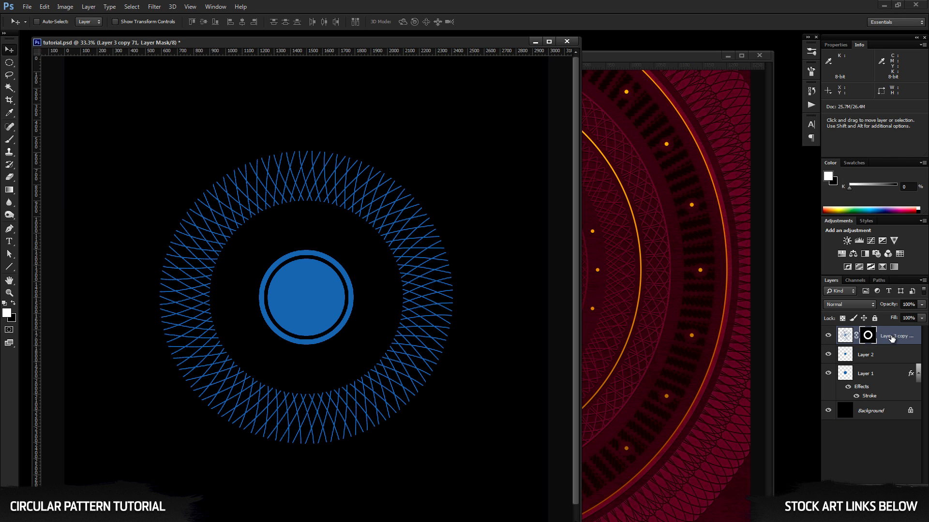
Step: Duplicate the masked spirograph layer with Ctrl+J and start transforming the copy
key("ctrl+j")
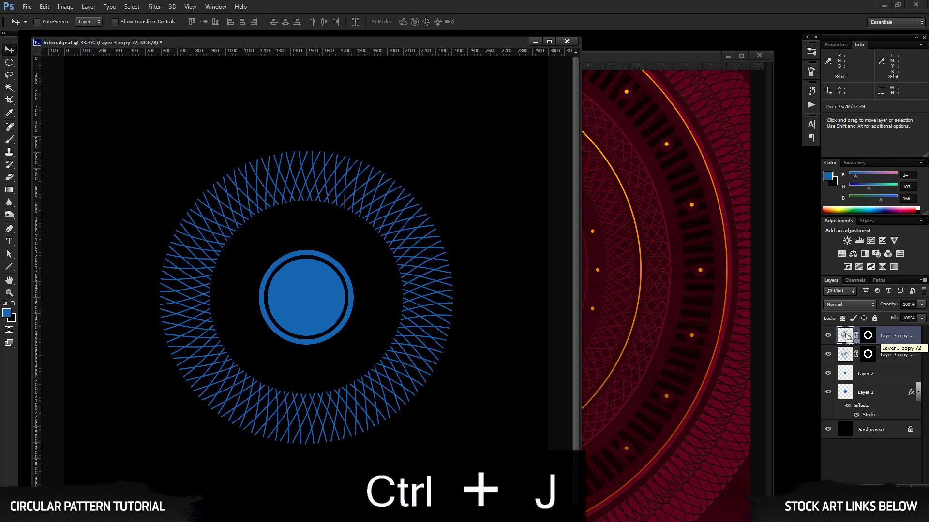
key("ctrl+t")
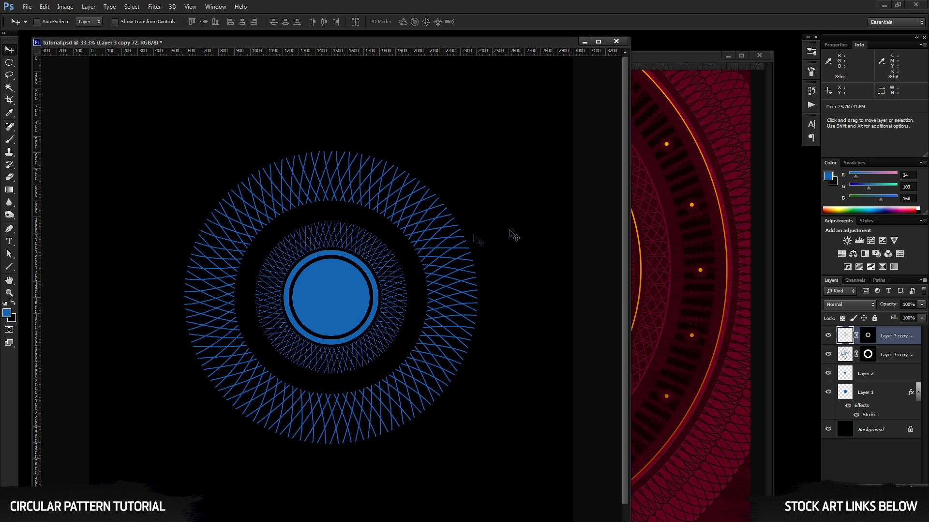
mouse_move(640, 102)
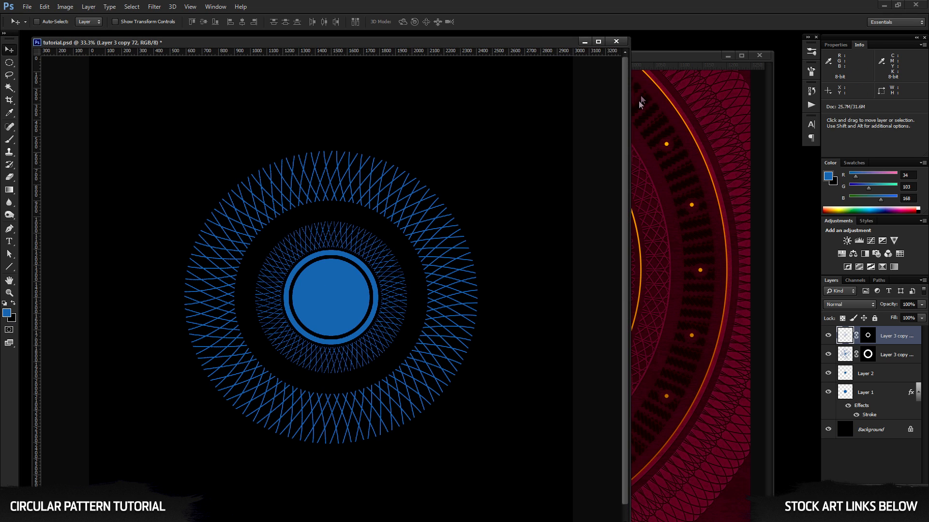
mouse_move(650, 65)
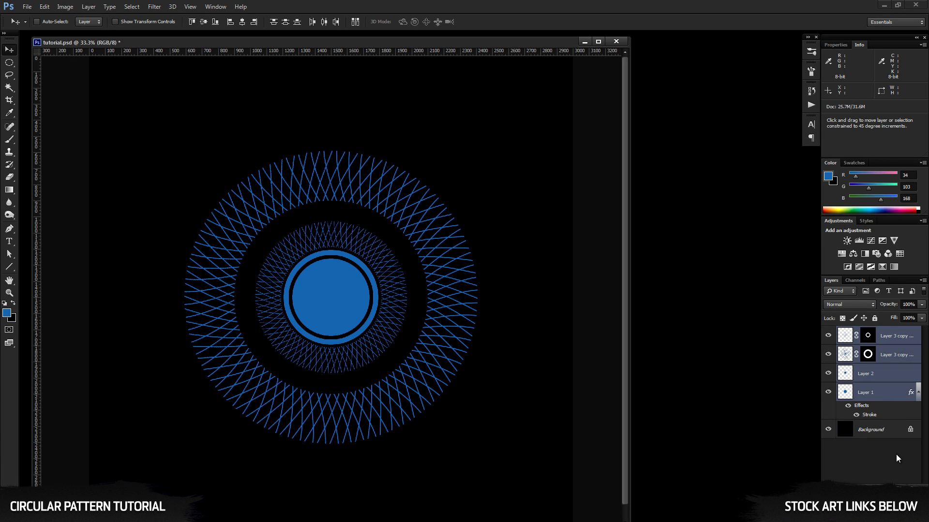
Step: Group the selected spirograph layers into Group 1 and hide the group
key("ctrl+g")
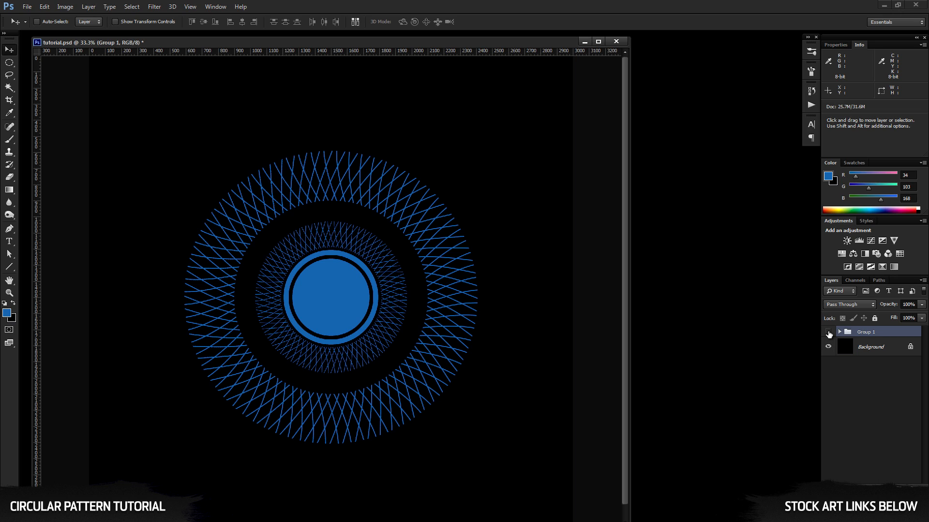
left_click(829, 332)
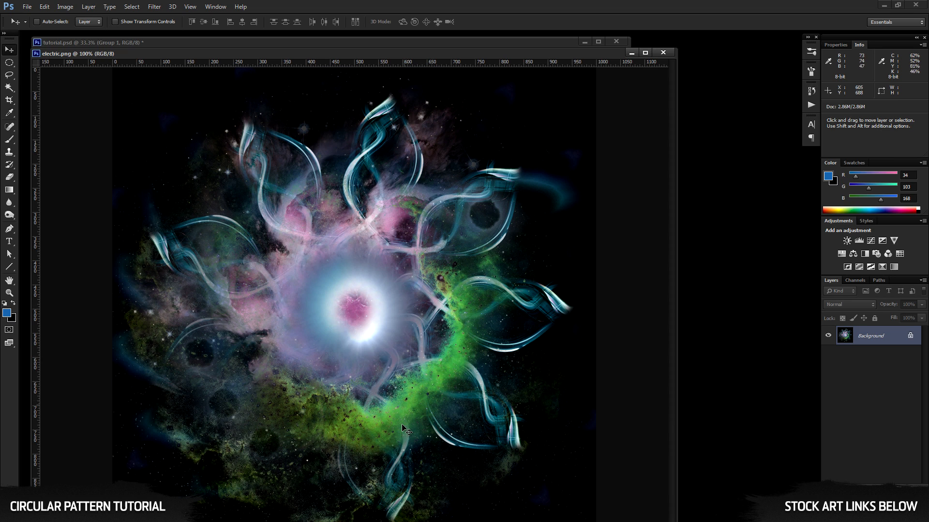
mouse_move(227, 285)
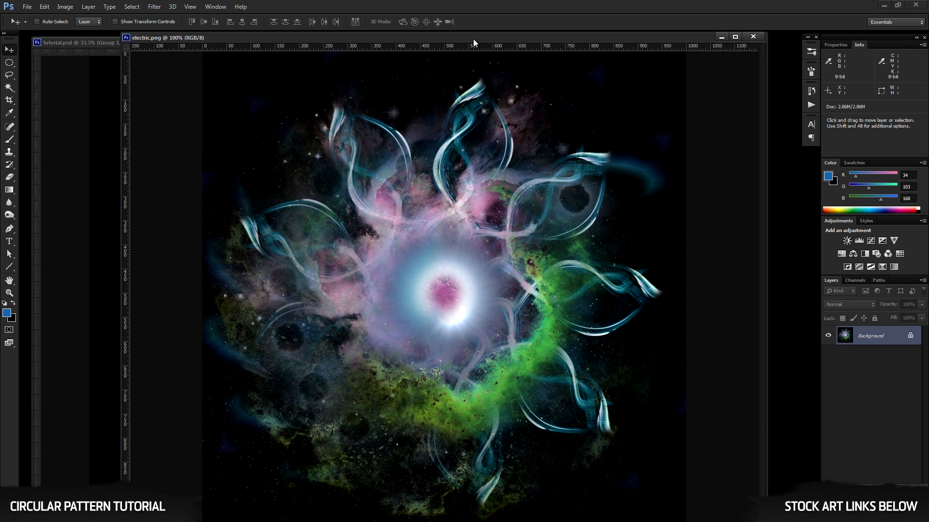
mouse_move(263, 283)
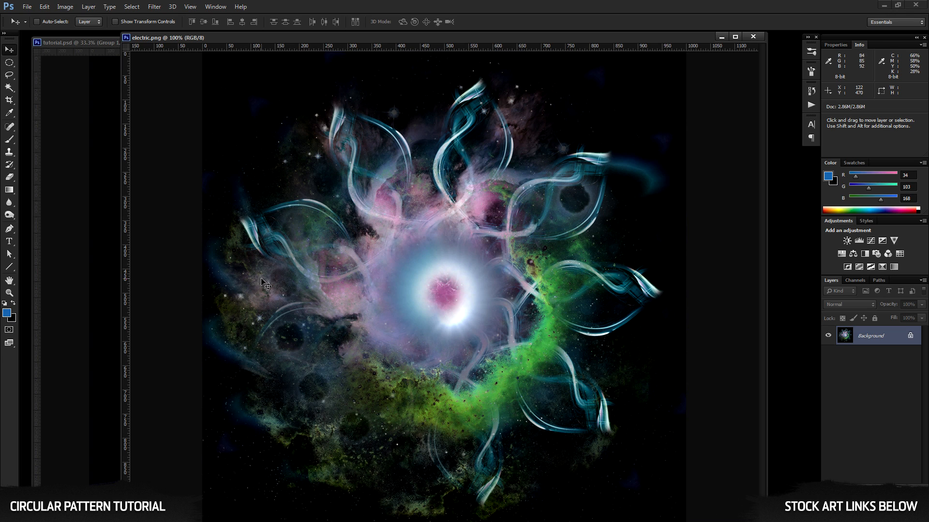
mouse_move(318, 278)
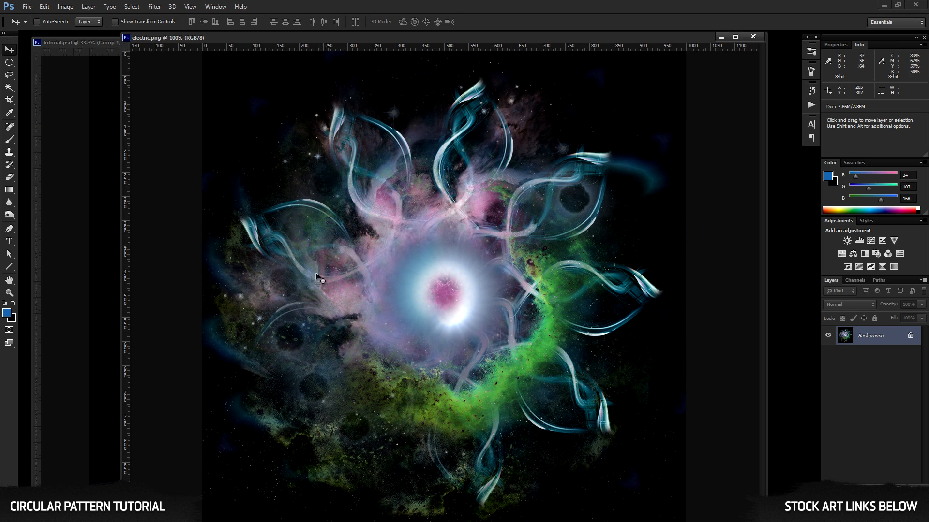
mouse_move(432, 396)
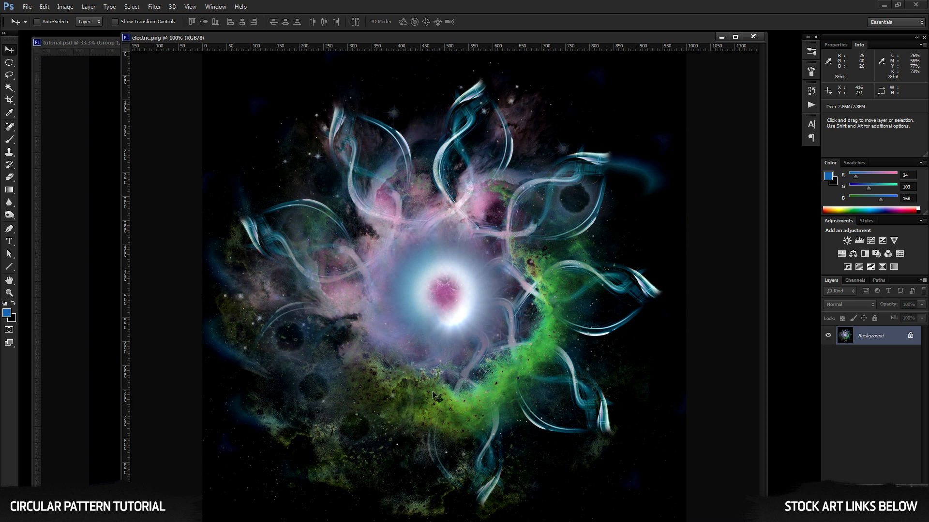
mouse_move(474, 183)
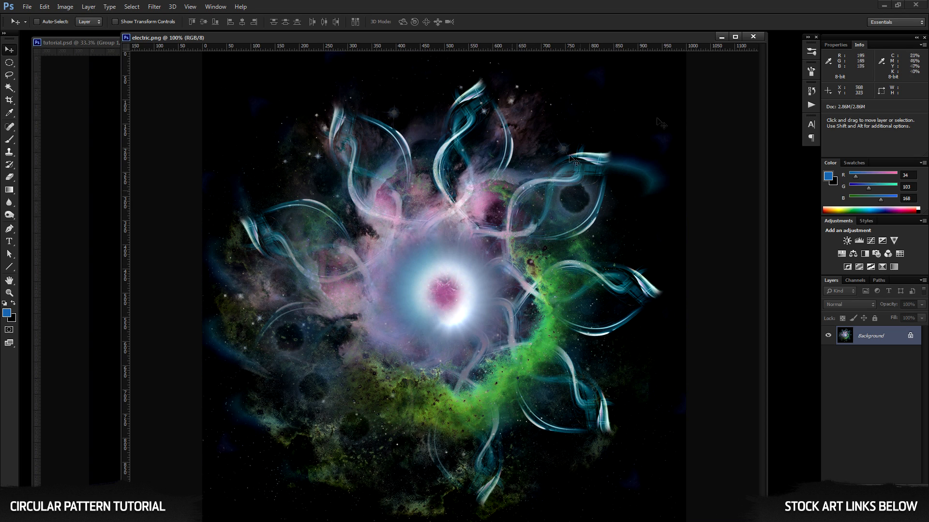
Step: Close the finished electric flower example image
left_click(753, 35)
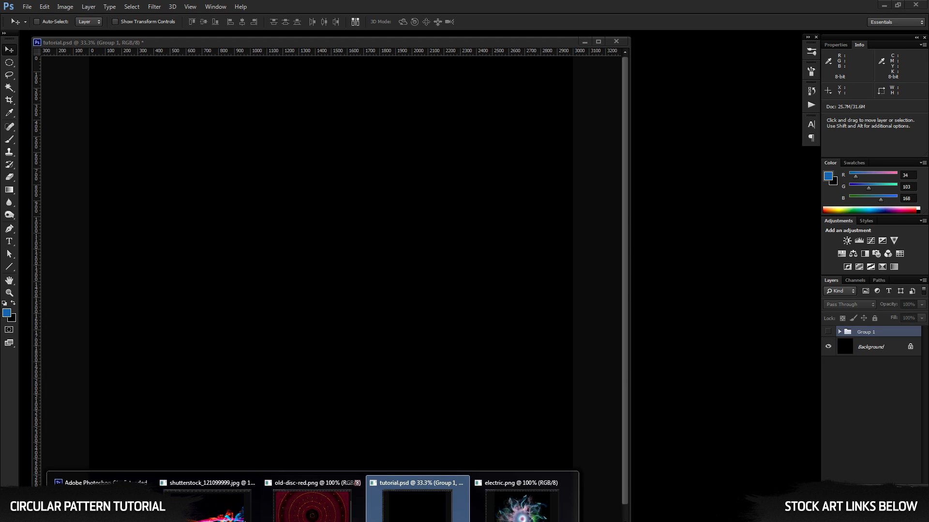
Step: Switch to the light-streak stock photo, clear its selection and lasso the left end of the streaks
left_click(209, 482)
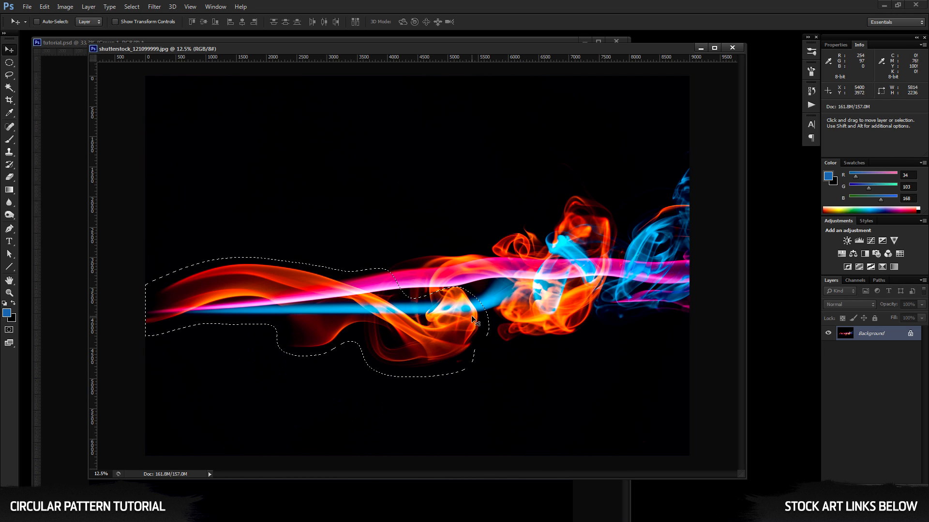
key("ctrl+d")
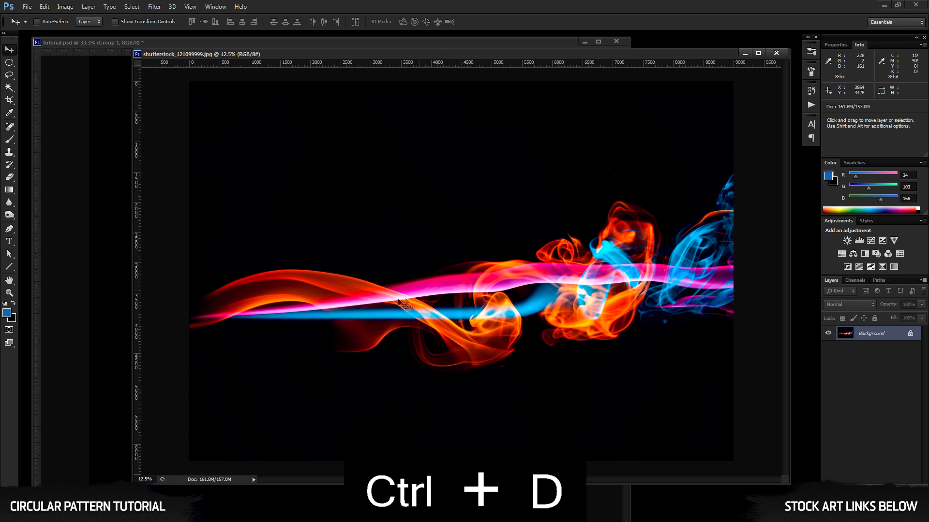
key("ctrl+d")
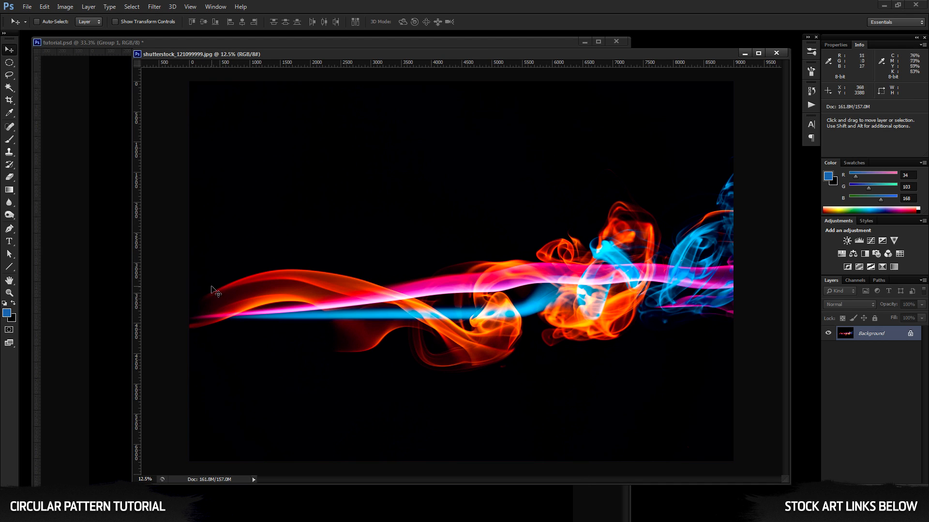
mouse_move(9, 75)
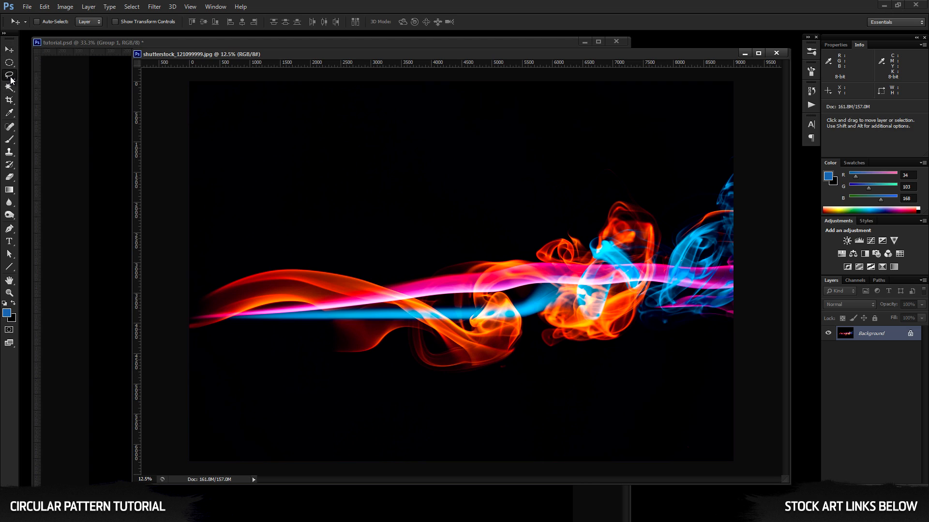
left_click(10, 75)
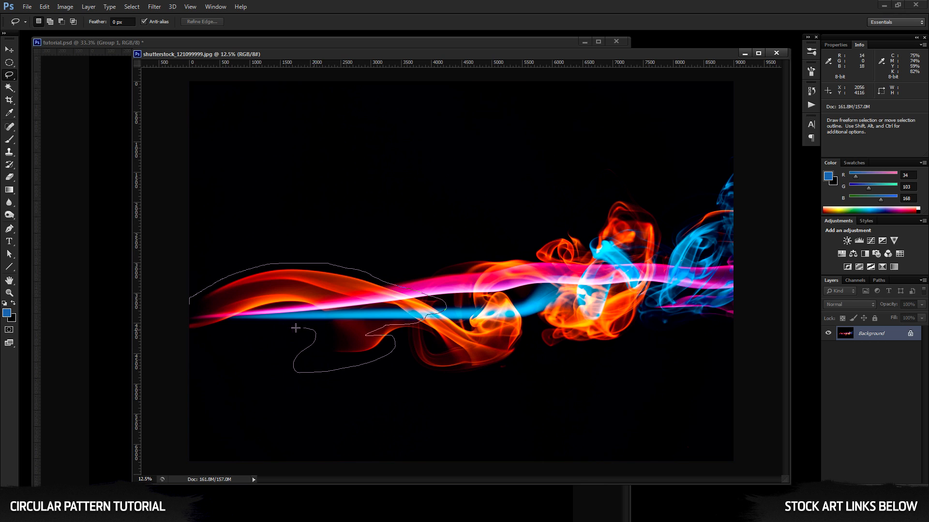
left_click(168, 308)
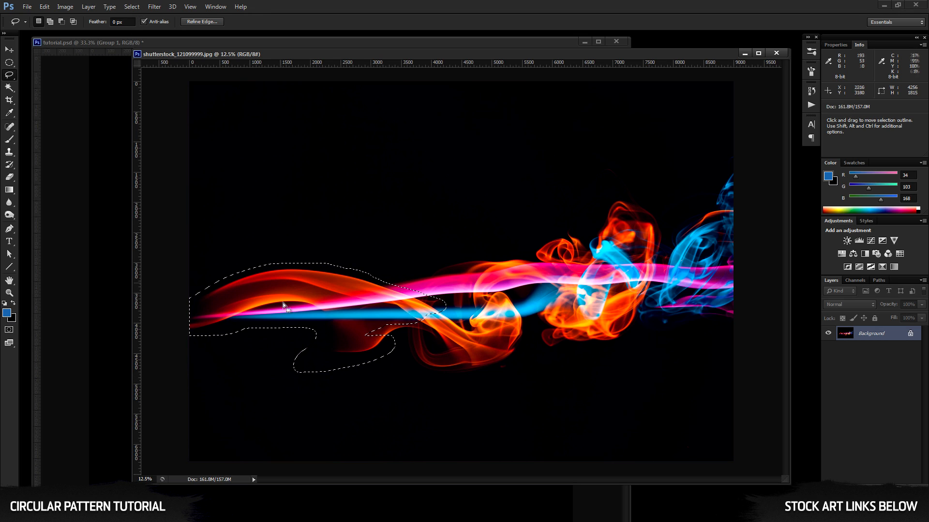
mouse_move(184, 263)
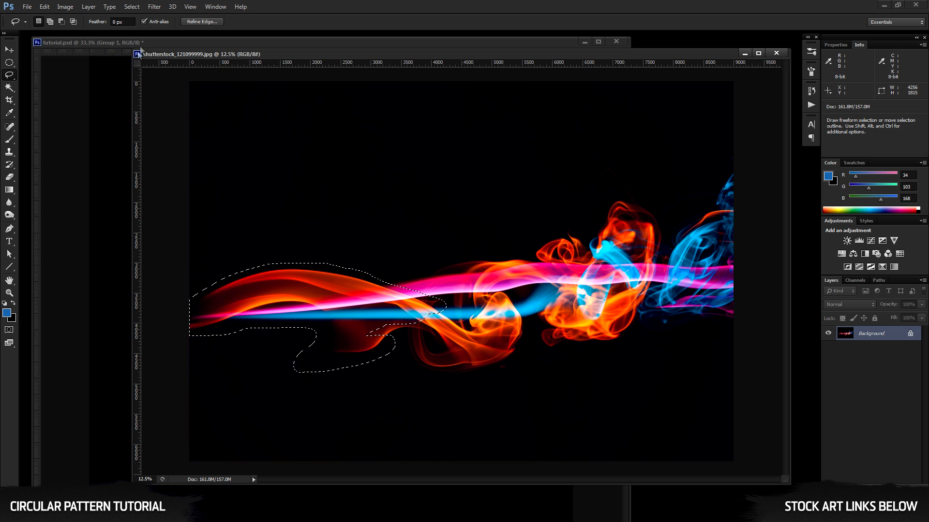
Step: Feather the lasso selection via Select > Modify and copy the soft-edged streak slice
left_click(132, 6)
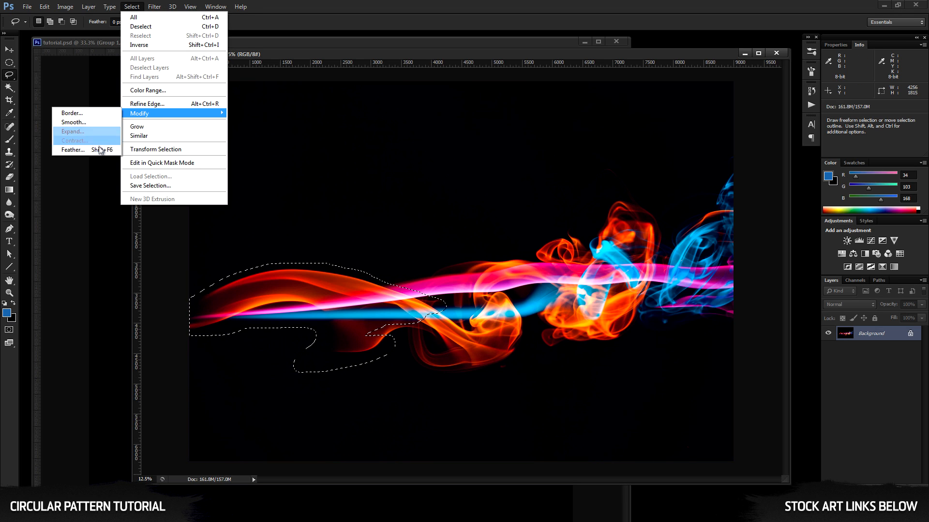
left_click(72, 150)
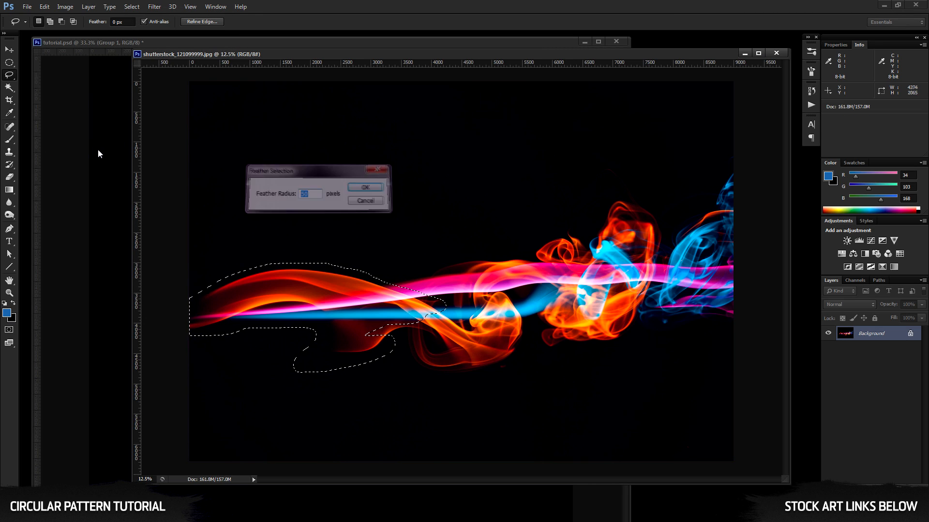
left_click(365, 186)
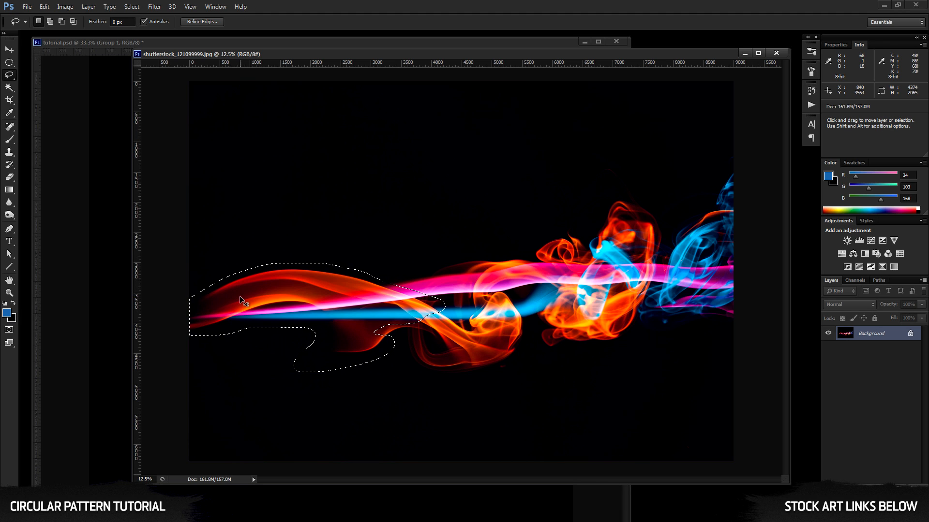
key("ctrl+c")
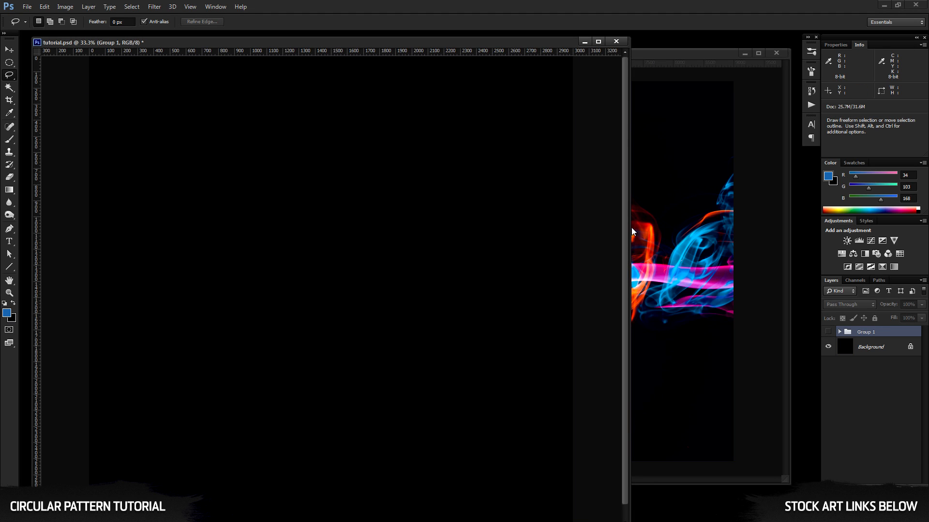
Step: Paste the streak slice into the tutorial document with the centre guides shown for alignment
left_click(598, 42)
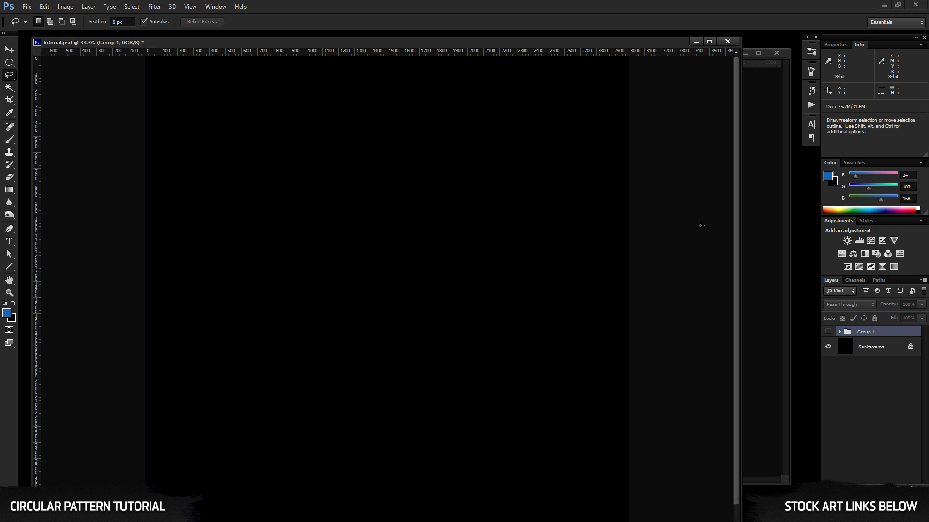
key("ctrl+;")
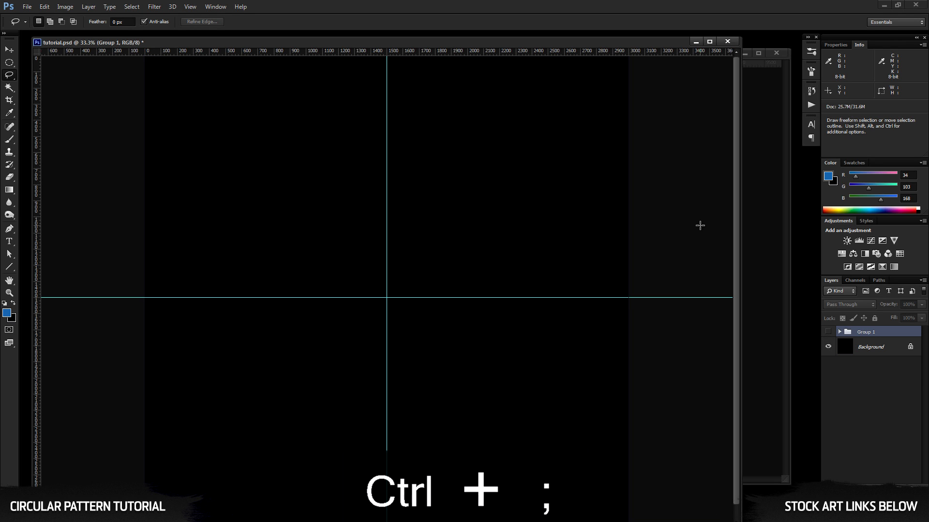
key("ctrl+v")
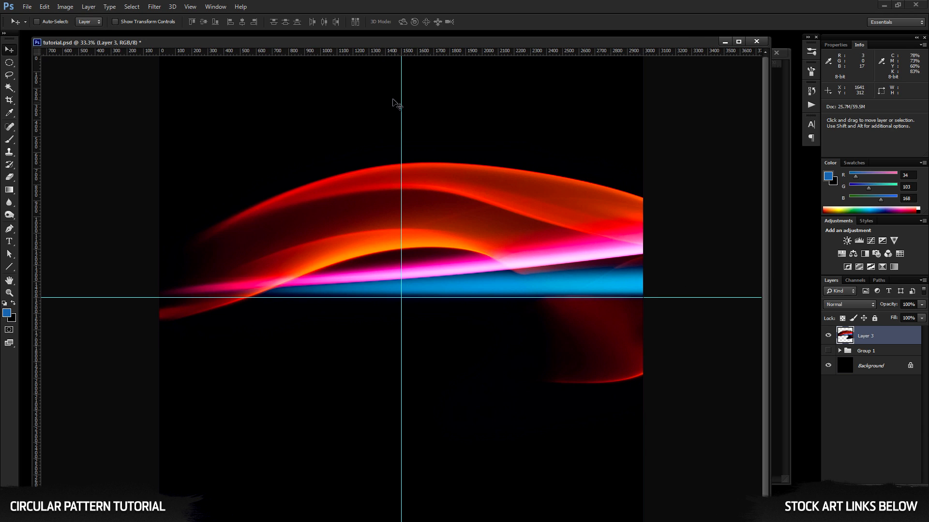
mouse_move(471, 107)
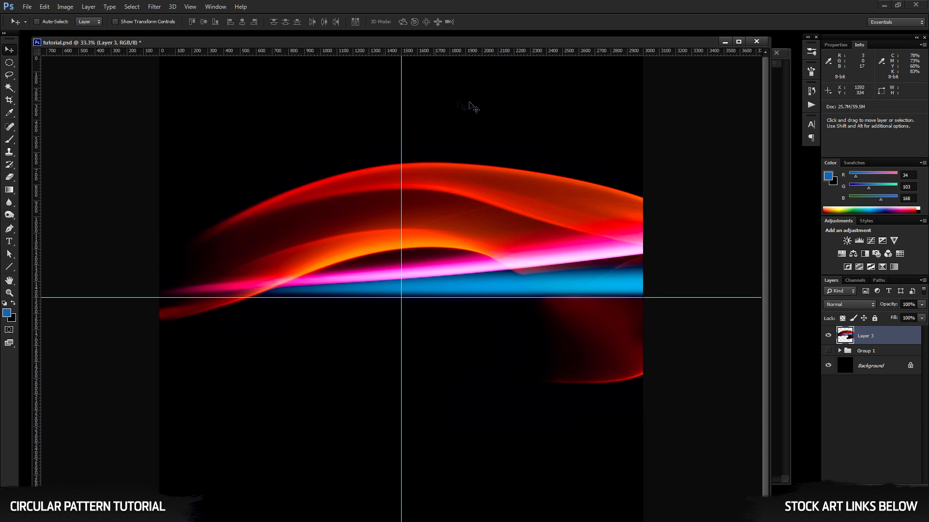
mouse_move(267, 323)
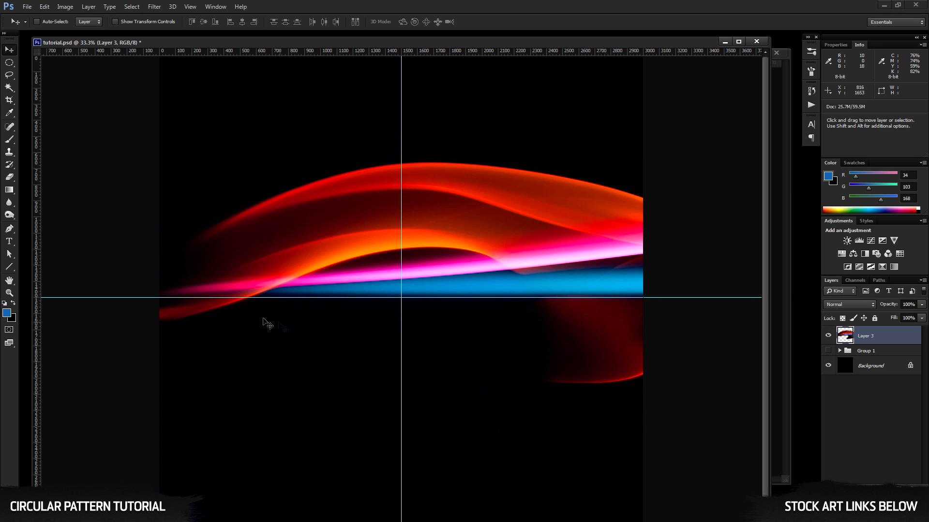
mouse_move(312, 263)
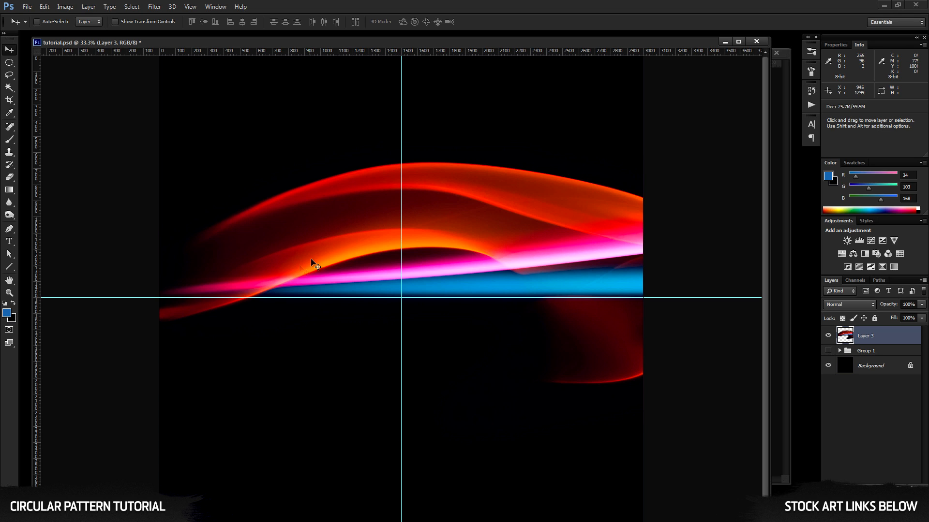
mouse_move(384, 337)
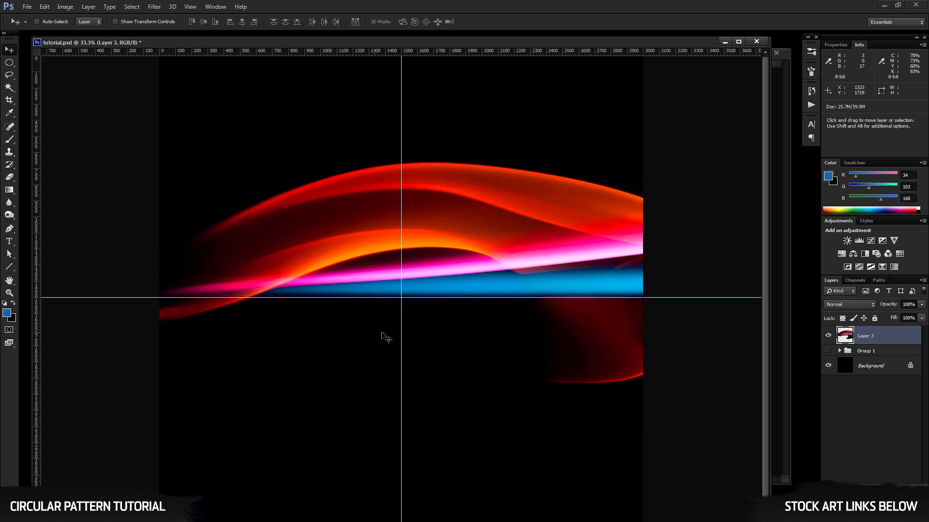
mouse_move(413, 296)
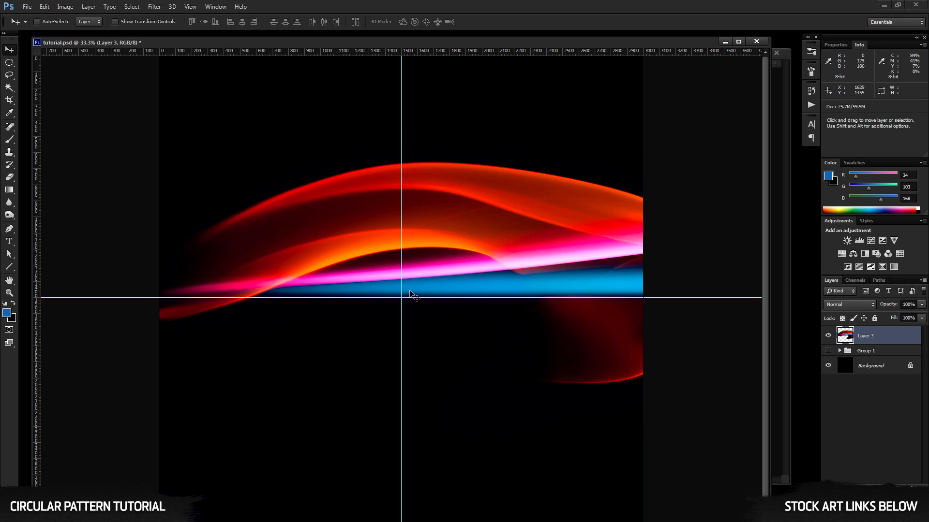
mouse_move(85, 296)
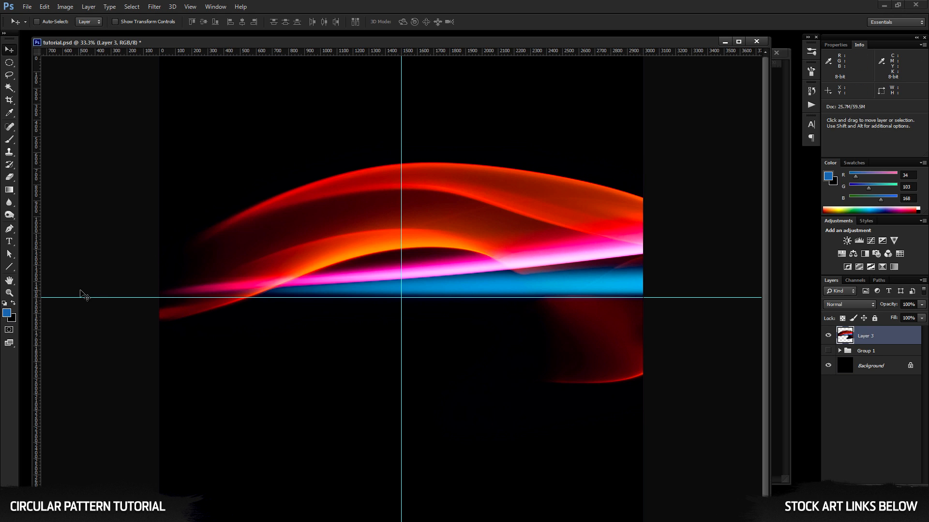
mouse_move(56, 297)
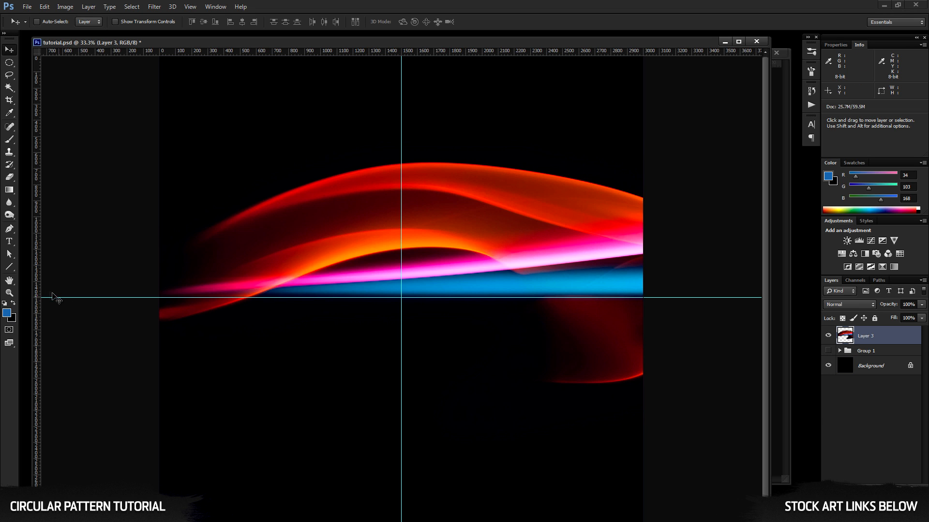
left_click(10, 267)
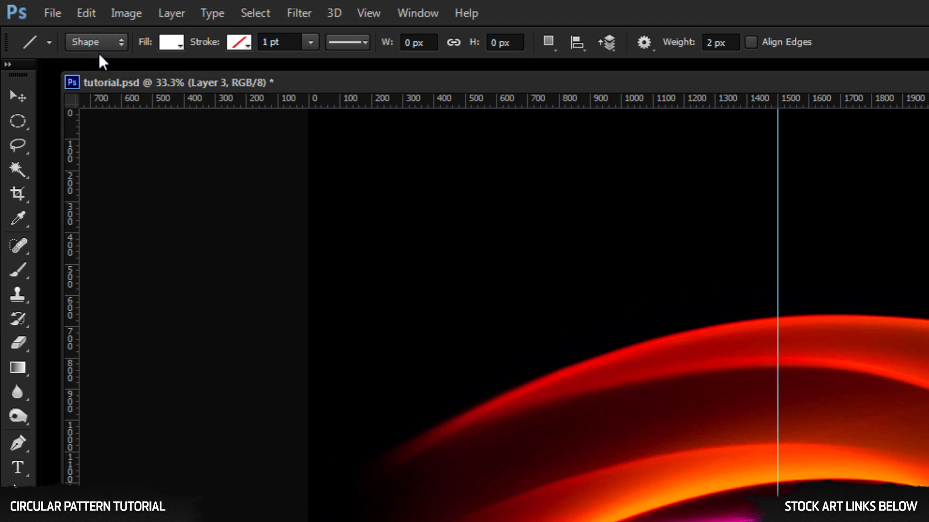
Step: Set the Line tool fill to red and begin transforming the drawn vertical line
left_click(171, 42)
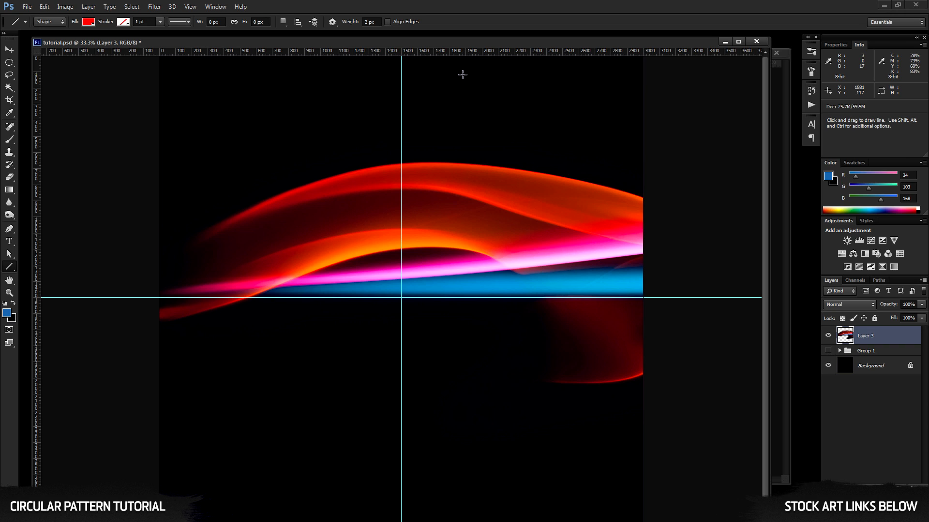
mouse_move(399, 260)
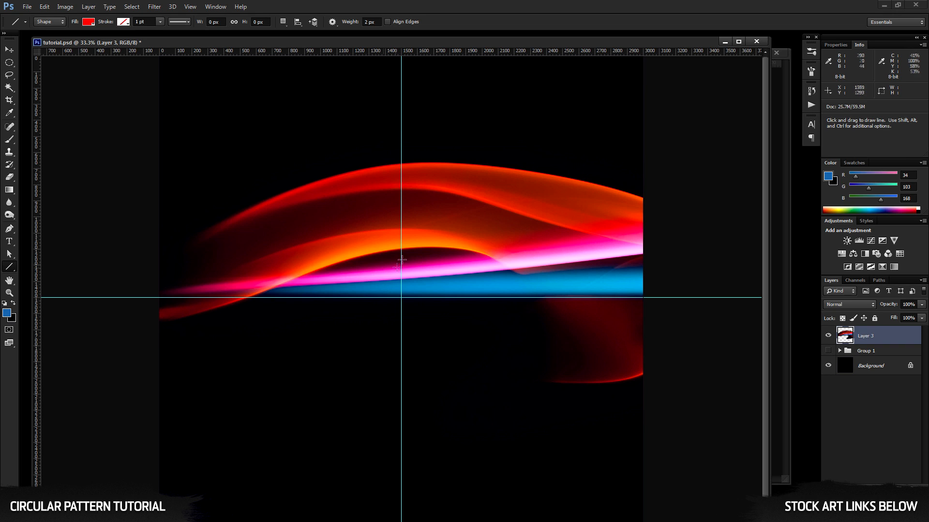
mouse_move(482, 145)
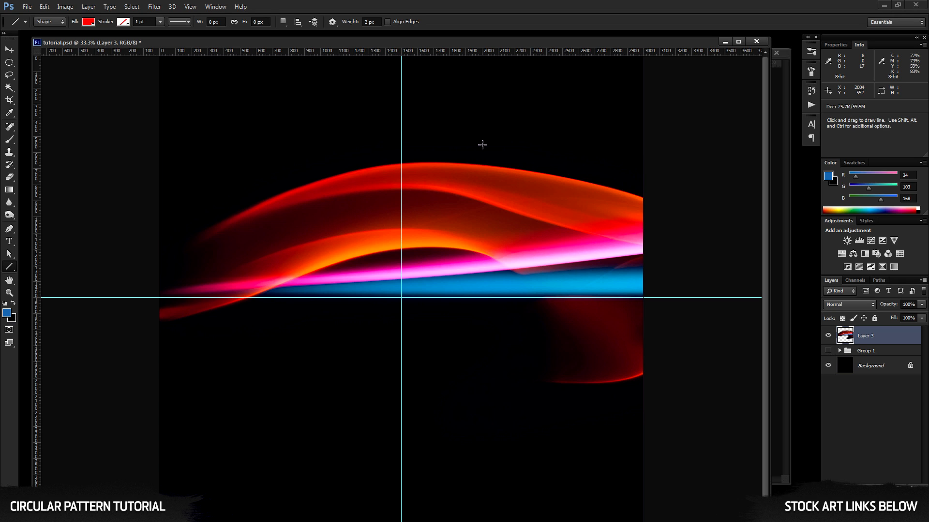
mouse_move(201, 122)
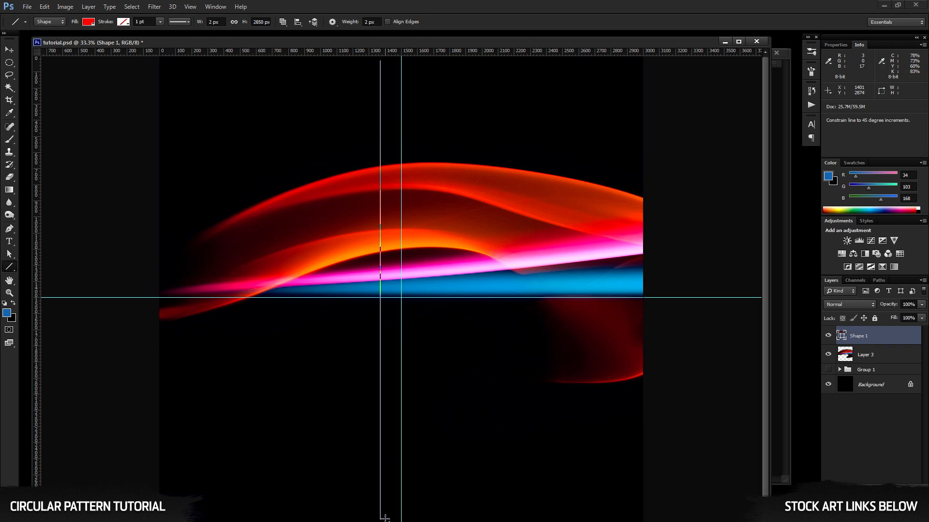
mouse_move(178, 309)
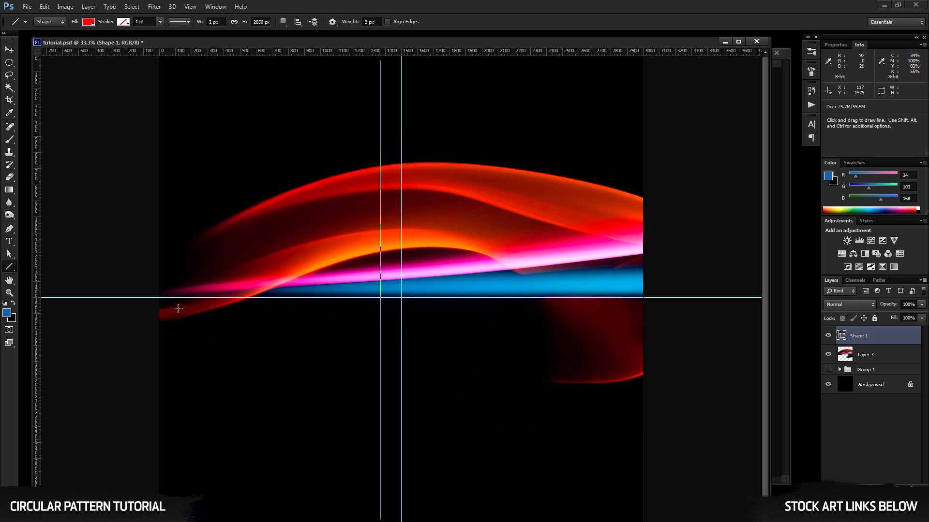
key("ctrl+t")
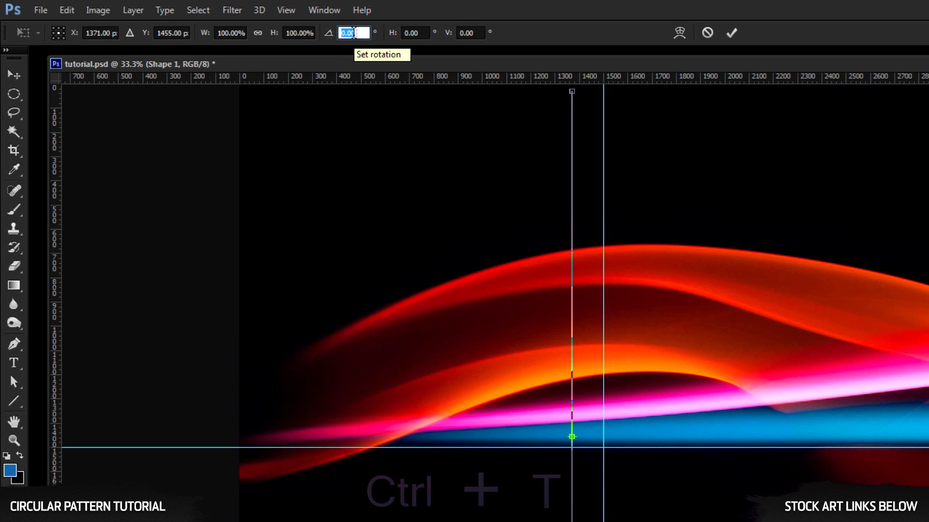
Step: Rotate the red Shape 1 line by 30 degrees and commit the transform
type("30")
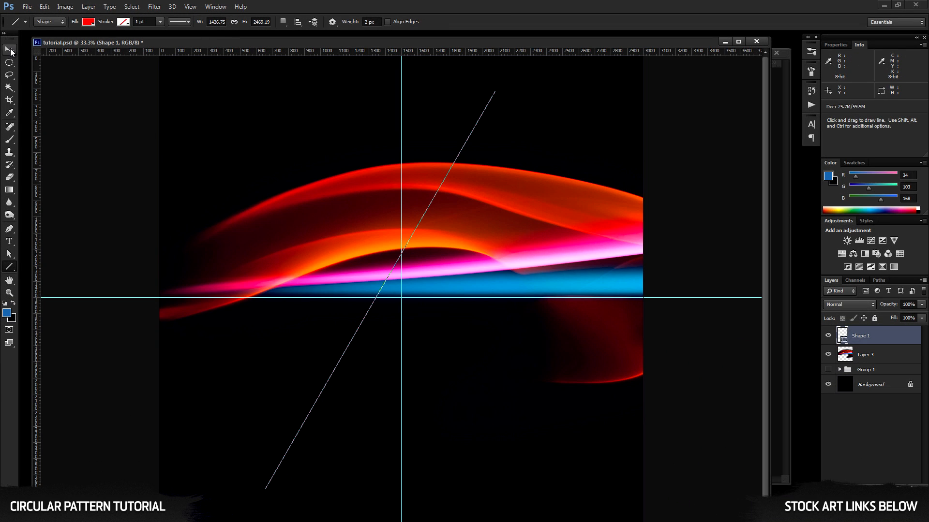
left_click(10, 50)
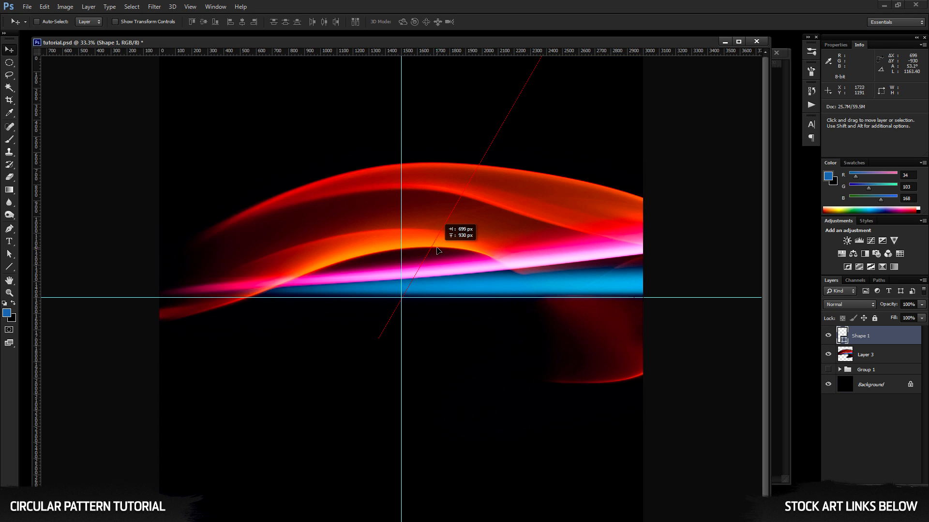
mouse_move(419, 196)
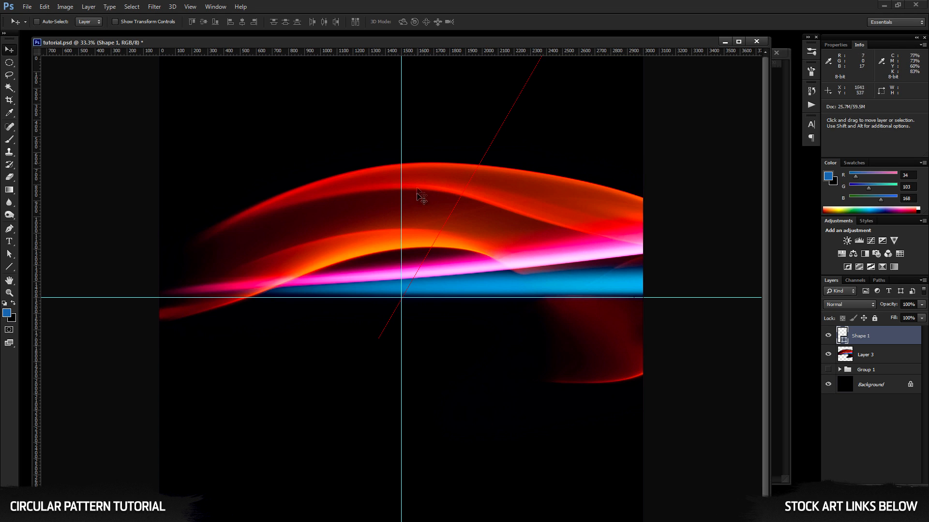
mouse_move(427, 153)
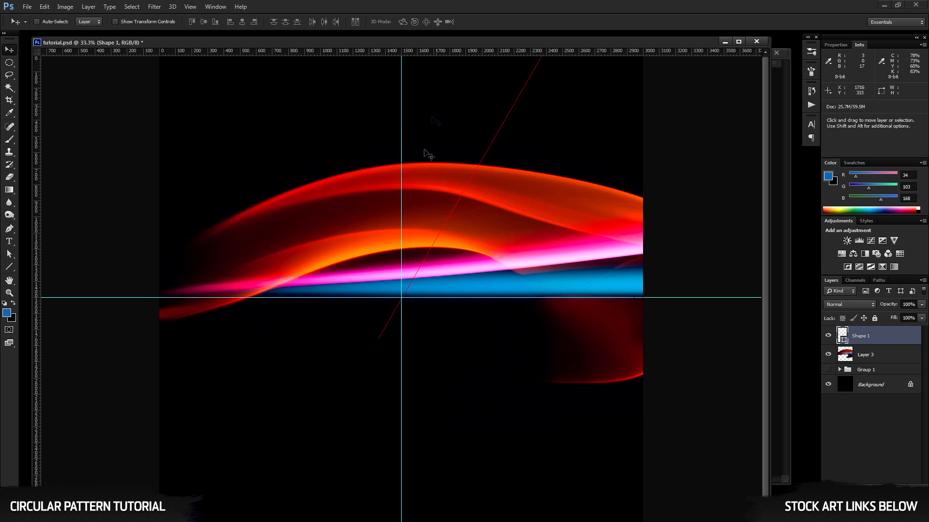
mouse_move(410, 211)
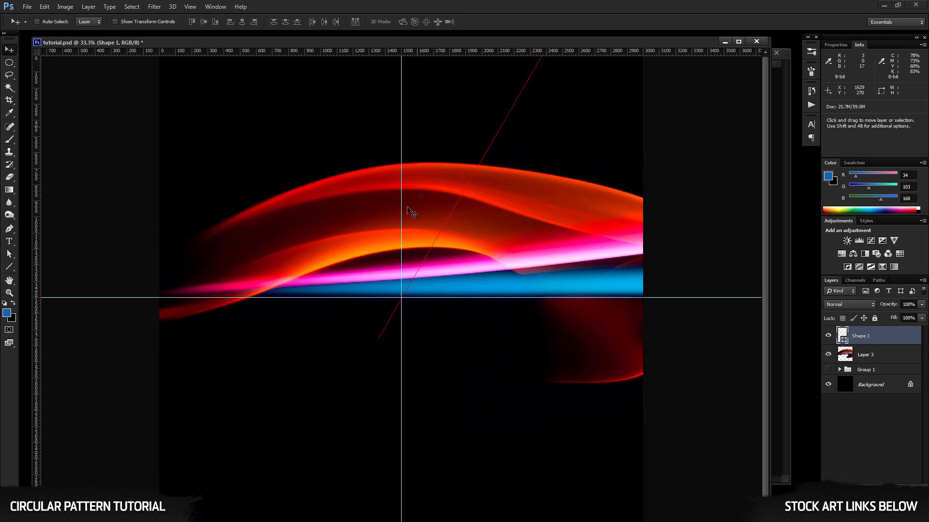
mouse_move(511, 56)
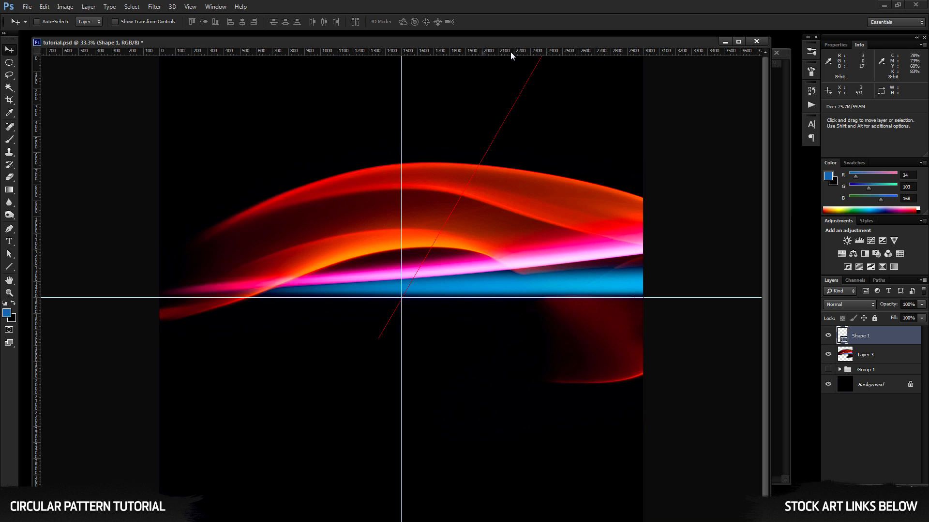
mouse_move(449, 62)
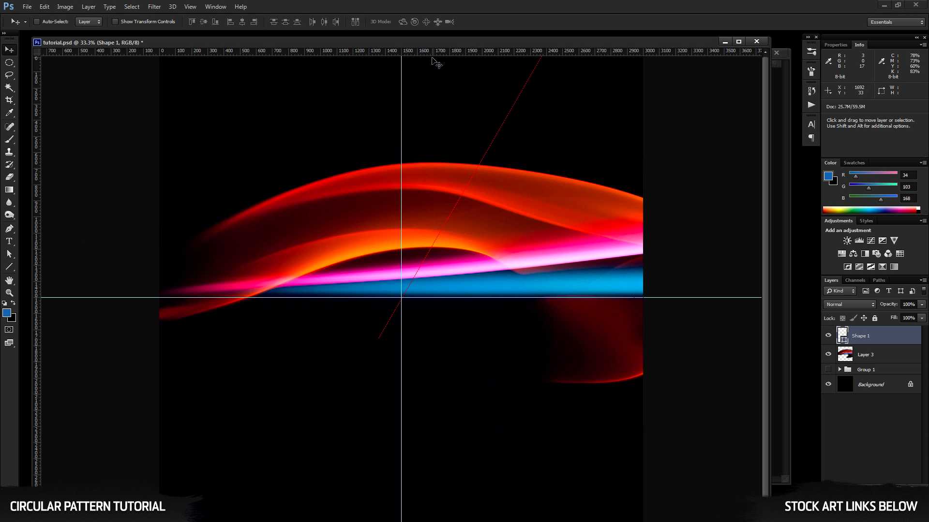
mouse_move(458, 131)
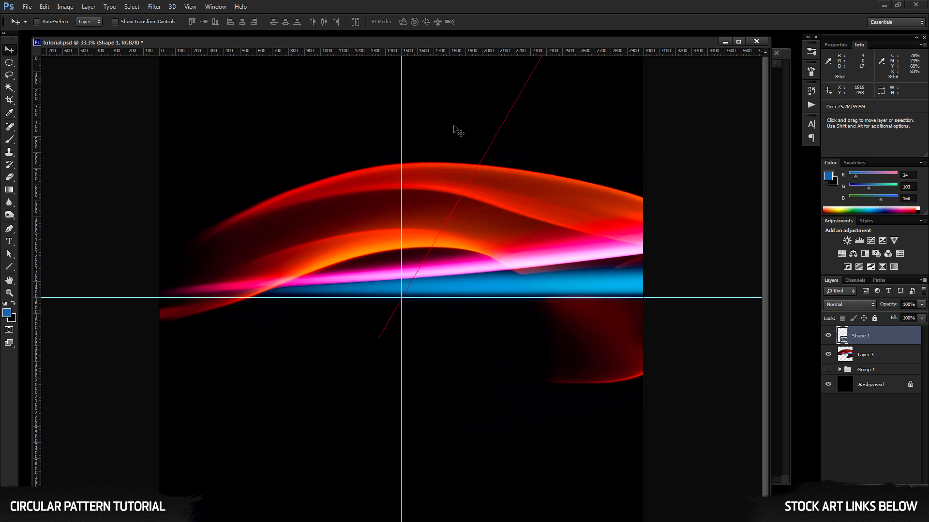
mouse_move(622, 284)
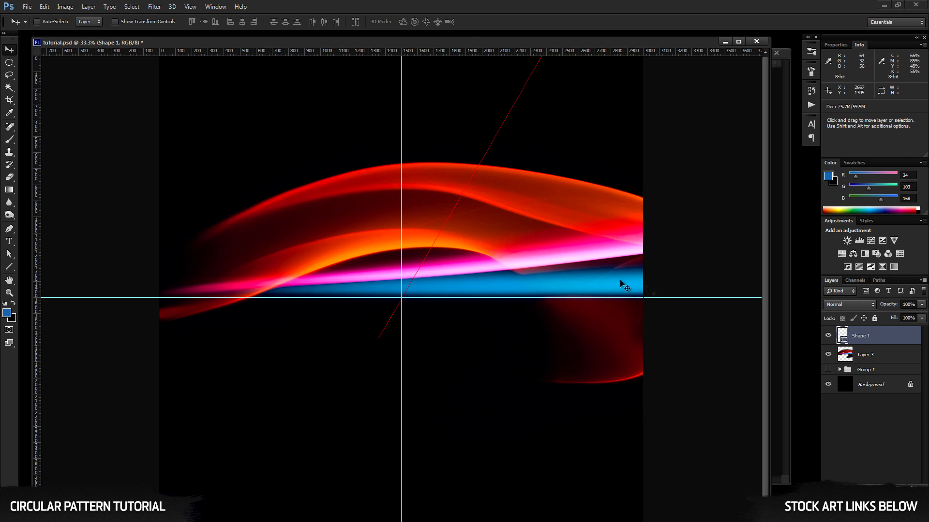
mouse_move(894, 361)
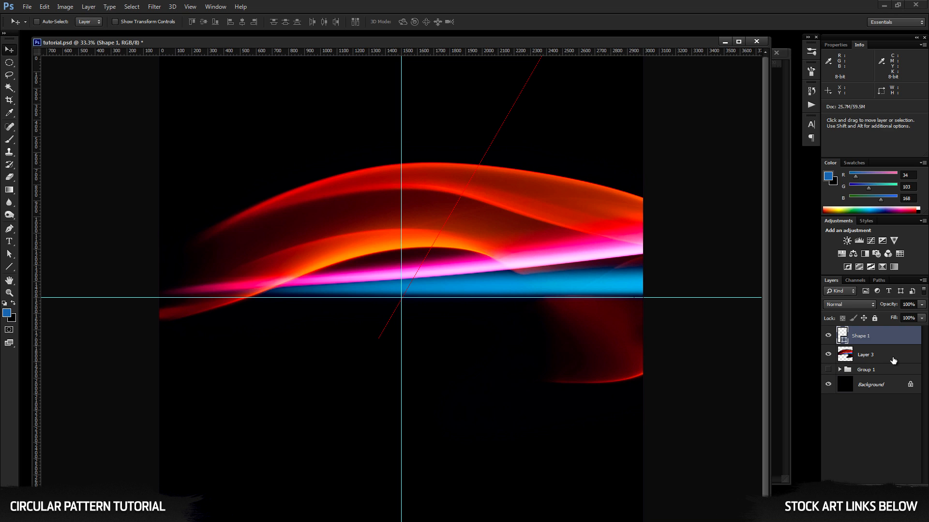
Step: Select the Layer 3 light-streak photo and begin a free transform on it
left_click(864, 354)
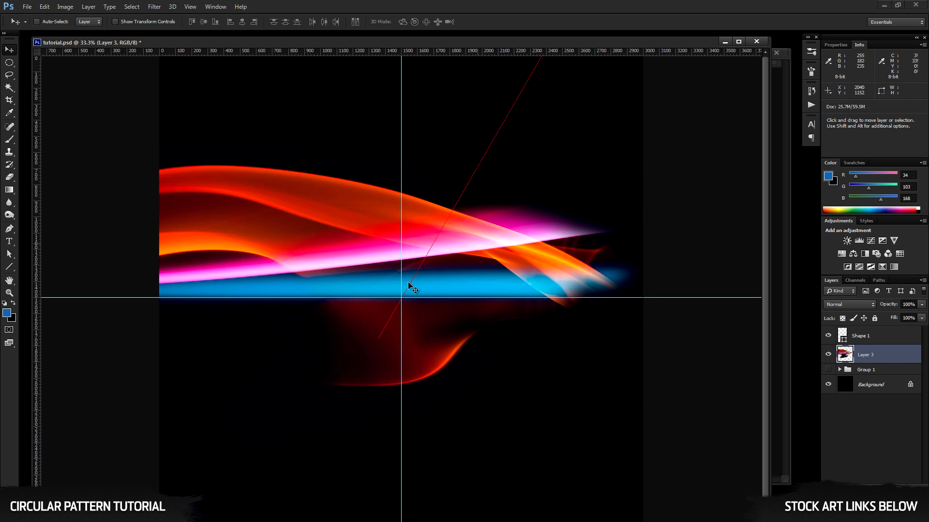
mouse_move(539, 276)
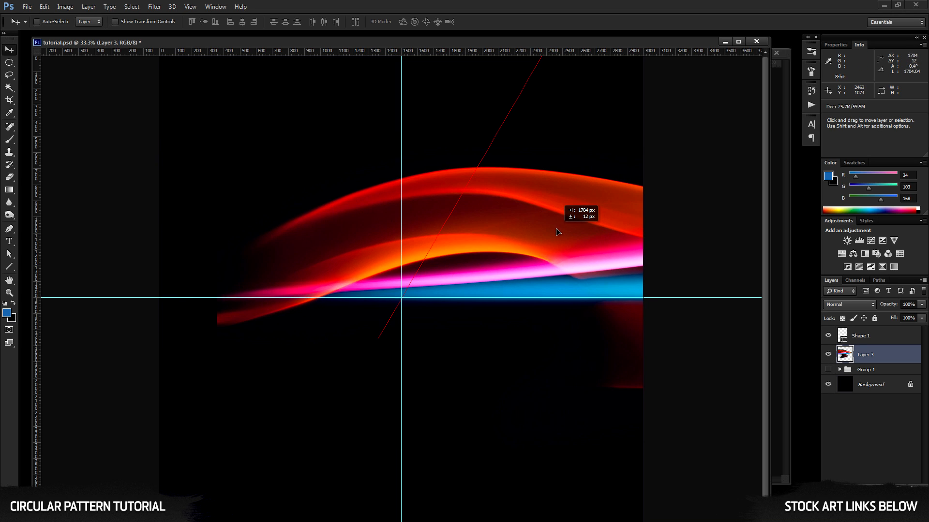
key("ctrl+t")
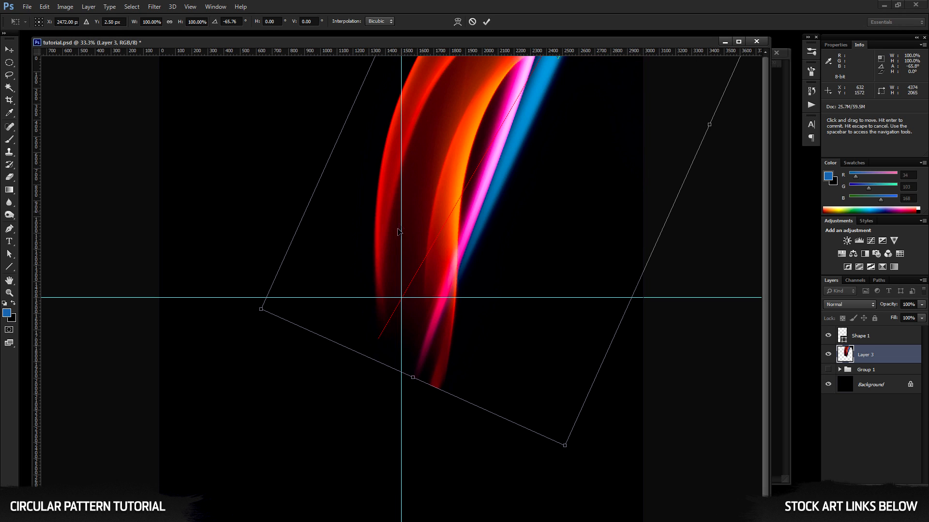
mouse_move(478, 139)
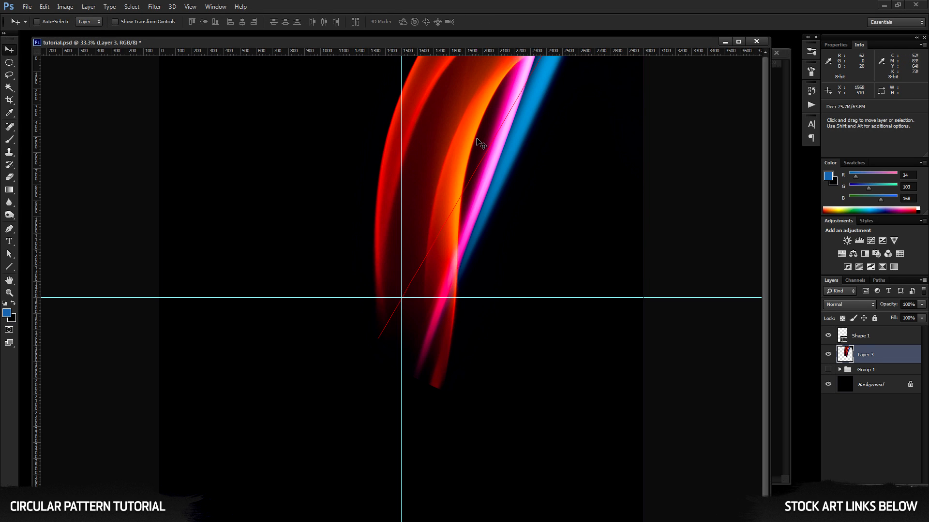
mouse_move(429, 307)
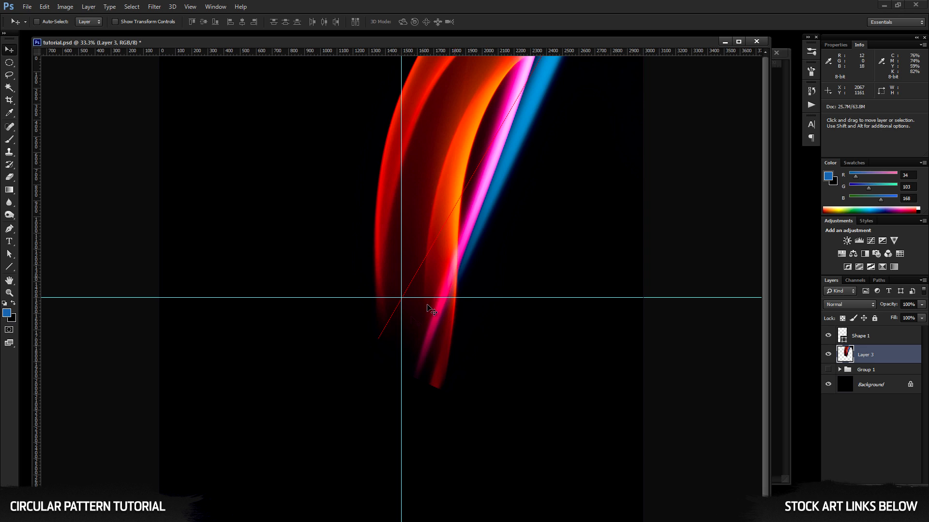
mouse_move(390, 333)
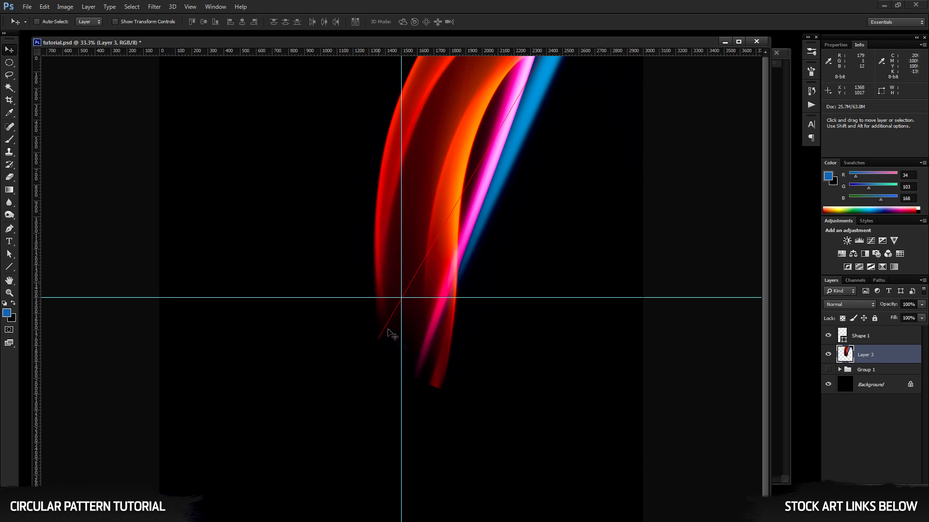
mouse_move(88, 248)
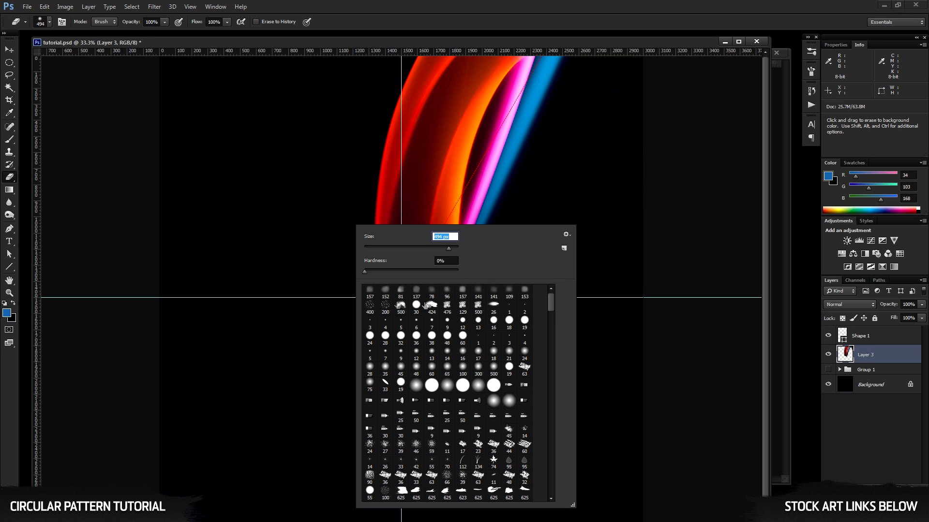
mouse_move(540, 73)
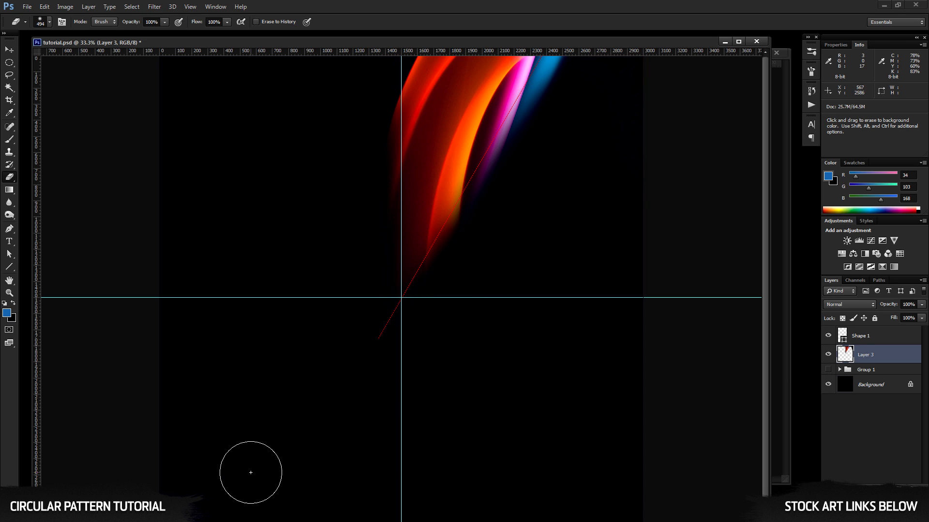
Step: Duplicate the slice rotated 30 degrees about the centre pivot, then repeat the duplicate-rotate once
left_click(9, 49)
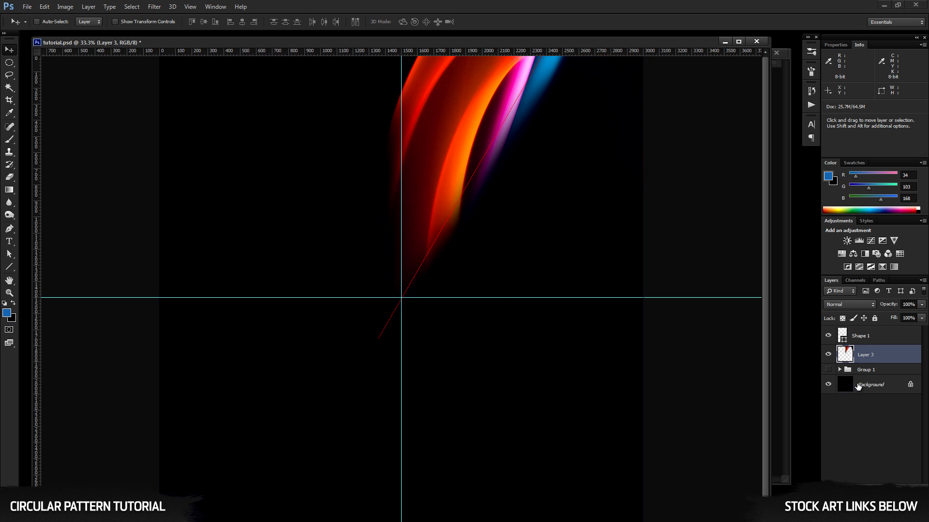
left_click(829, 336)
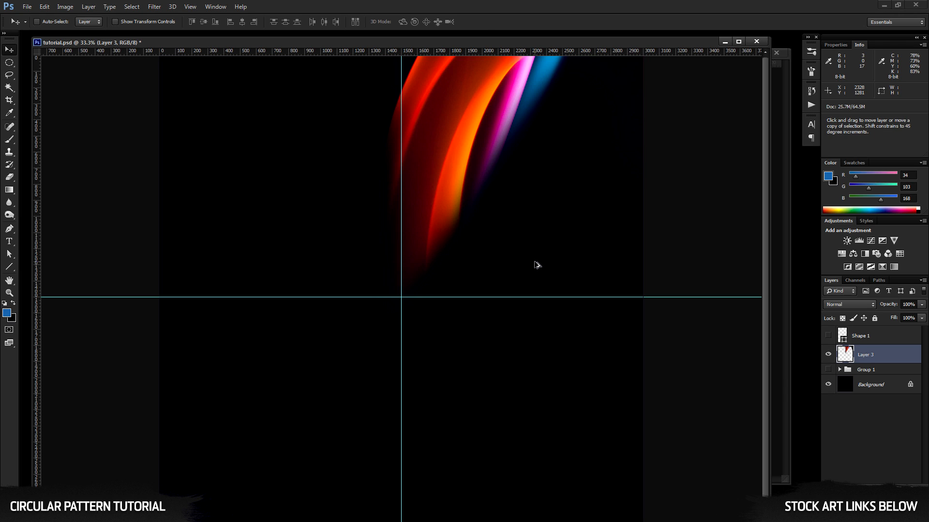
key("ctrl+alt+t")
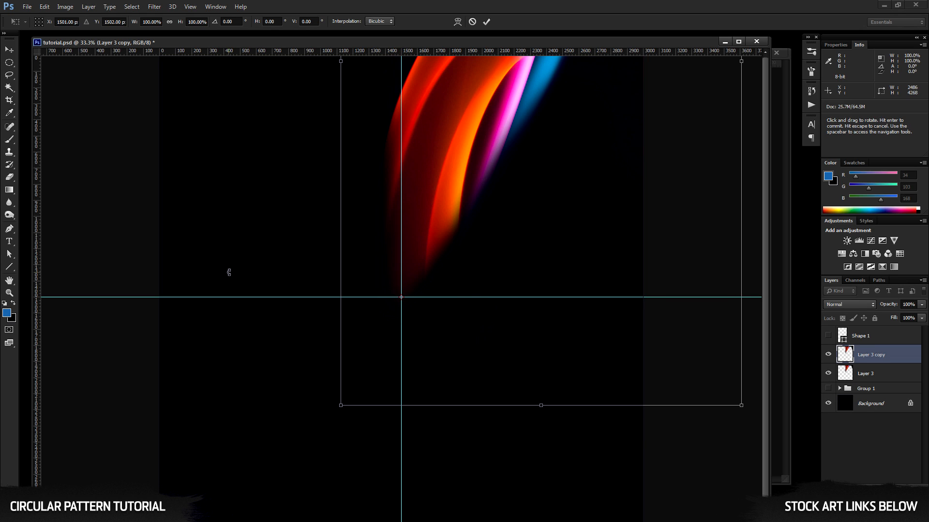
triple_click(229, 21)
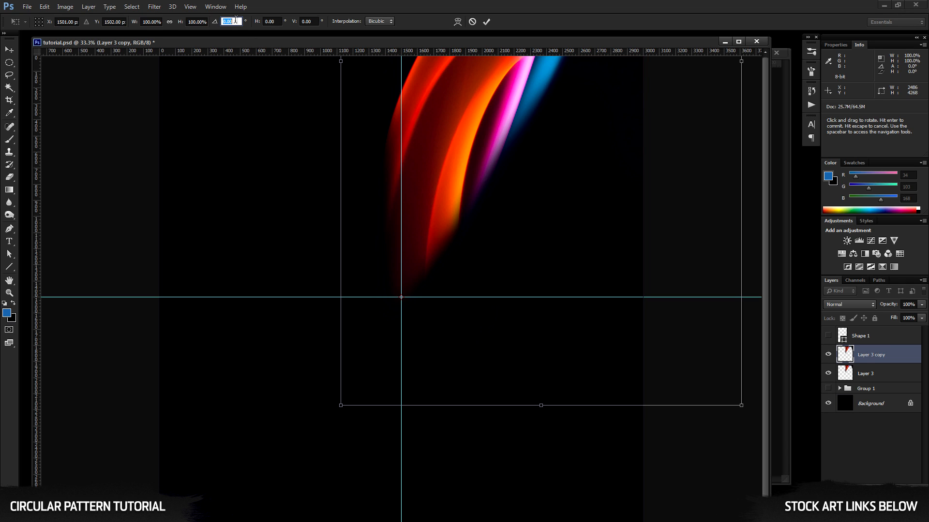
type("30")
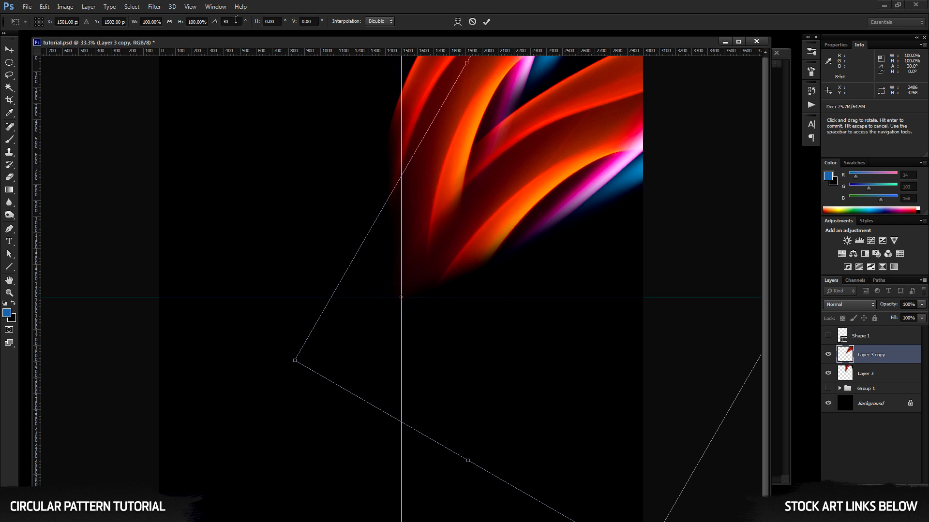
key("Return")
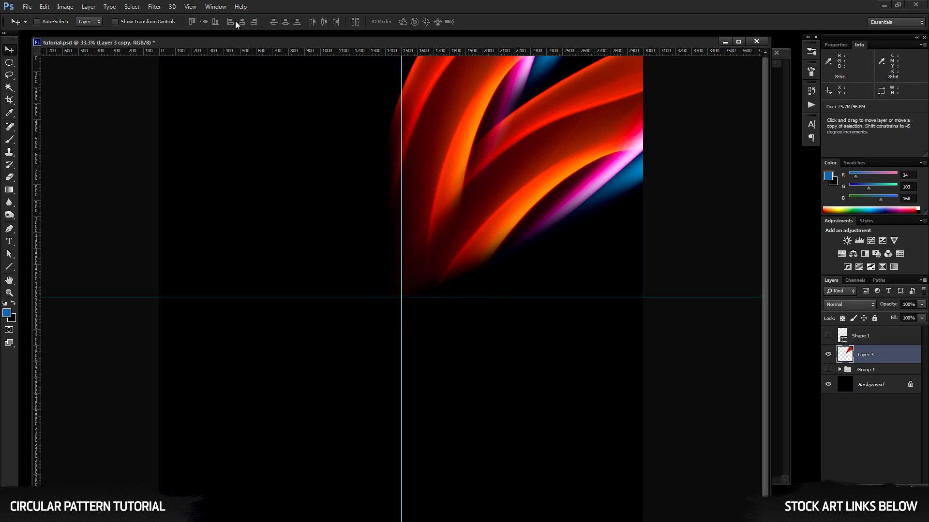
key("ctrl+shift+alt+t")
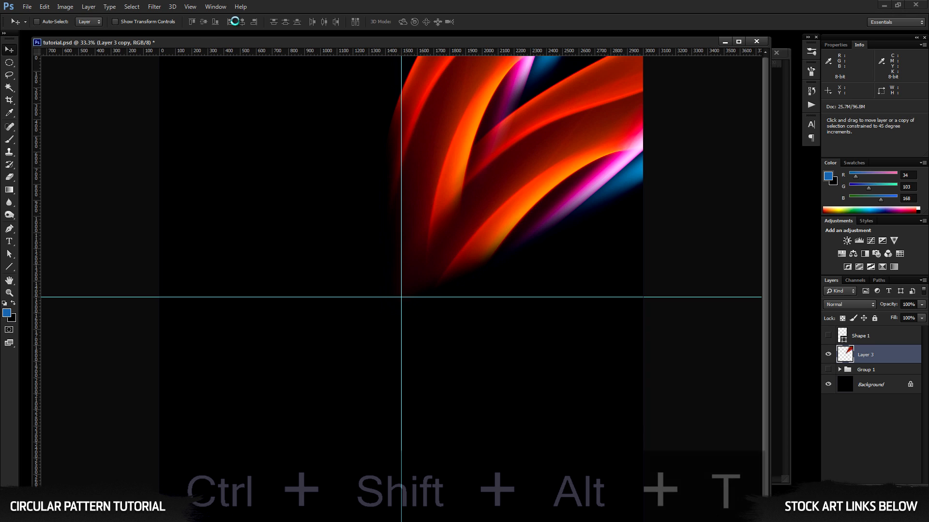
Step: Repeat the 30-degree copies around the centre, merge all slice layers into one, and view the whole swirl
key("ctrl+shift+alt+t")
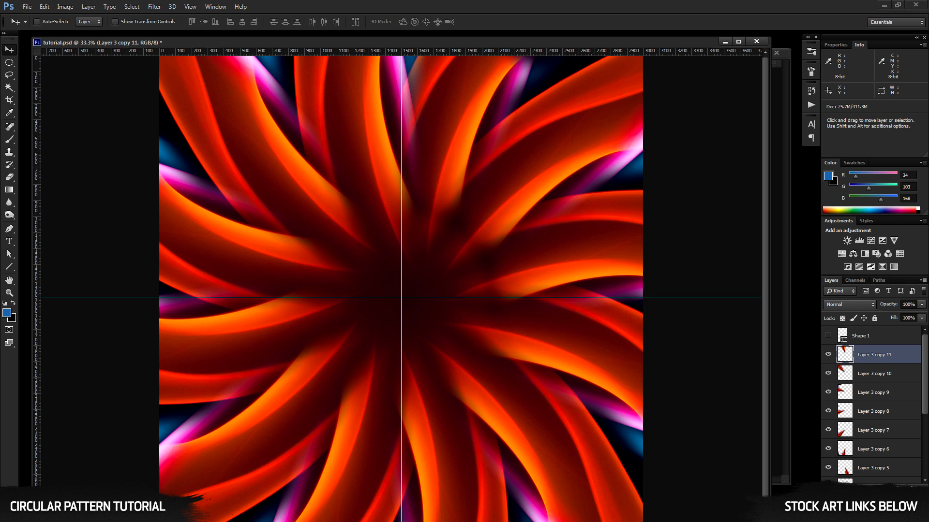
scroll("down", 3)
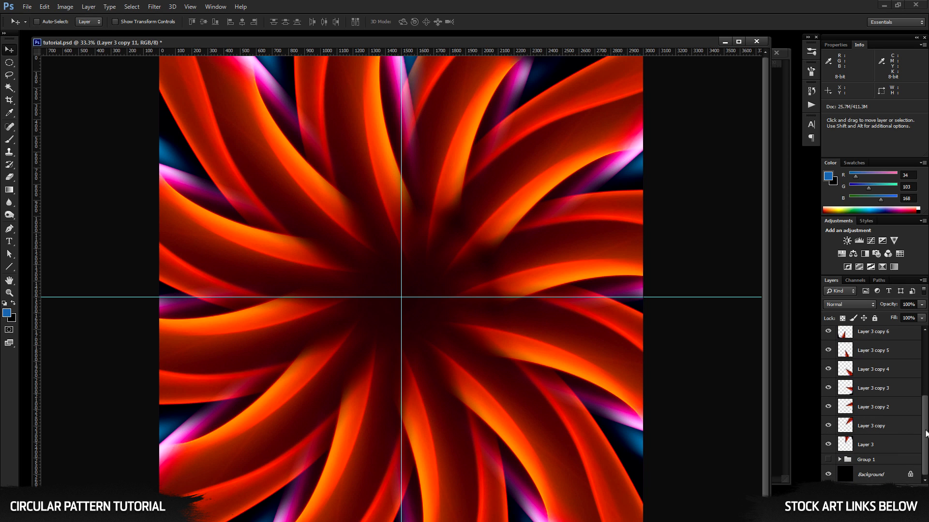
key("ctrl+e")
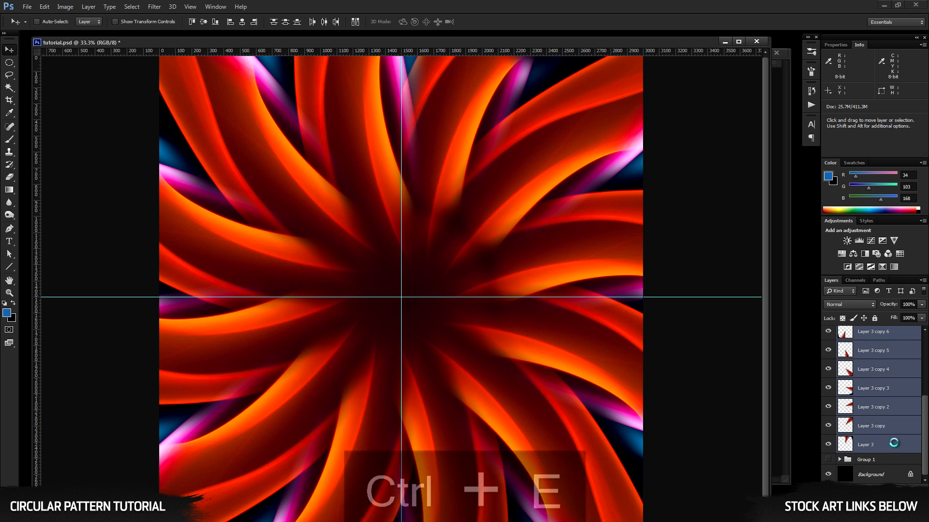
key("ctrl+e")
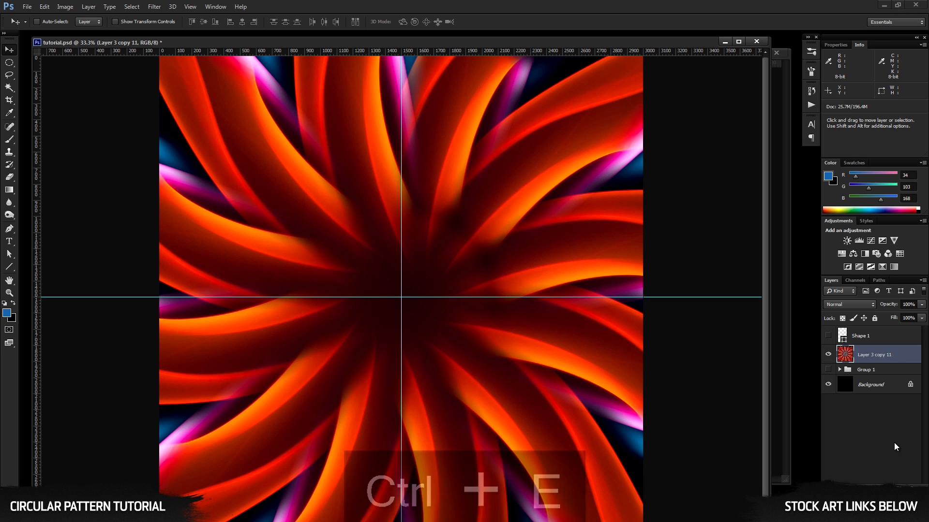
key("ctrl+;")
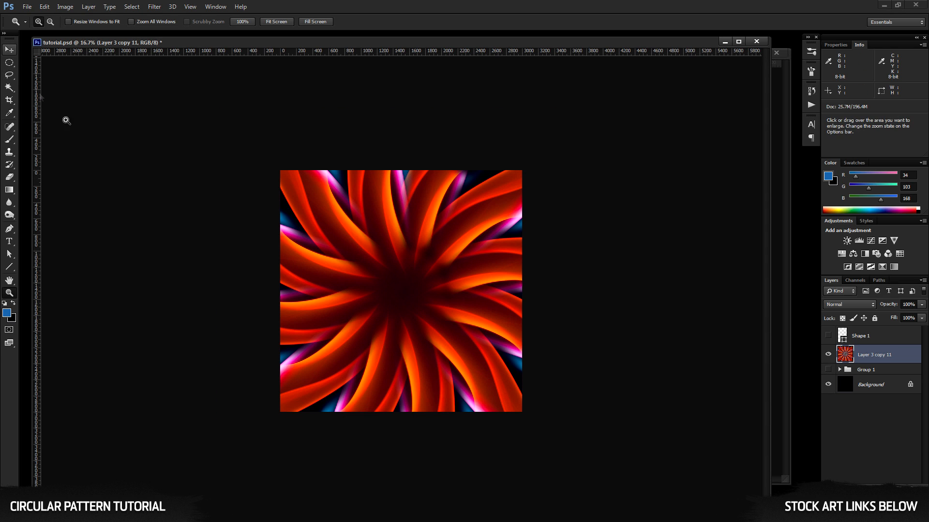
Step: Scale the merged flower to about 65% width and height so the petal tips fit the canvas
left_click(9, 49)
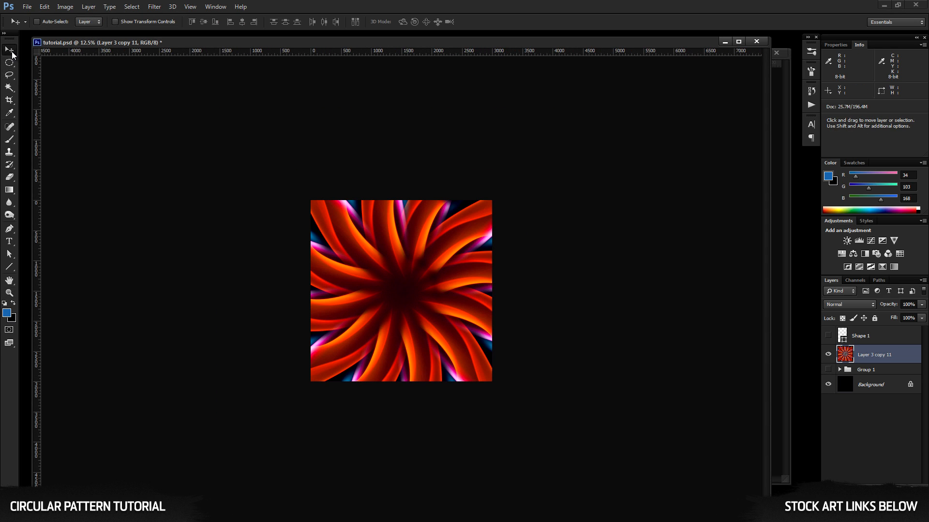
key("ctrl+t")
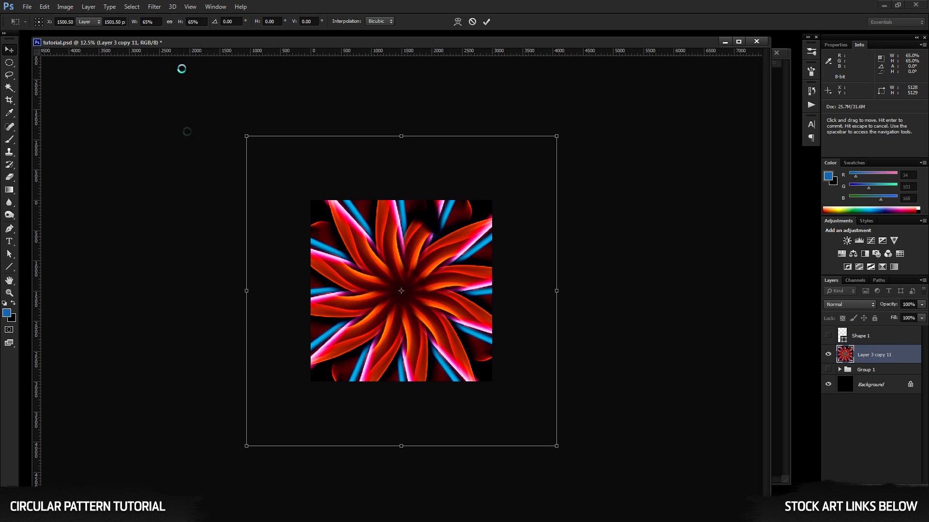
left_click(487, 22)
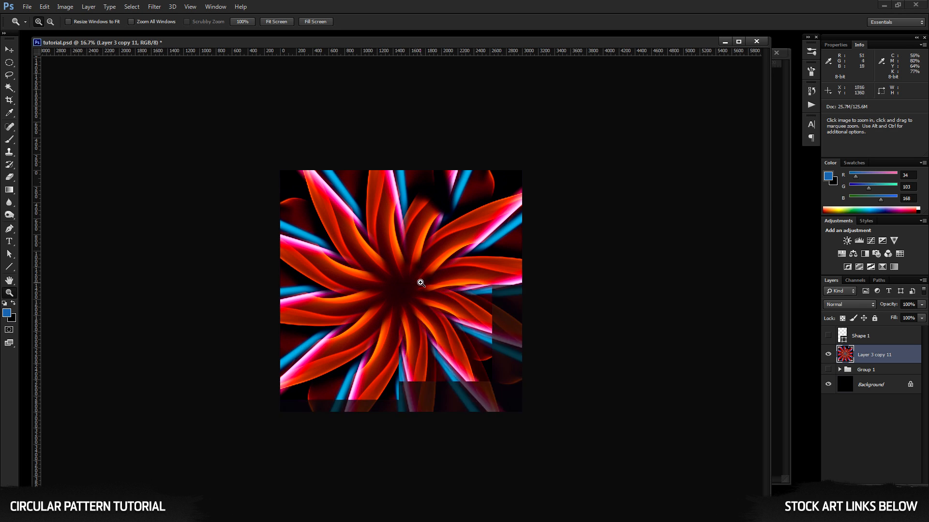
left_click(421, 283)
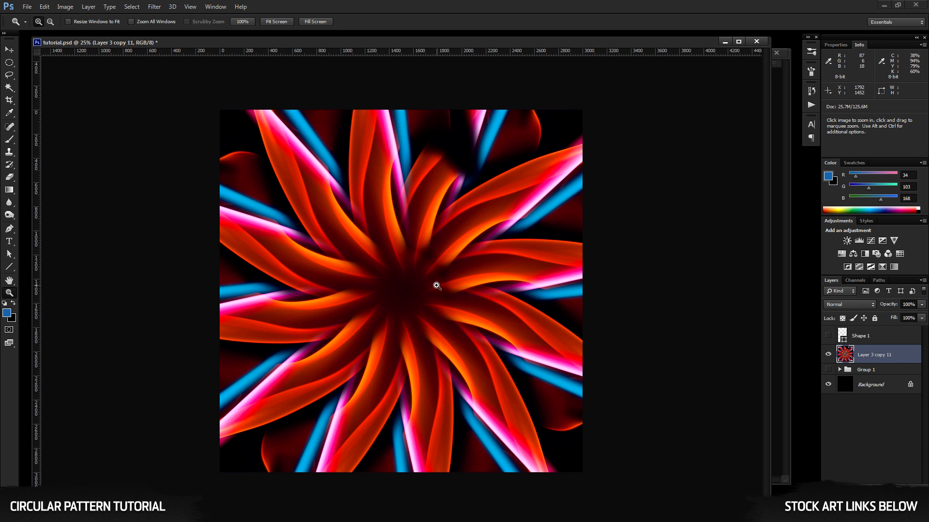
mouse_move(365, 316)
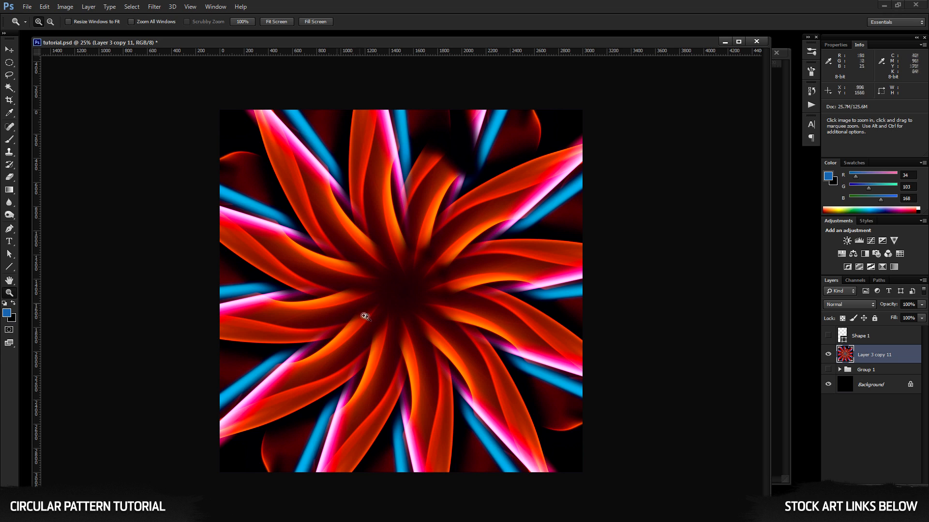
mouse_move(357, 271)
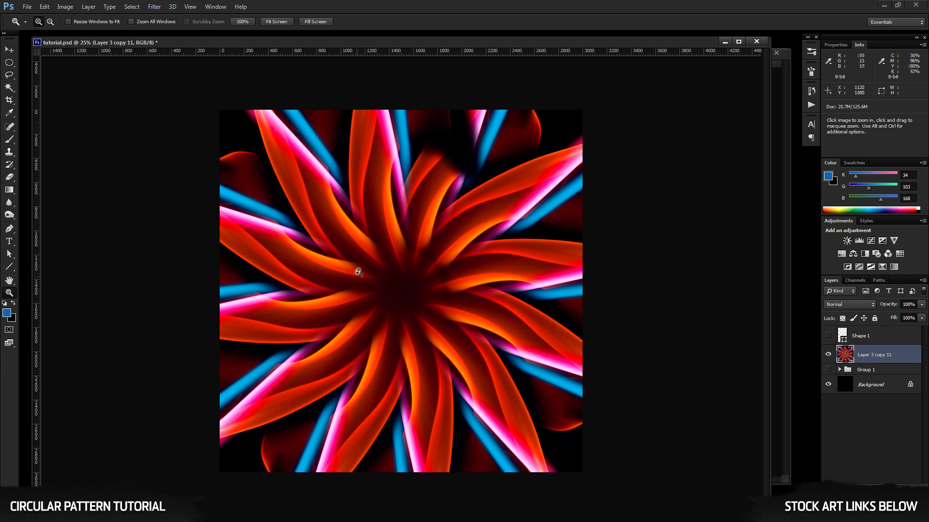
mouse_move(547, 336)
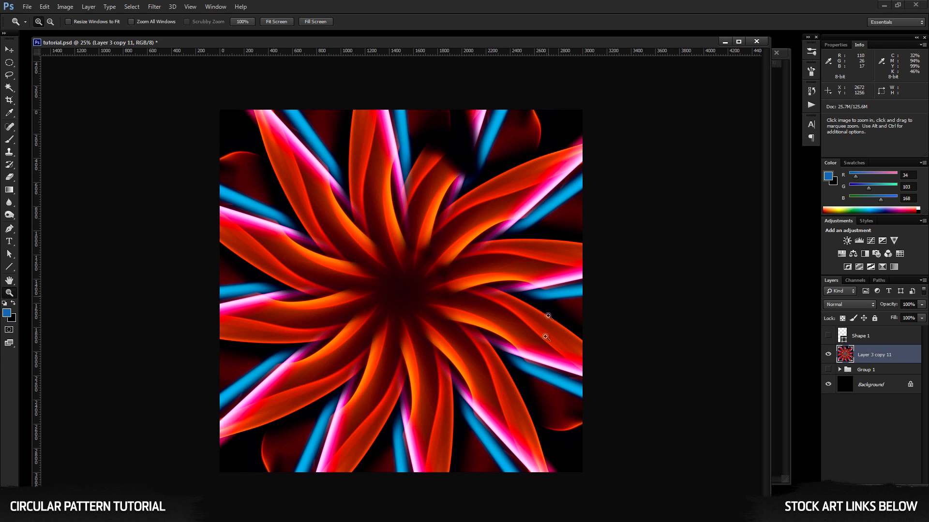
mouse_move(406, 287)
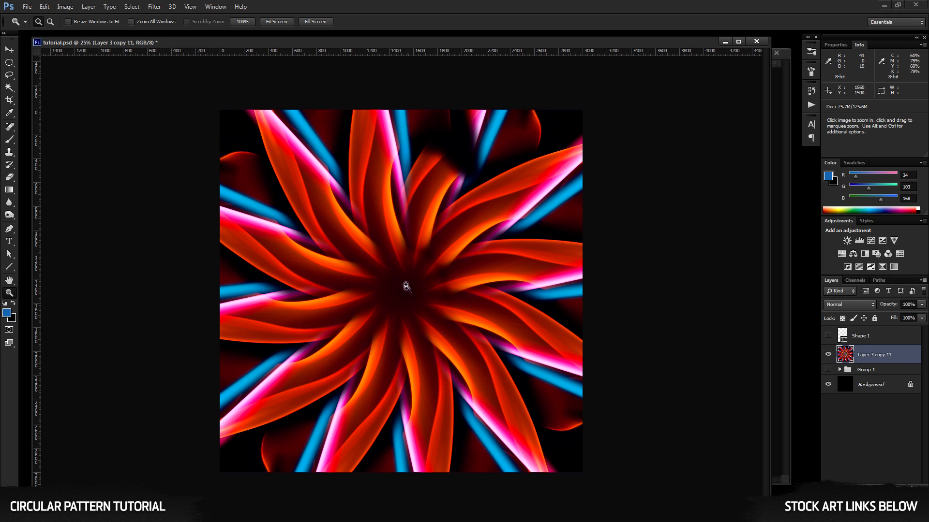
mouse_move(399, 292)
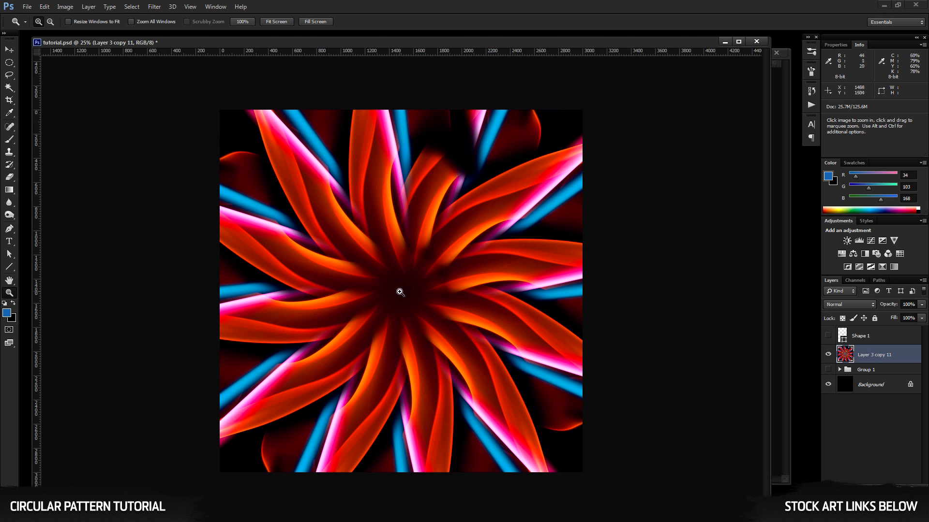
mouse_move(373, 176)
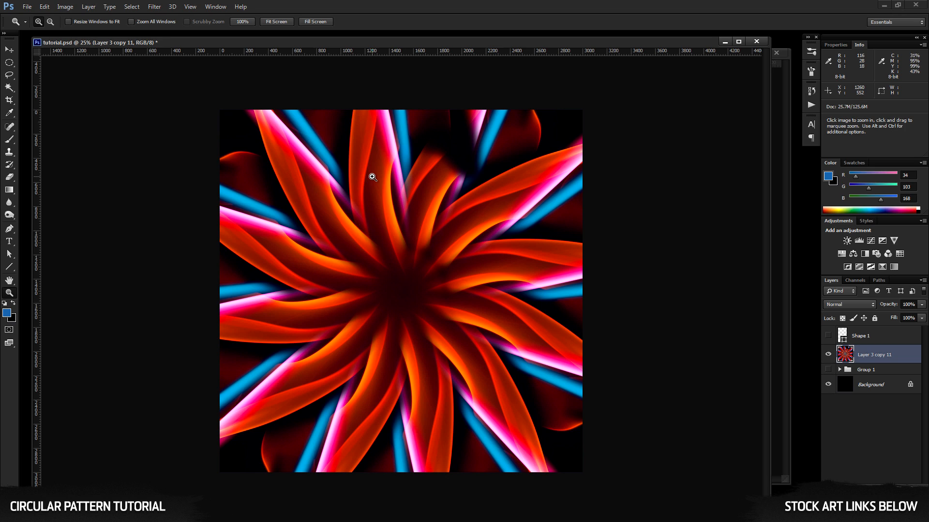
mouse_move(377, 180)
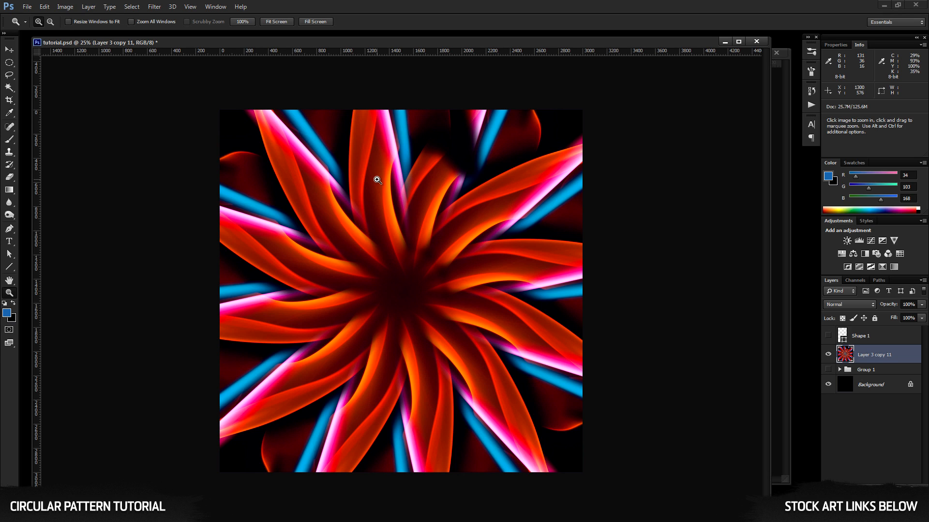
mouse_move(768, 408)
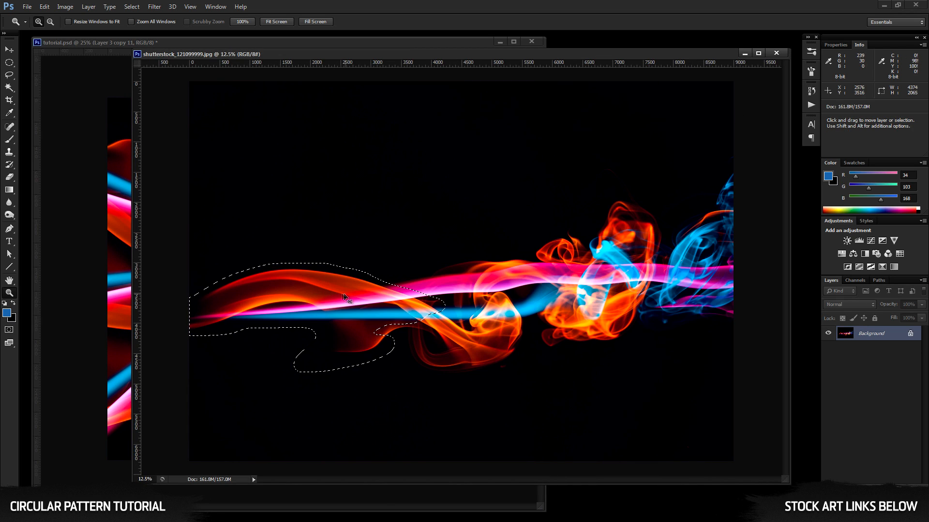
Step: Deselect in the tutorial document before revealing the blue spirograph ring
key("ctrl+d")
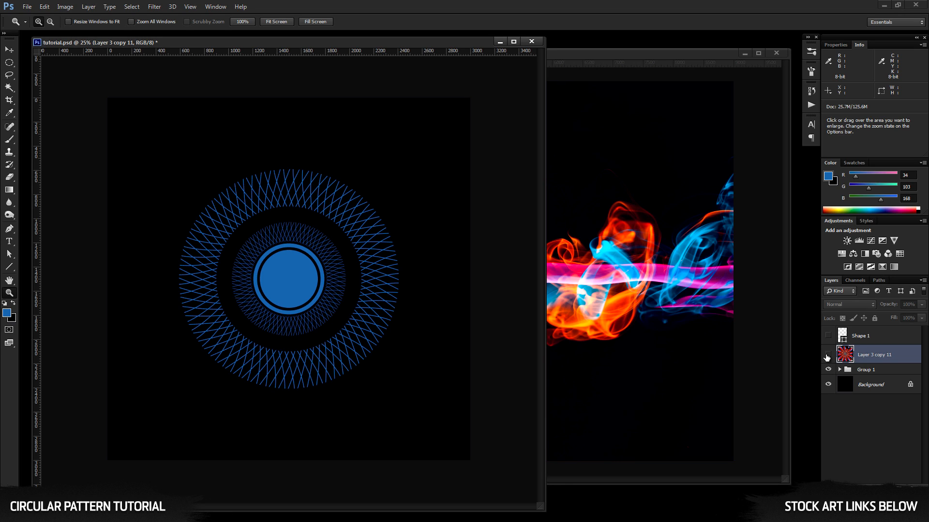
mouse_move(717, 347)
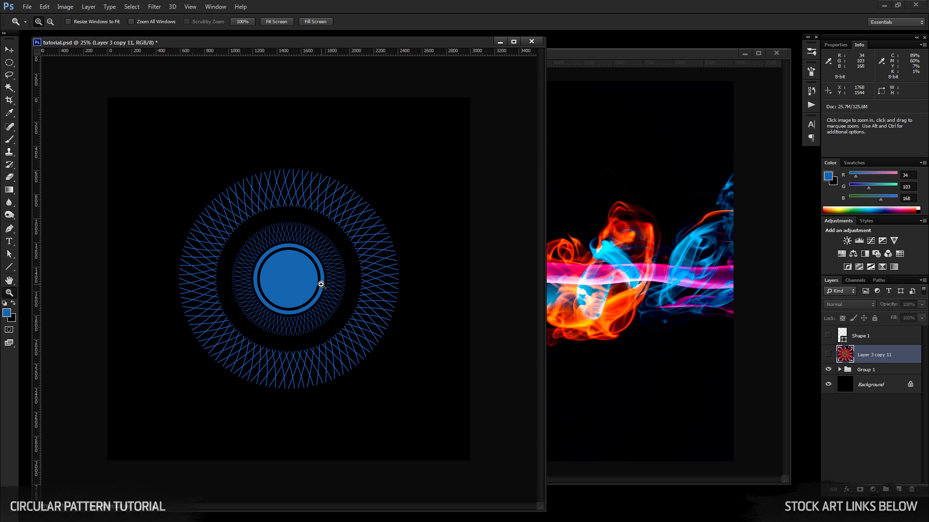
mouse_move(253, 264)
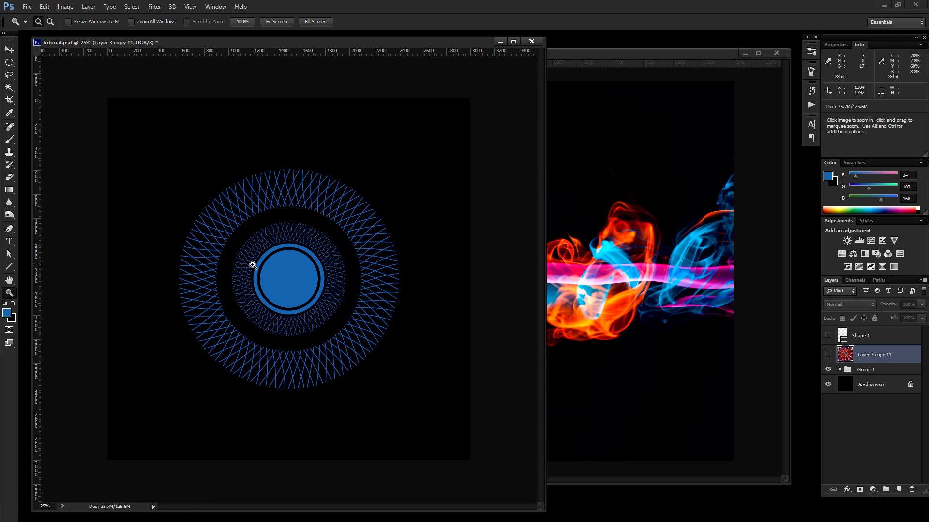